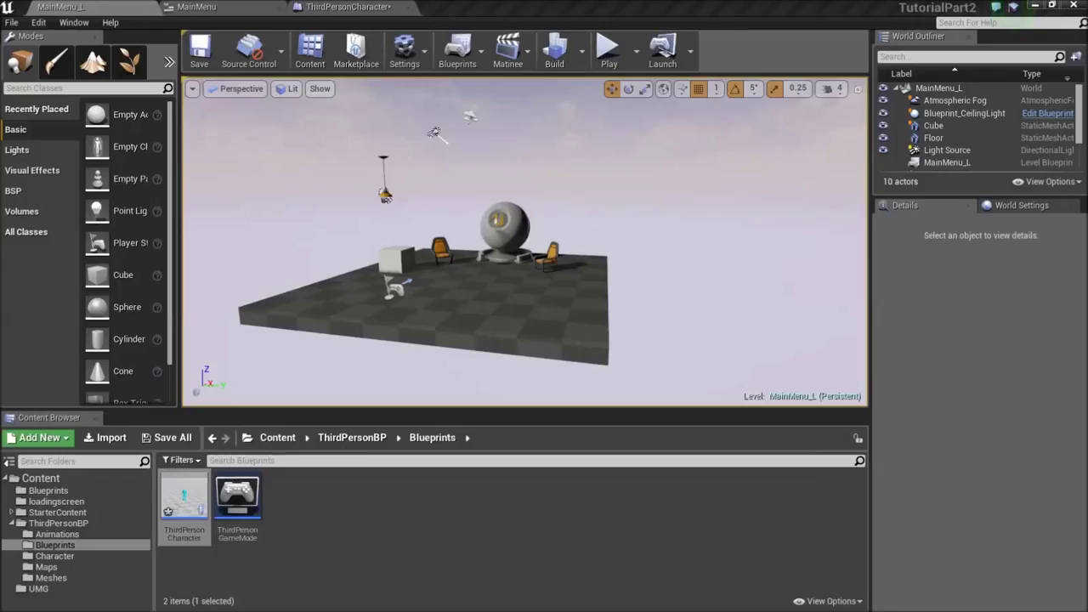
pyautogui.moveTo(711, 261)
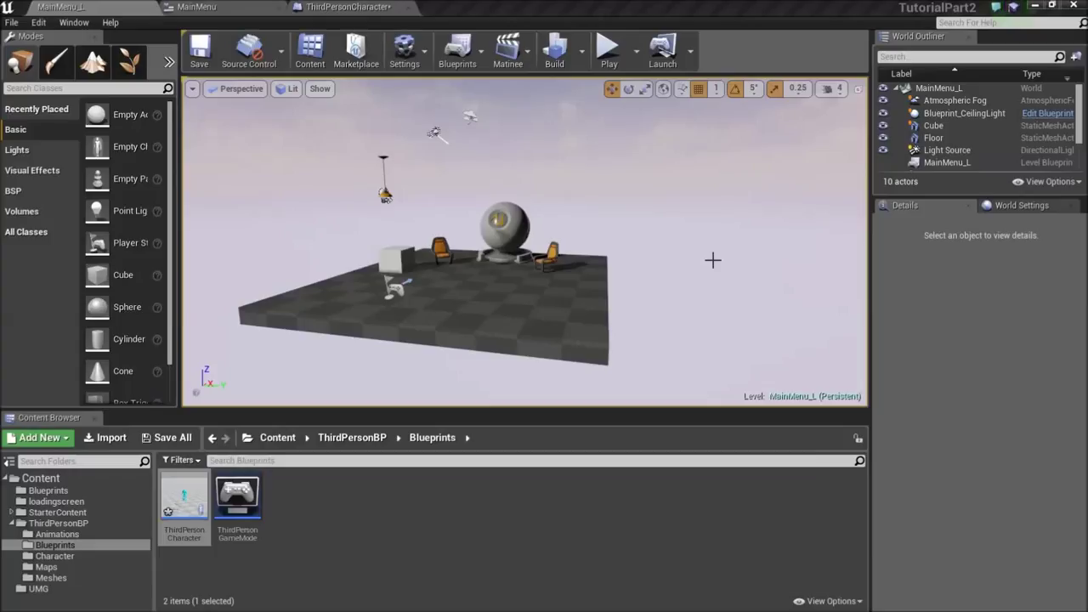
pyautogui.moveTo(693, 194)
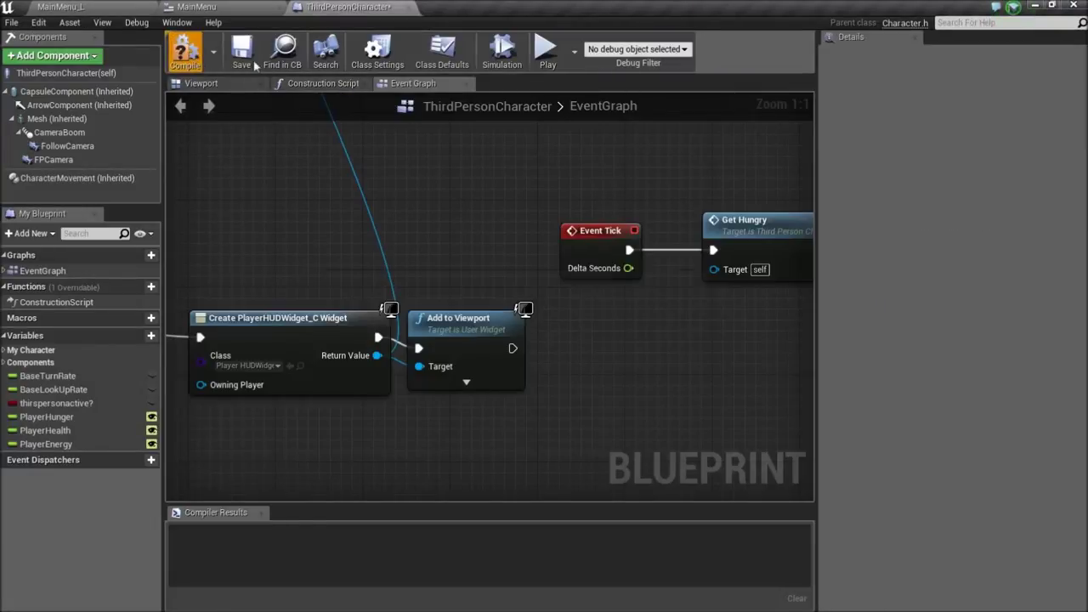
# Step: Return from the ThirdPersonCharacter event graph to the MainMenu_L level editor
pyautogui.click(58, 5)
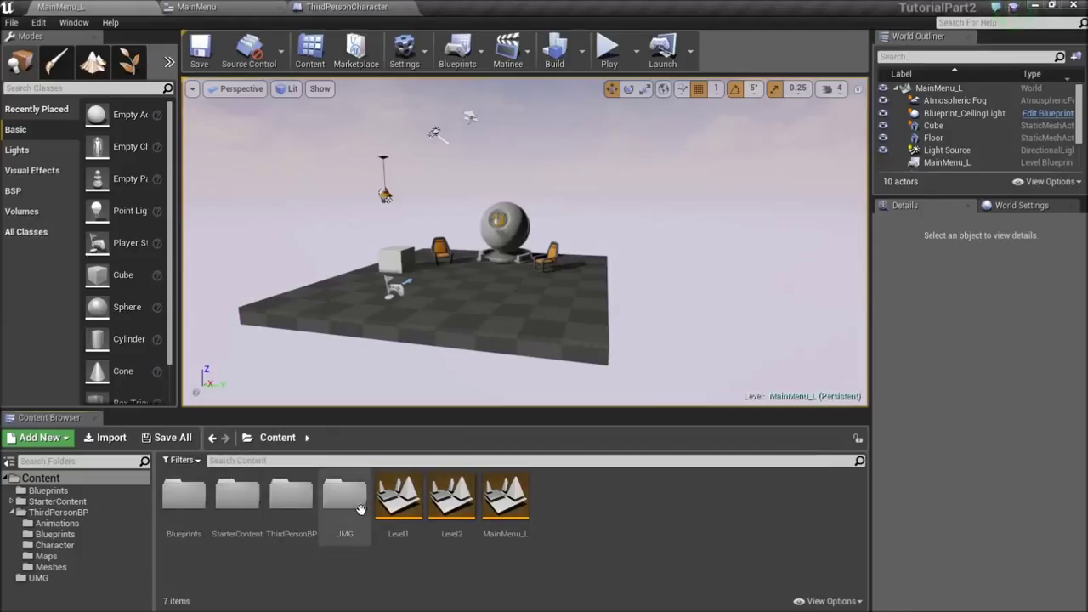
# Step: Browse into the UMG > LoadingScreen folder in the Content Browser
pyautogui.doubleClick(344, 500)
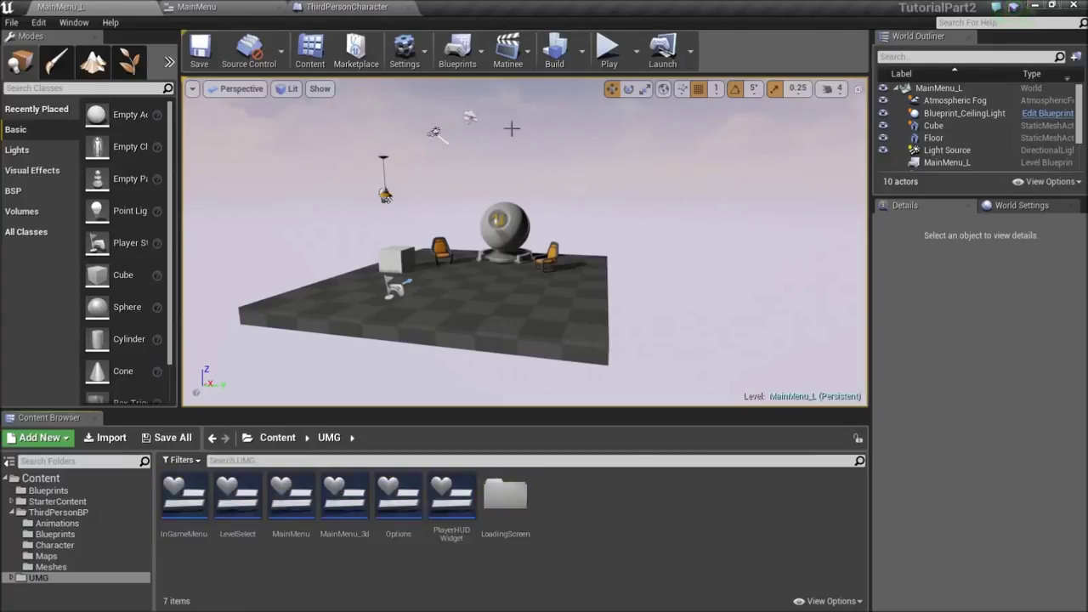
pyautogui.click(505, 502)
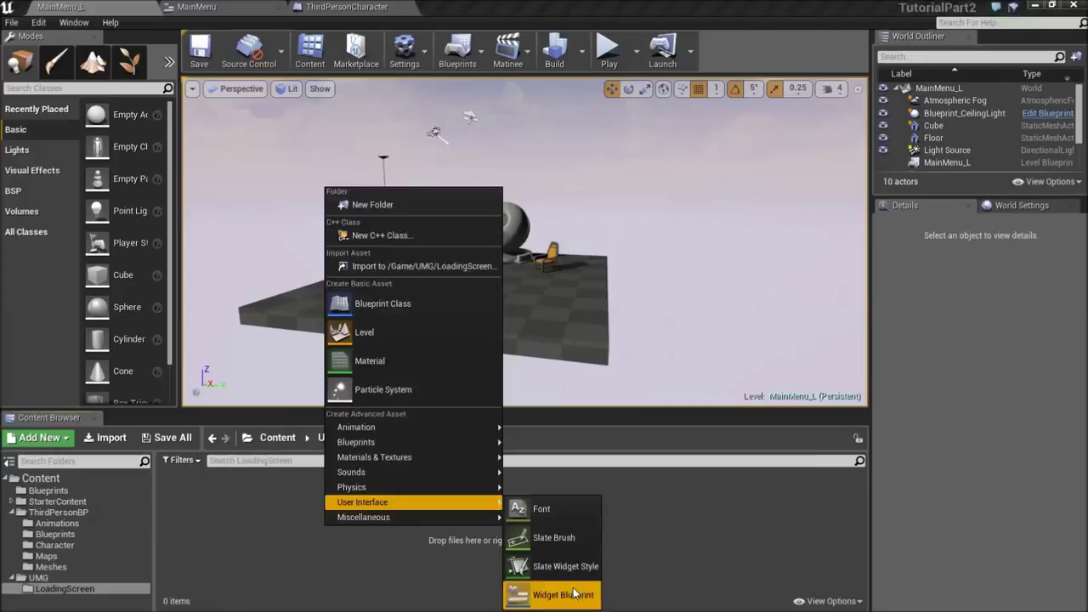
# Step: Create a Widget Blueprint named LoadingScreen and open it in the widget designer
pyautogui.click(561, 595)
pyautogui.write('LoadingScre')
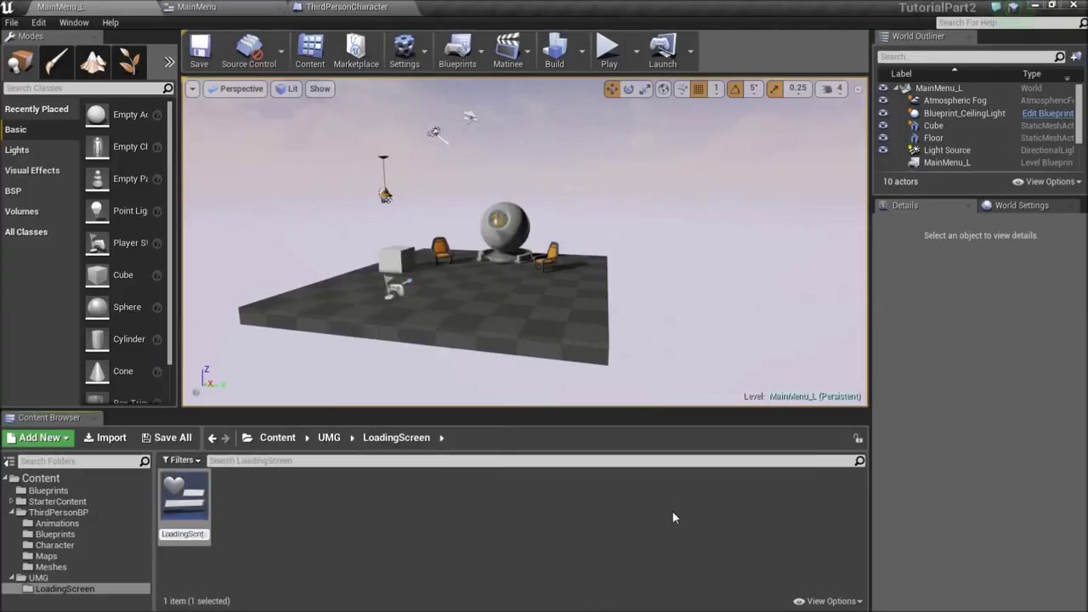
pyautogui.click(183, 502)
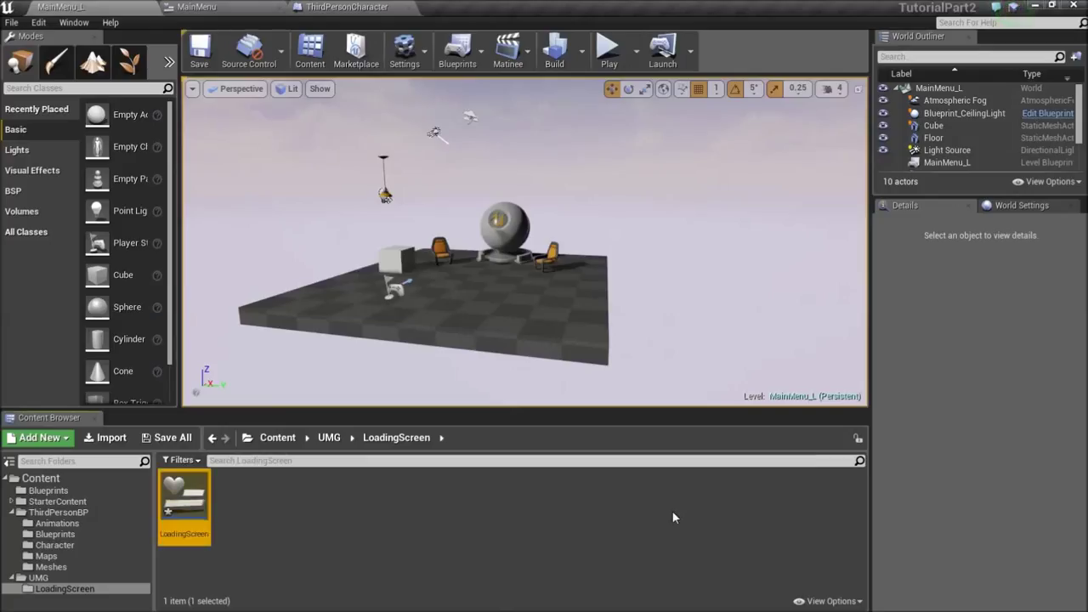
pyautogui.moveTo(401, 508)
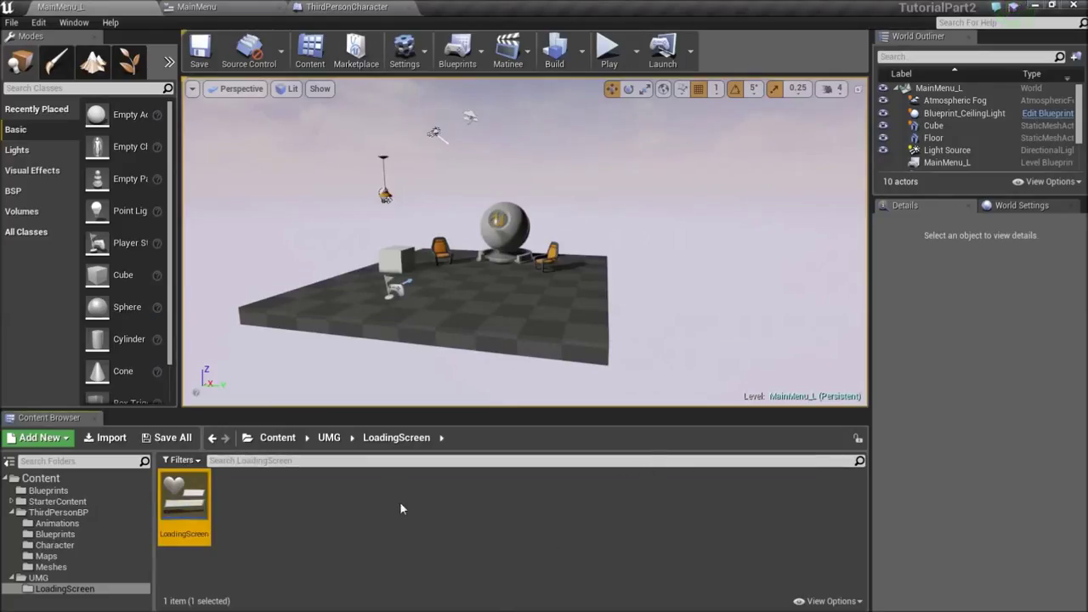
pyautogui.moveTo(173, 504)
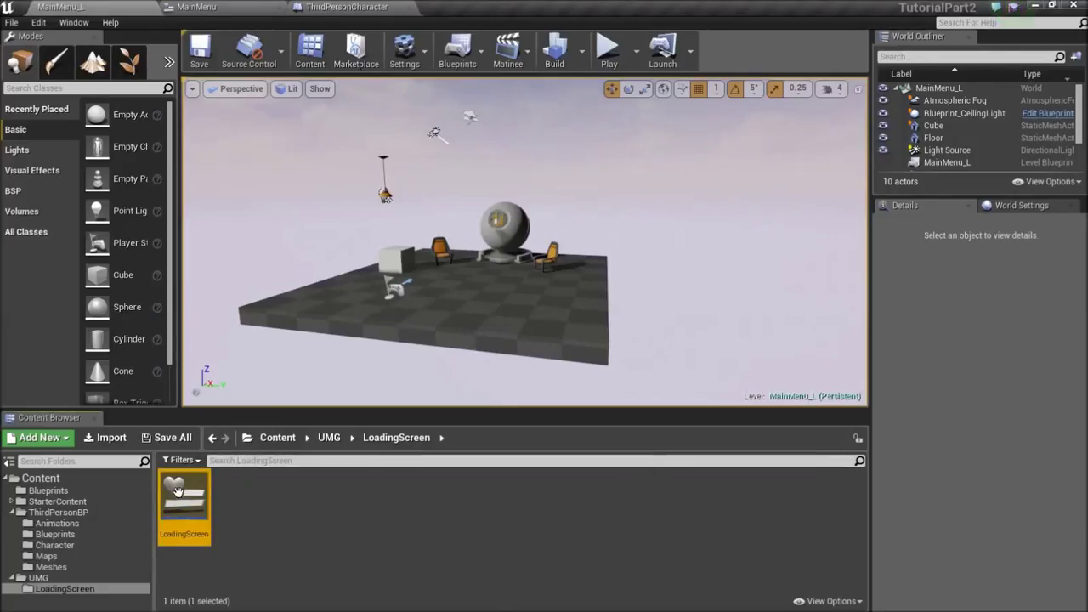
pyautogui.doubleClick(184, 497)
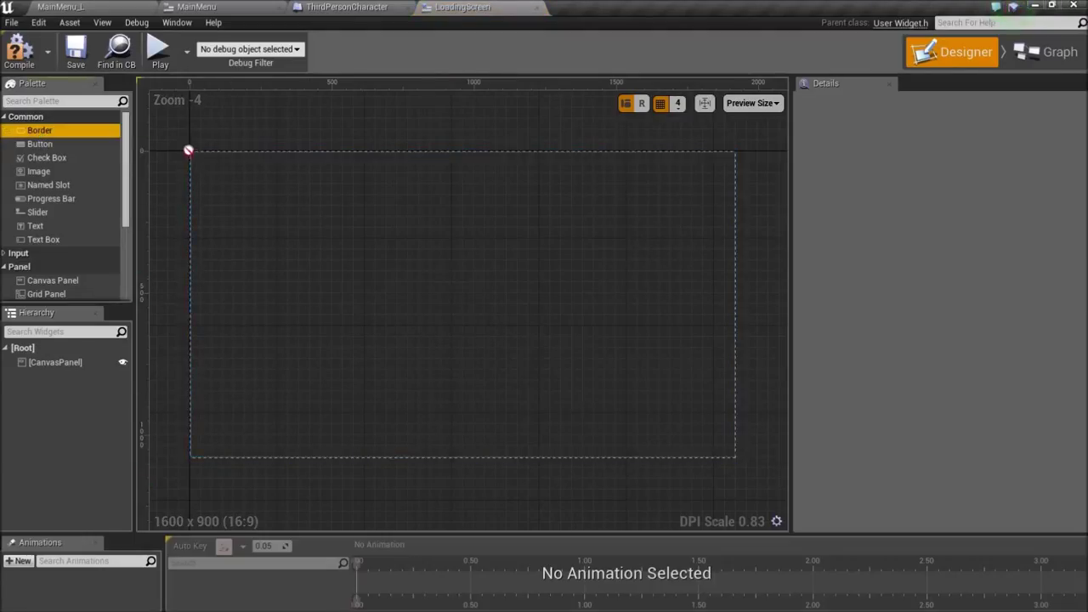
# Step: Place a Border on the canvas and size it 8000 by 8000 in black
pyautogui.click(39, 129)
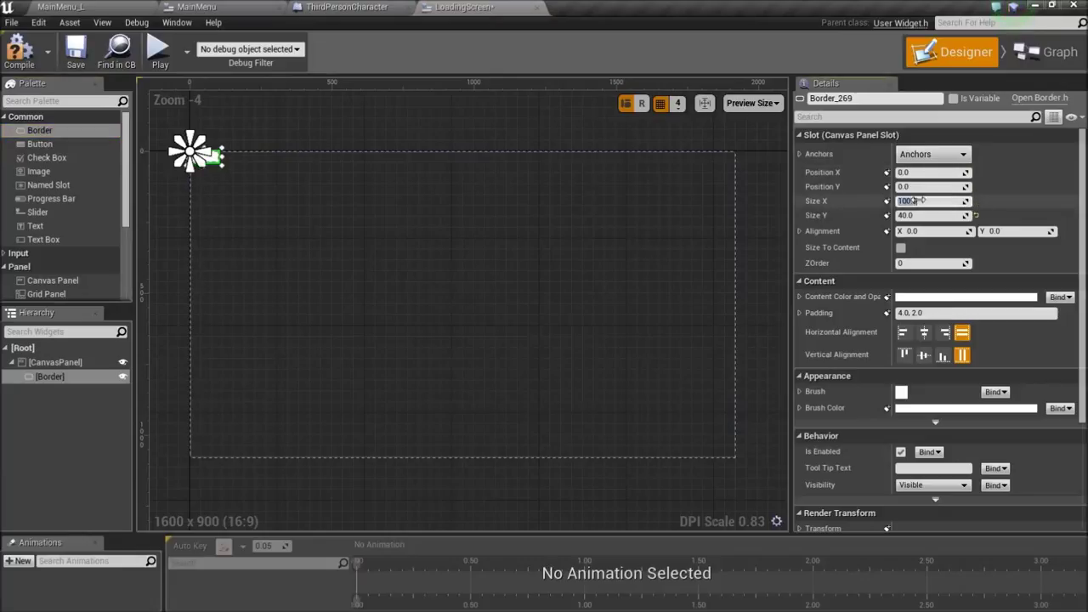
pyautogui.write('8000.0')
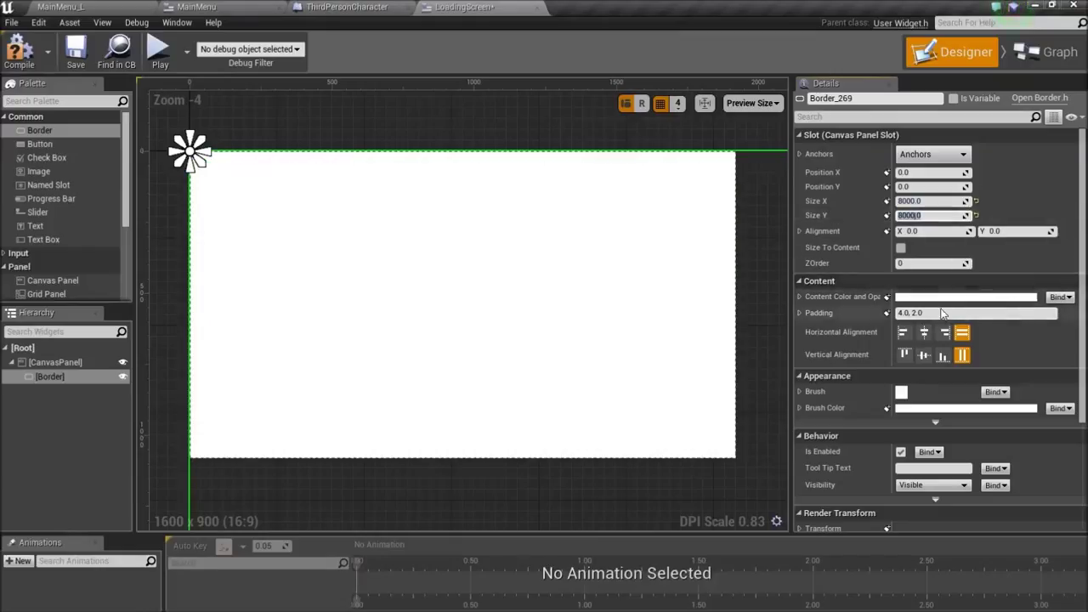
pyautogui.moveTo(927, 414)
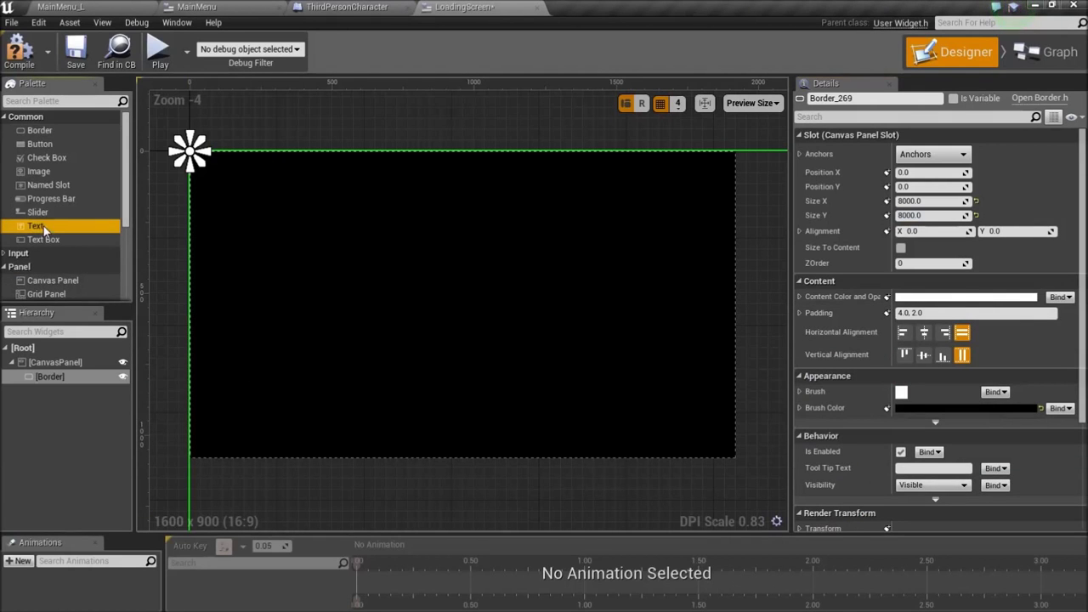
pyautogui.moveTo(44, 266)
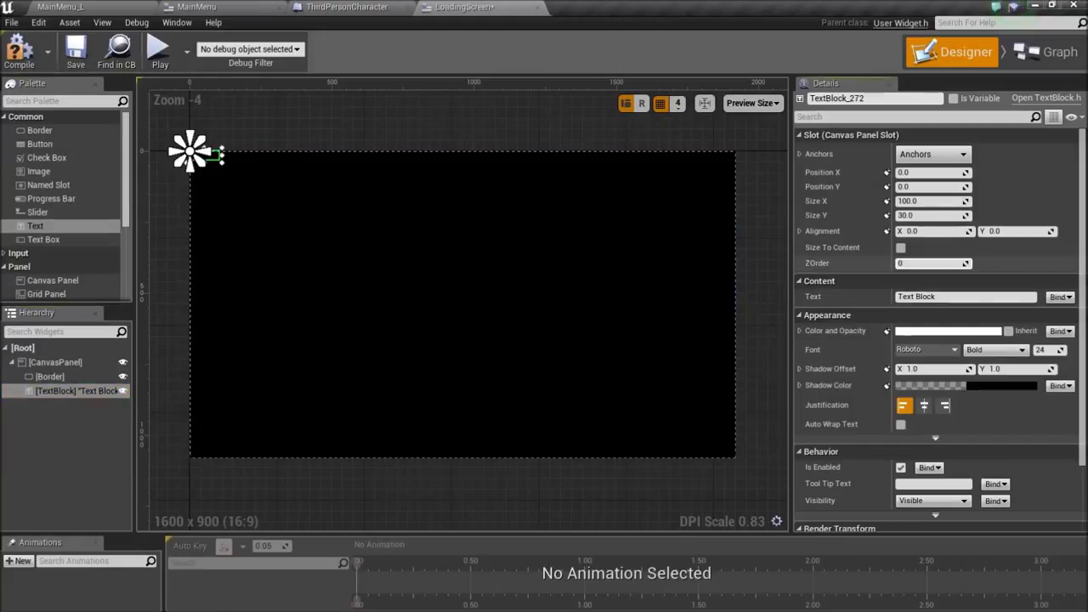
# Step: Add a ZOrder 1 text block reading "Loading..." at size 48, anchored bottom-right
pyautogui.click(932, 262)
pyautogui.write('1')
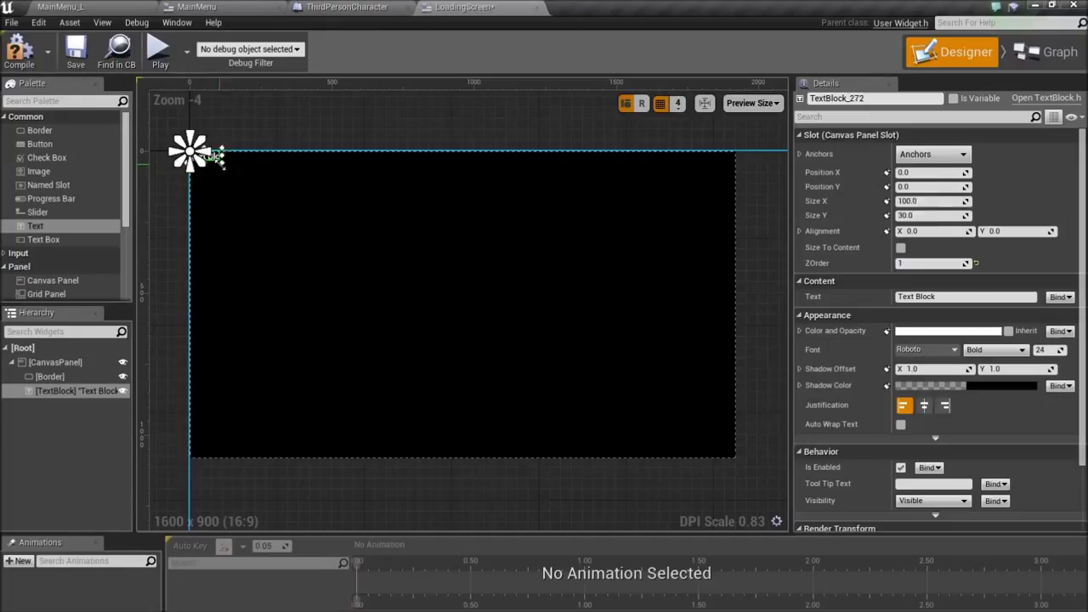
pyautogui.moveTo(219, 163); pyautogui.dragTo(344, 186)
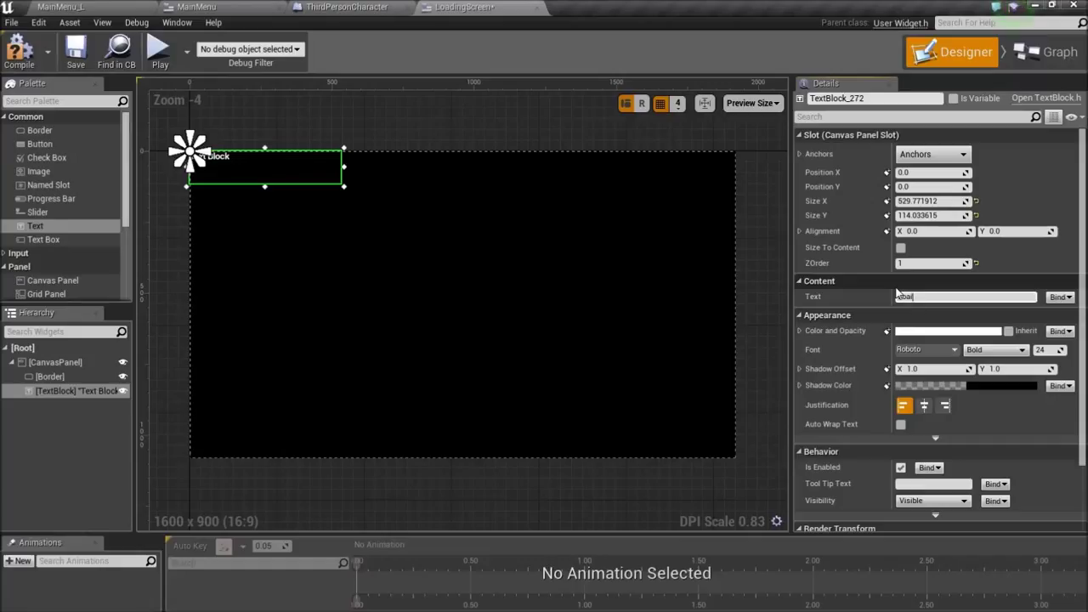
pyautogui.write('Loading Sc')
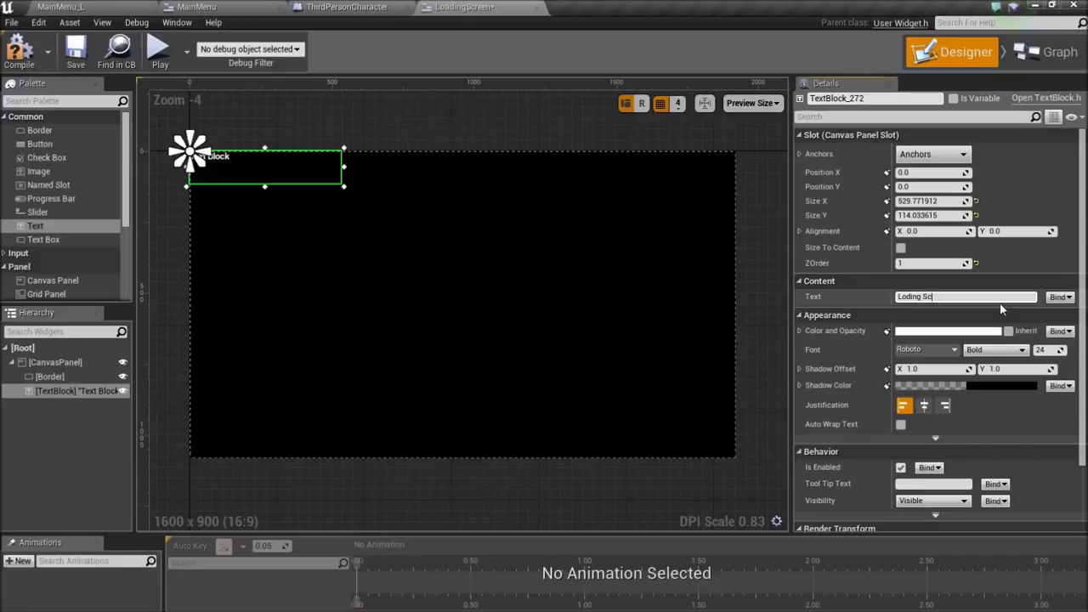
pyautogui.write('Loading...')
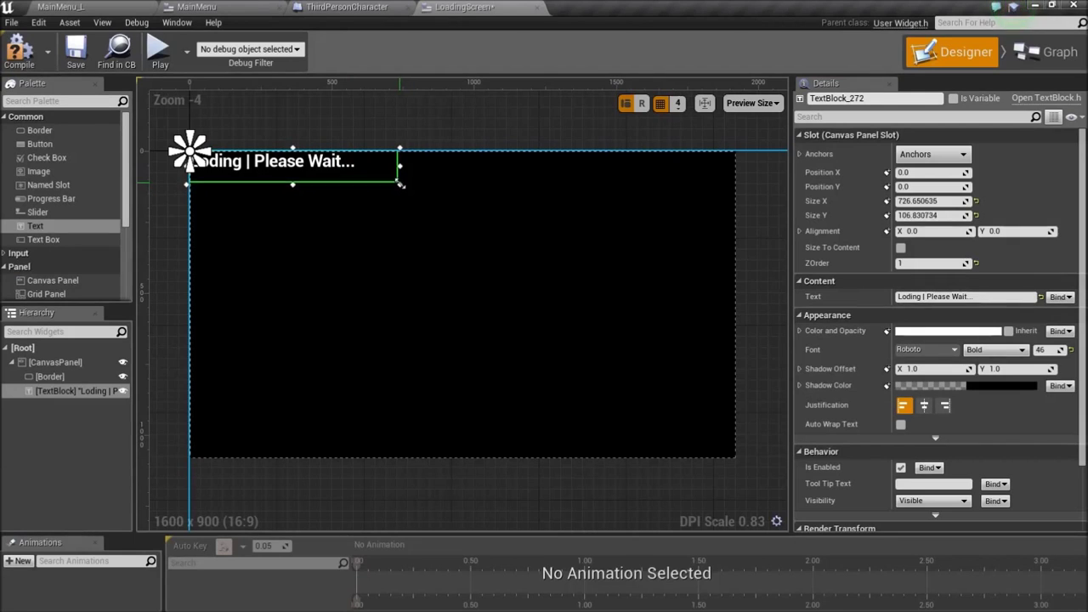
pyautogui.click(932, 153)
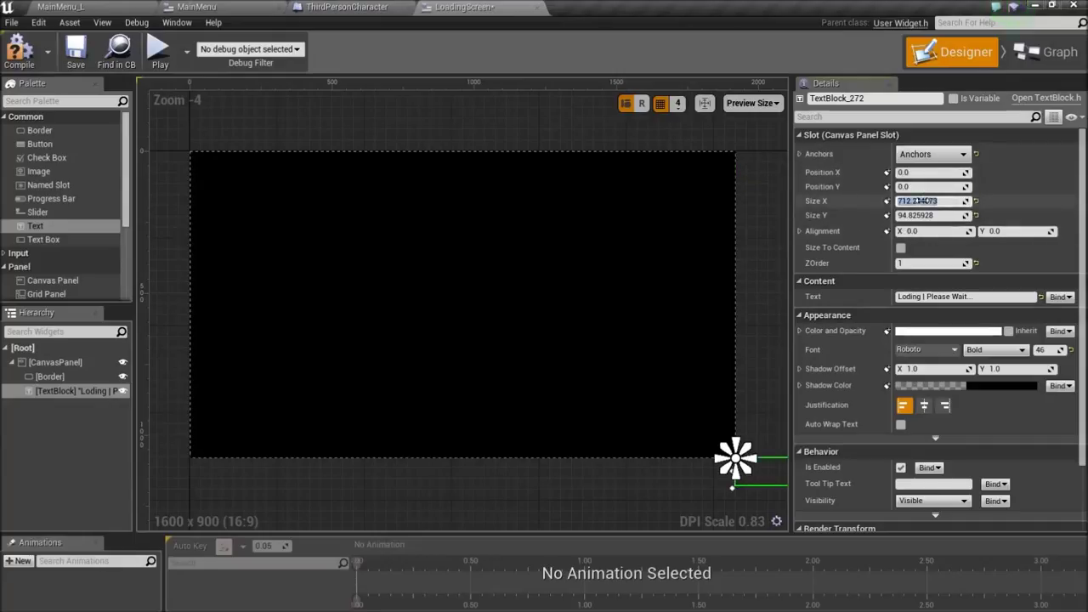
# Step: Position the text at X -710 within the bottom-right corner with size 650, then leave for ThirdPersonCharacter
pyautogui.write('720.0')
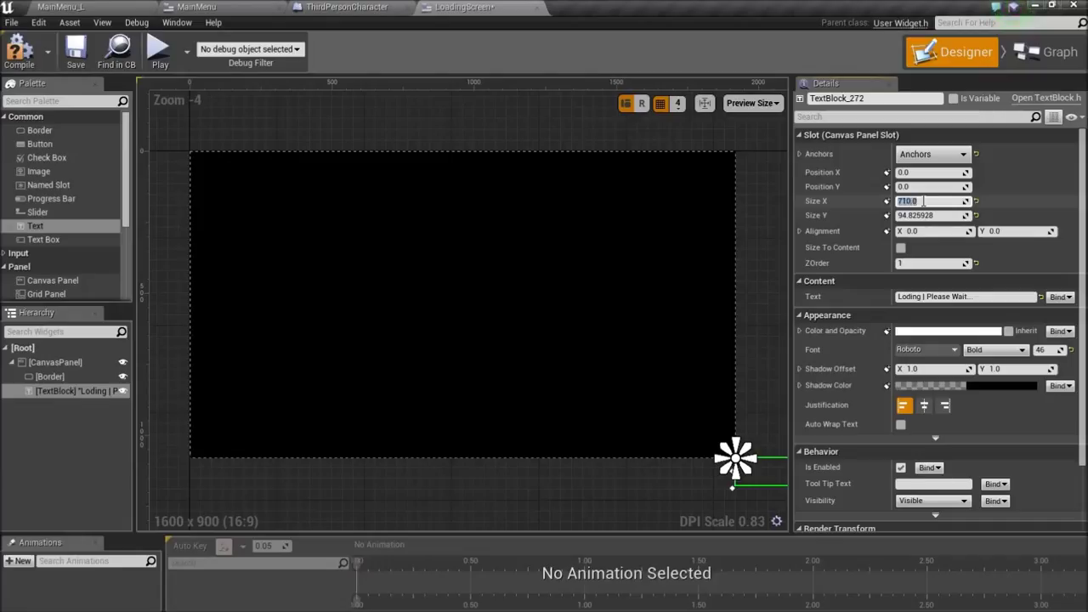
pyautogui.click(936, 215)
pyautogui.write('-355')
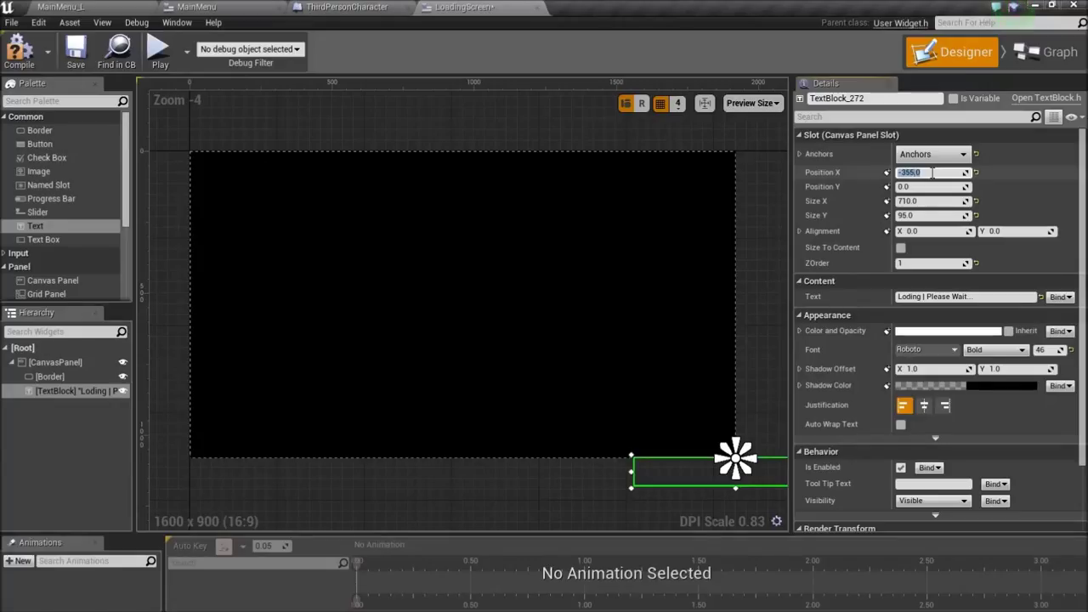
pyautogui.write('-710')
pyautogui.click(934, 200)
pyautogui.write('680')
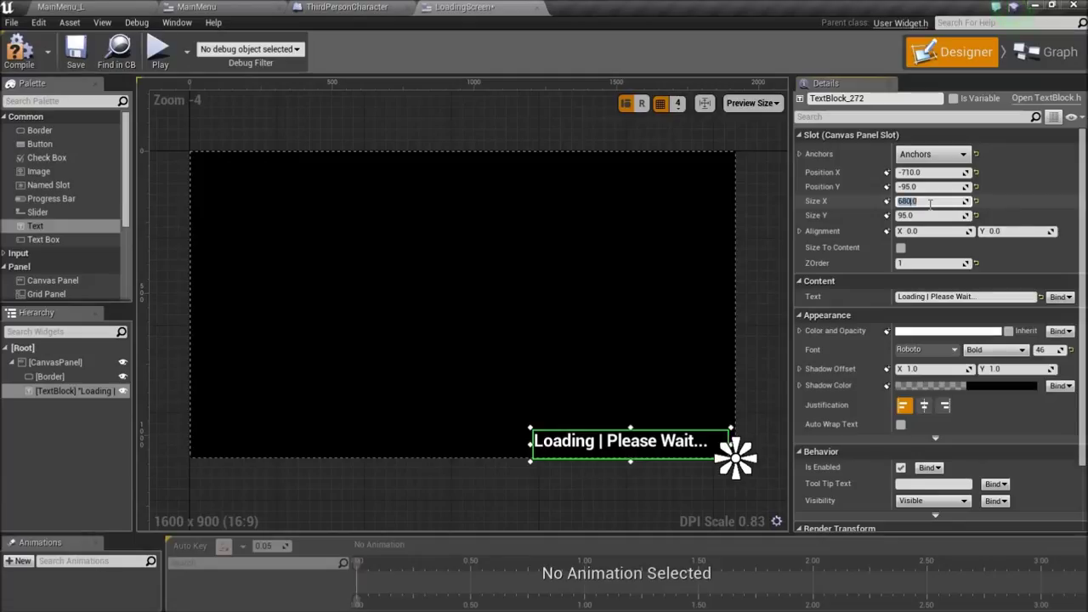
pyautogui.write('650')
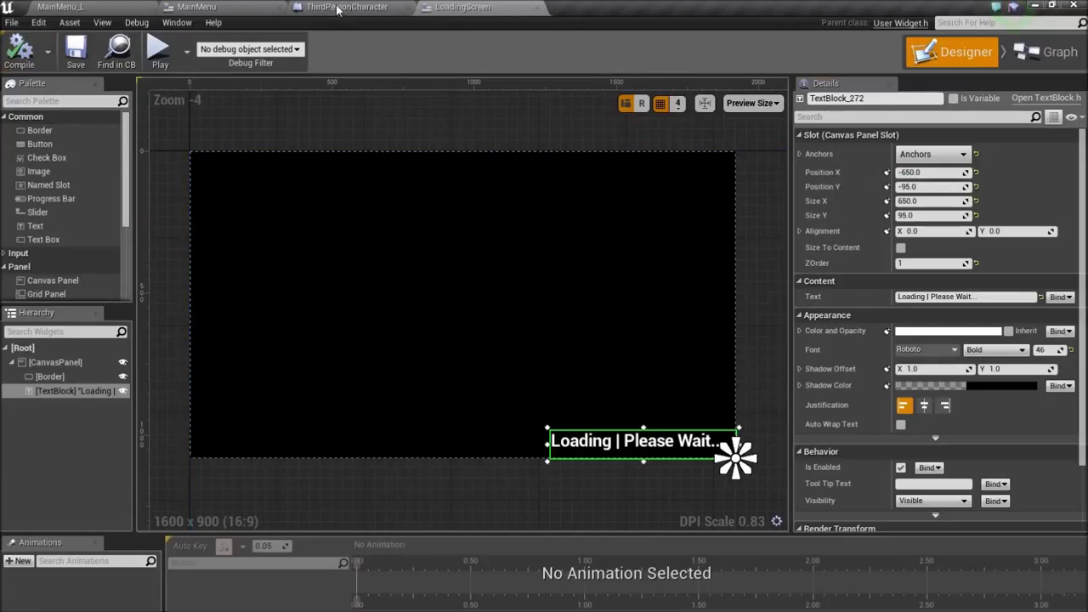
pyautogui.click(359, 6)
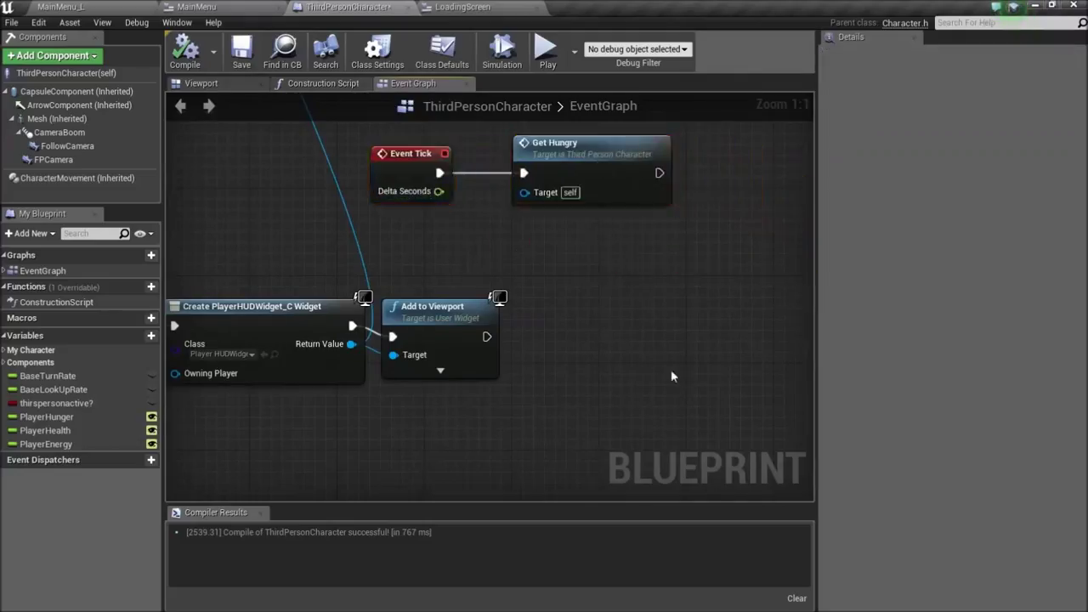
# Step: Add an editable Boolean isLoading? defaulting to true and set it after Add to Viewport
pyautogui.moveTo(672, 376); pyautogui.dragTo(602, 318)
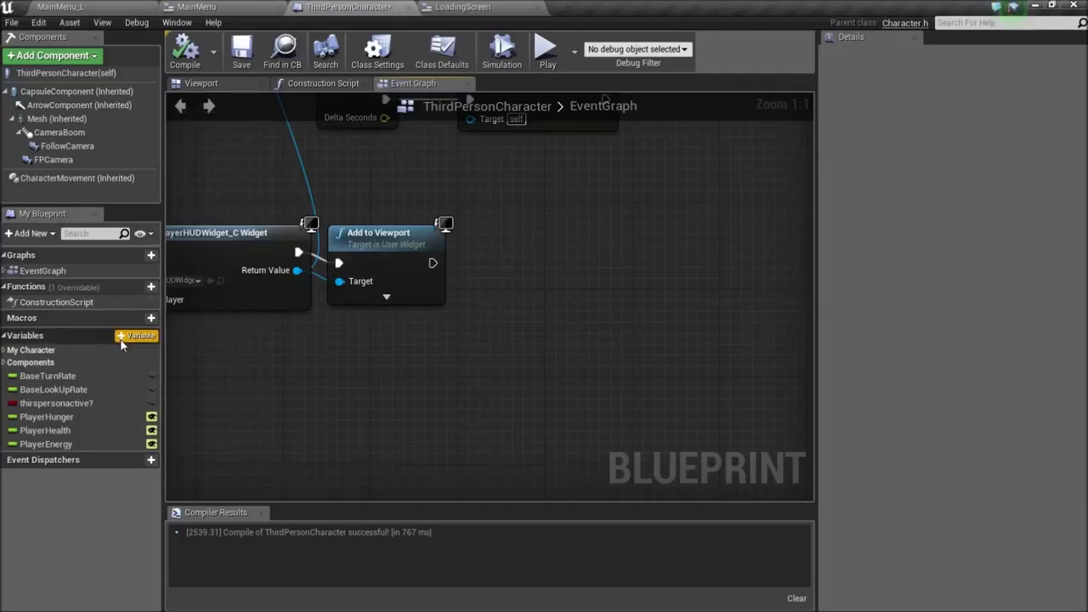
pyautogui.click(136, 335)
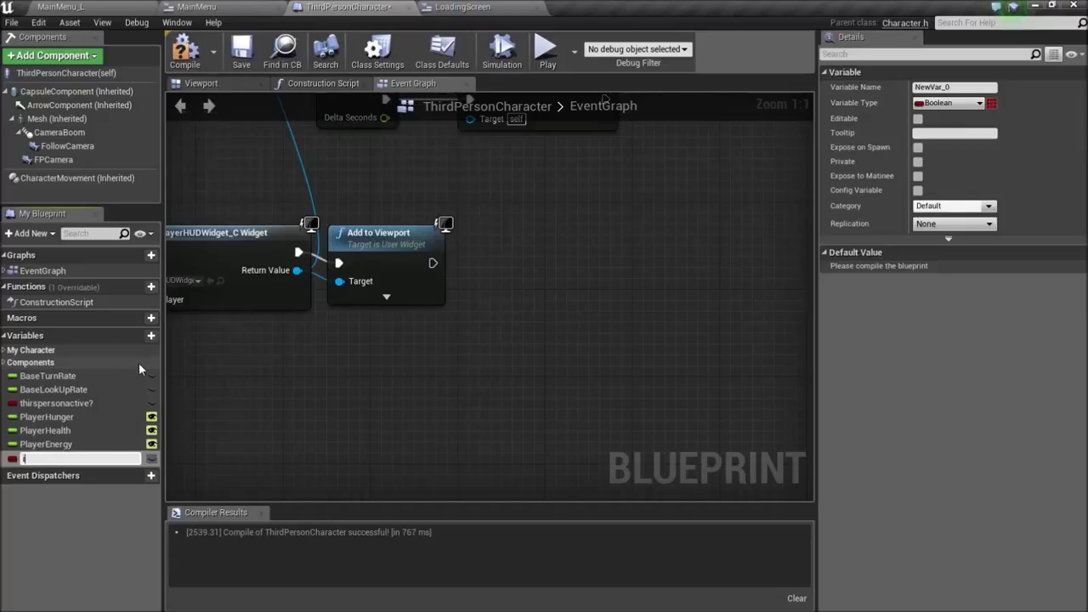
pyautogui.write('isLoading?')
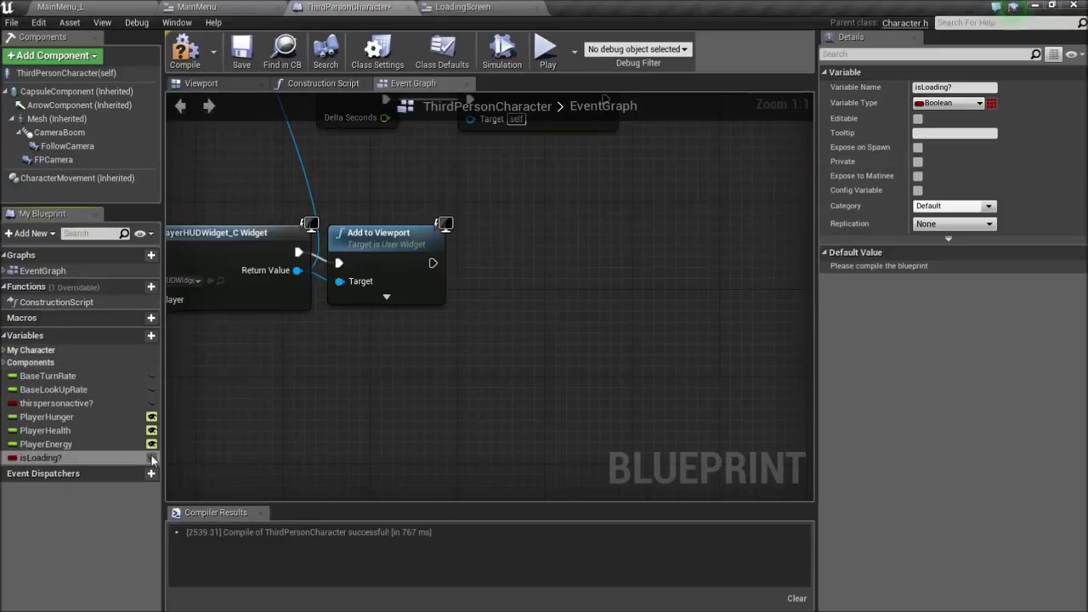
pyautogui.click(921, 121)
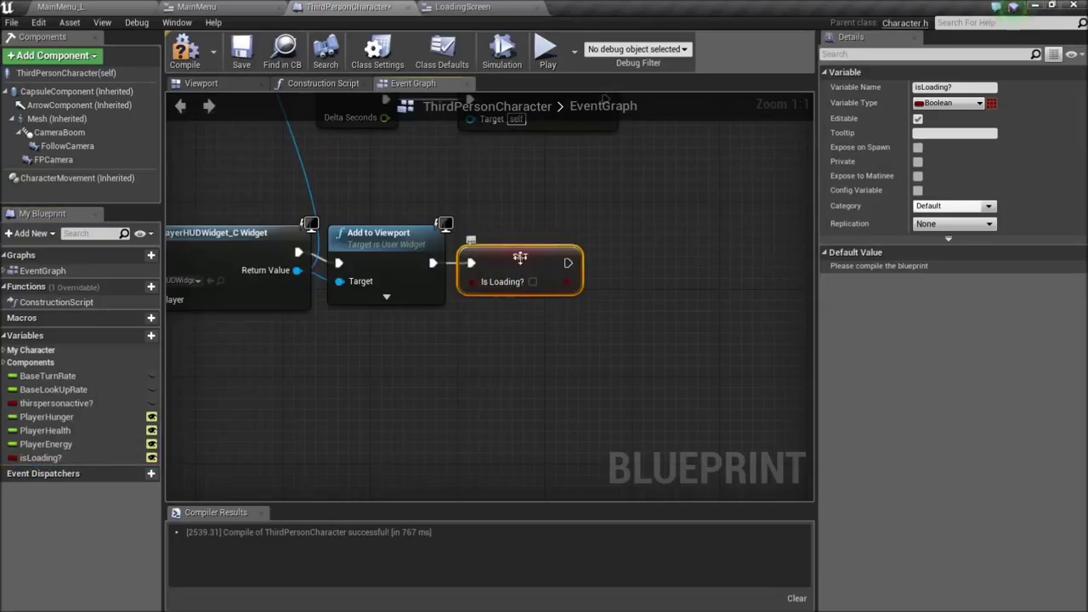
pyautogui.click(183, 50)
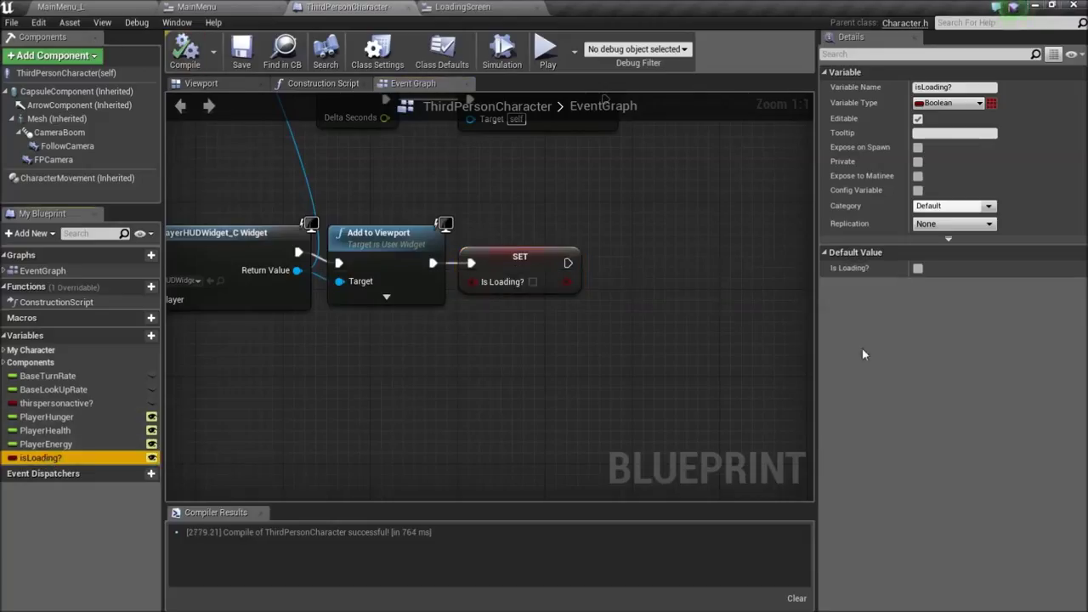
pyautogui.click(919, 269)
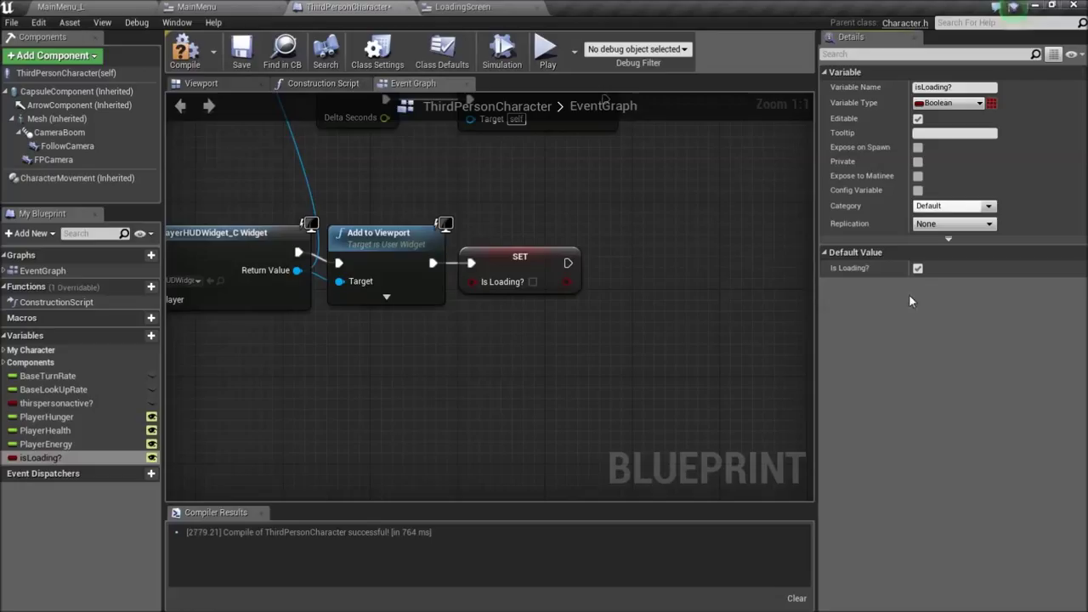
pyautogui.moveTo(901, 284)
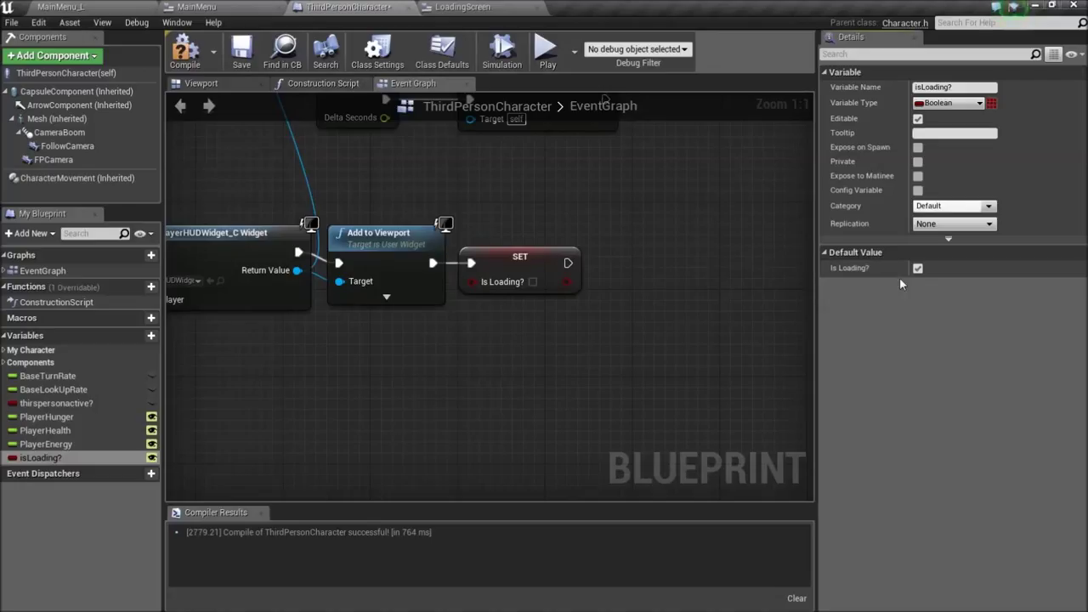
# Step: Compile and save the ThirdPersonCharacter blueprint, then move to MainMenu
pyautogui.click(184, 51)
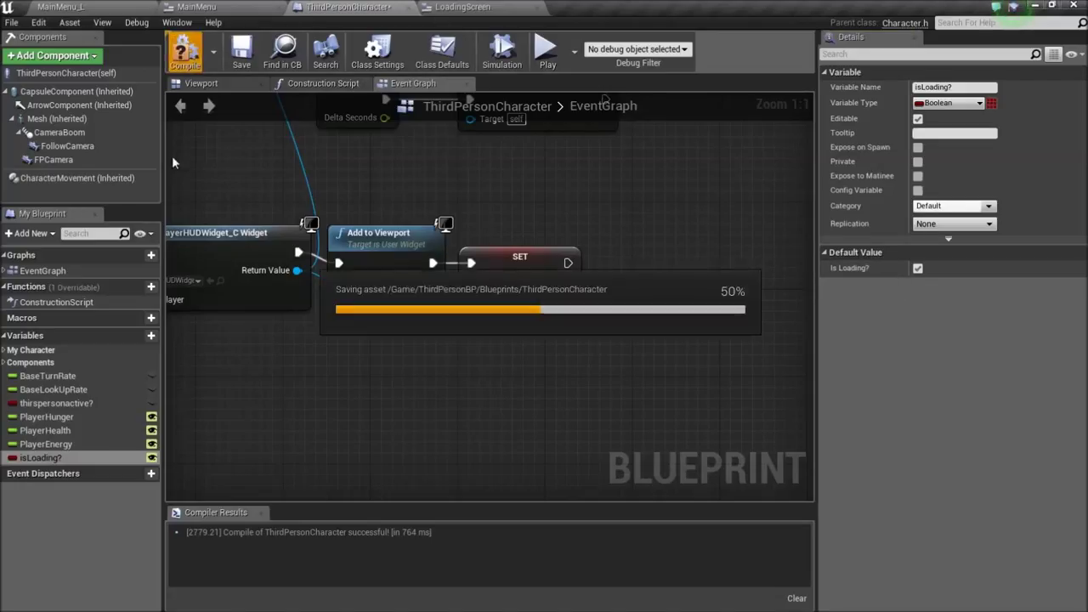
pyautogui.click(184, 48)
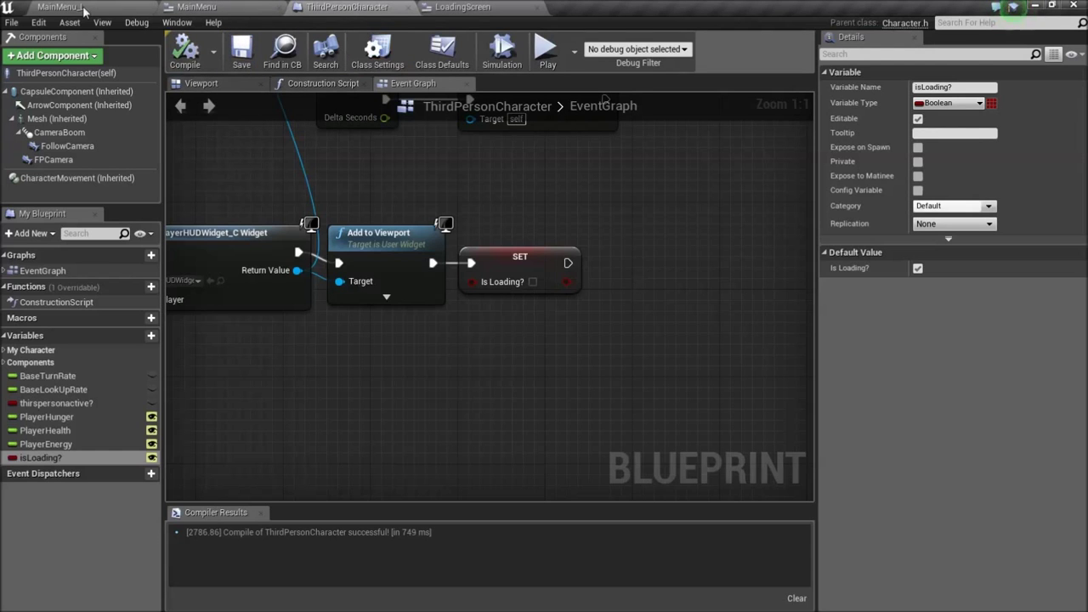
pyautogui.click(220, 7)
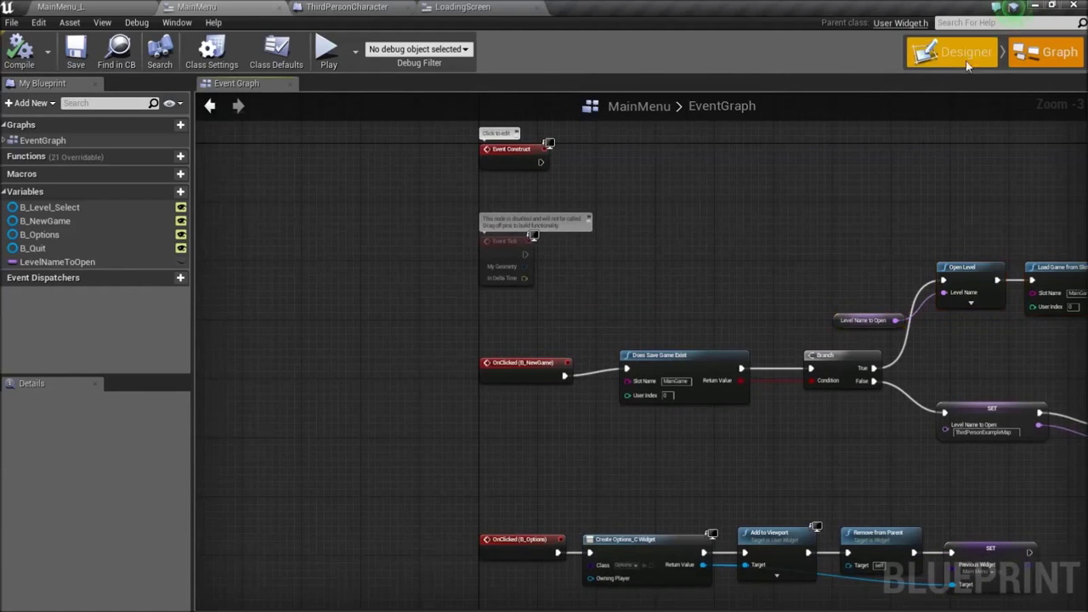
# Step: Go to the New Game click event in MainMenu's graph and clear room after the branch
pyautogui.click(959, 52)
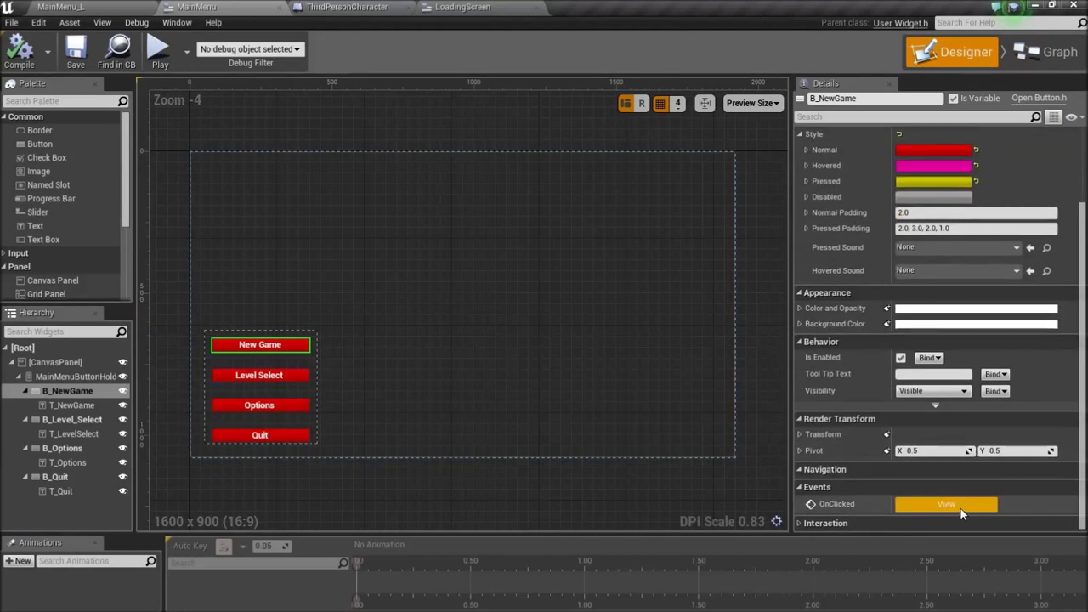
pyautogui.click(1058, 51)
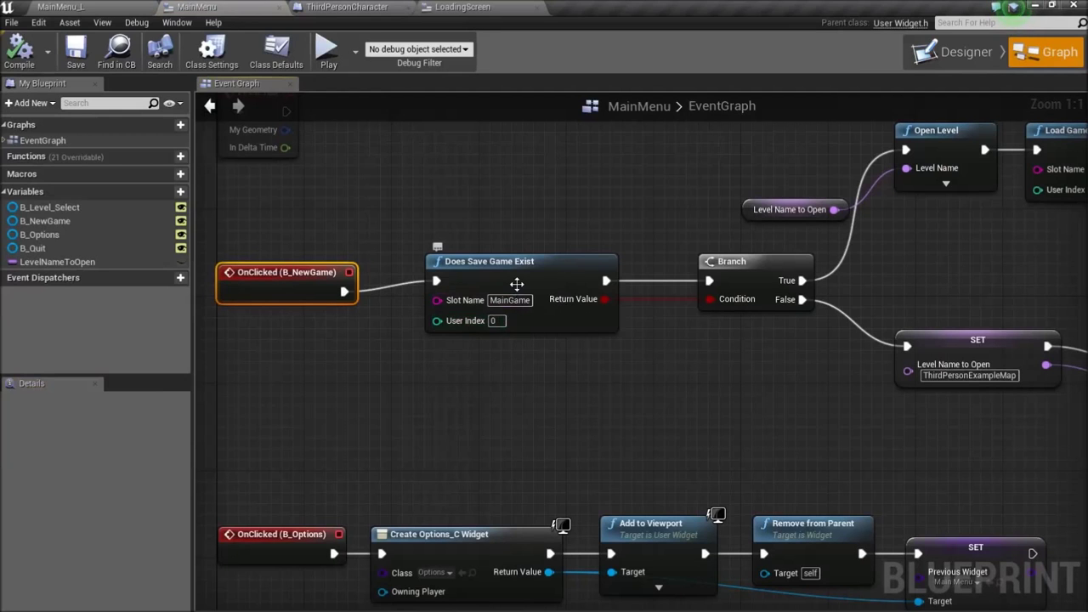
pyautogui.moveTo(750, 376)
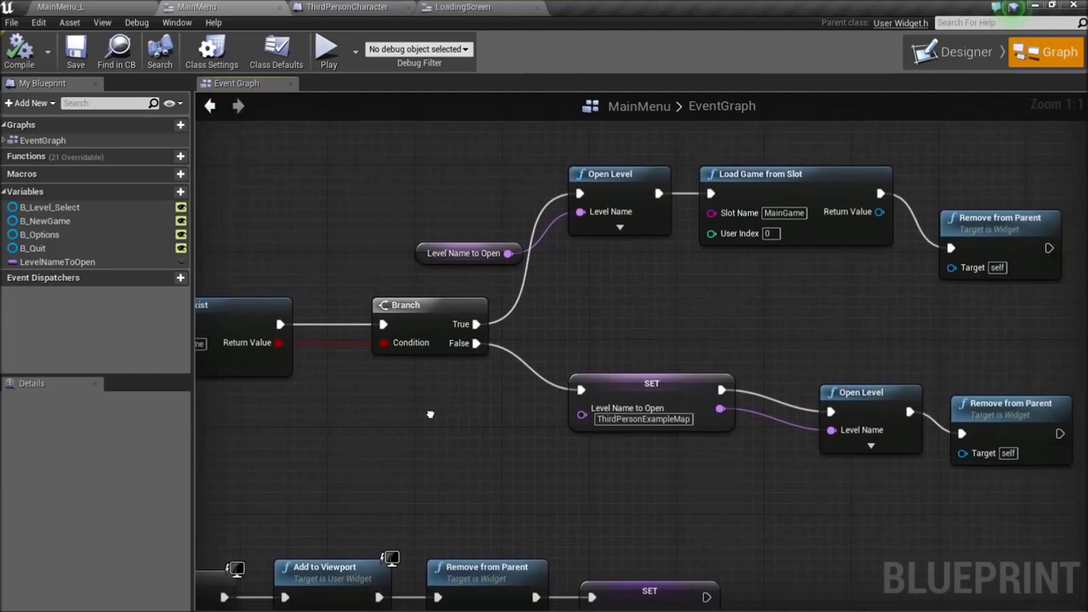
pyautogui.moveTo(428, 415); pyautogui.dragTo(366, 410)
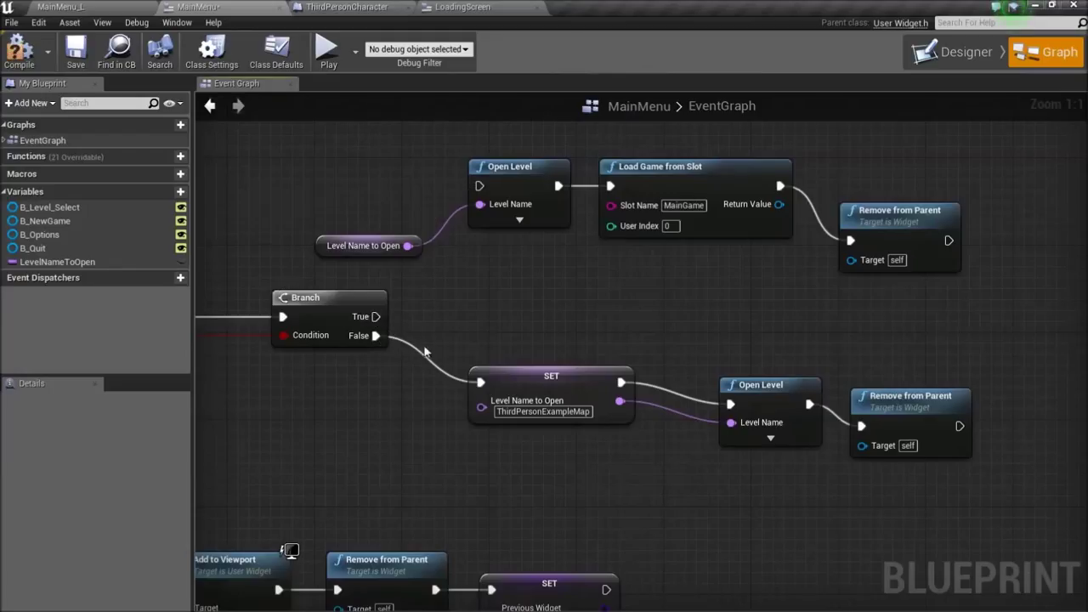
pyautogui.moveTo(860, 245)
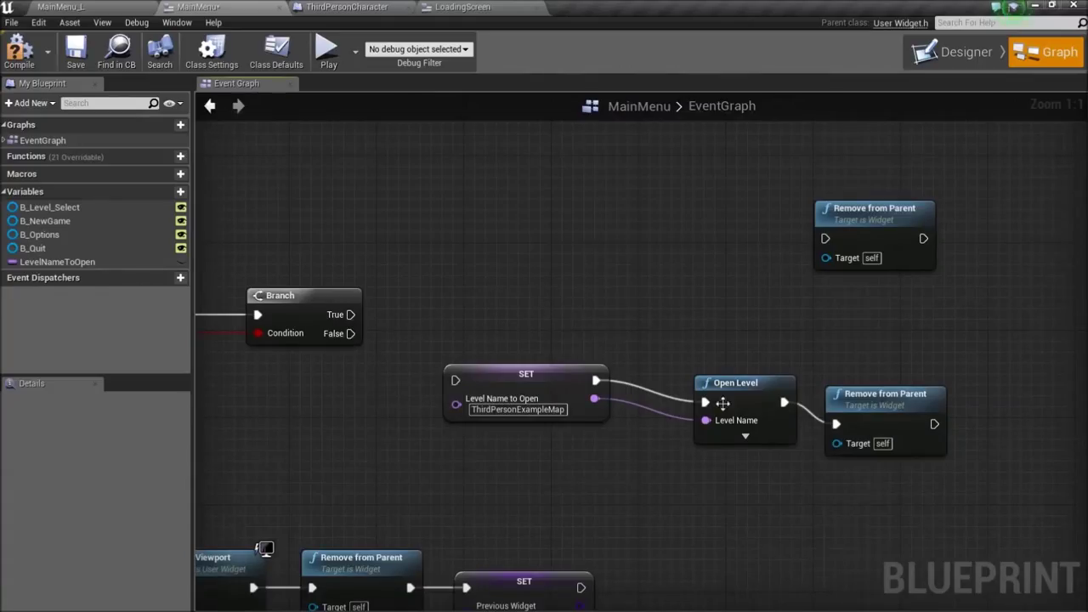
pyautogui.click(745, 384)
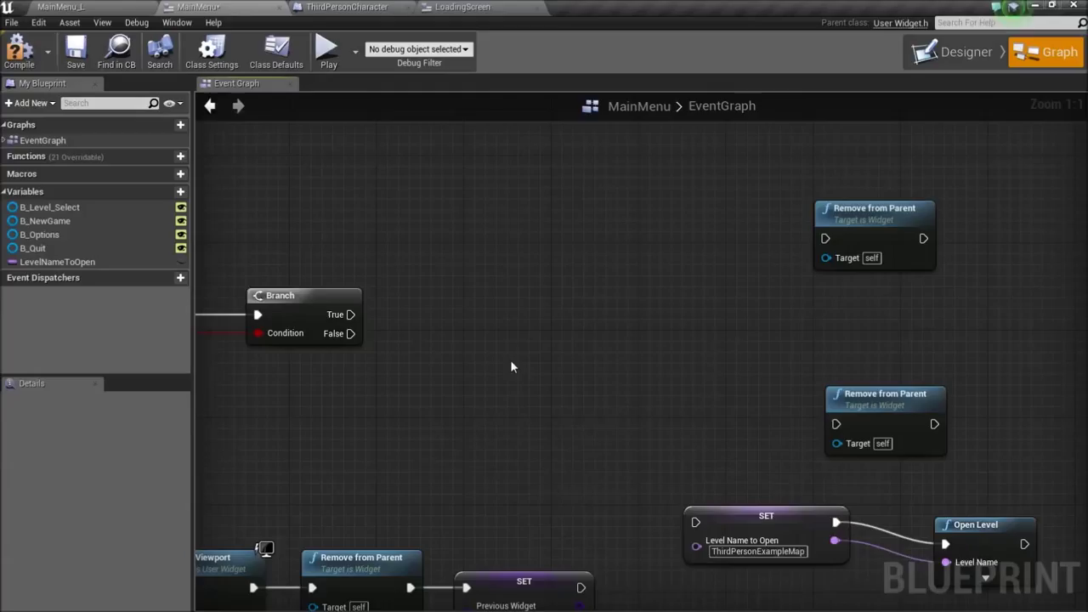
pyautogui.moveTo(352, 286)
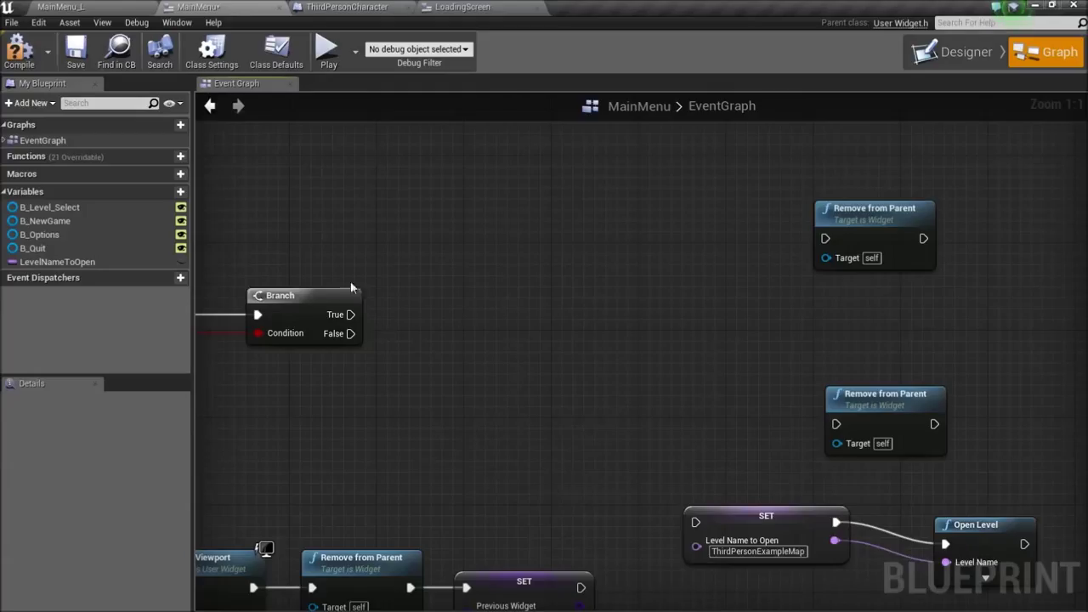
# Step: On the True path, create a LoadingScreen widget and add it to the viewport
pyautogui.write('create wi')
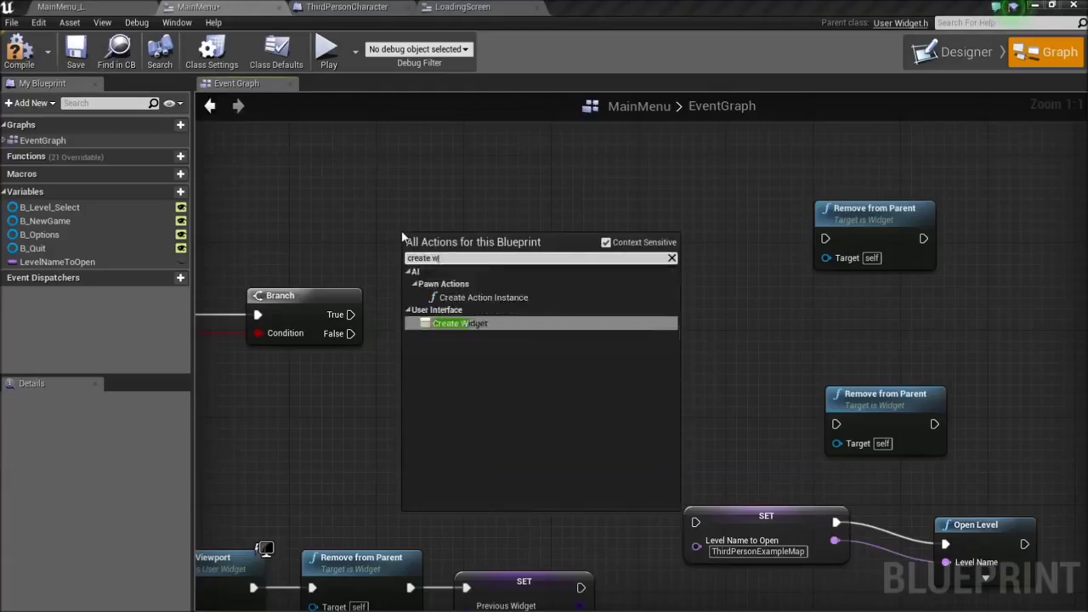
pyautogui.click(459, 324)
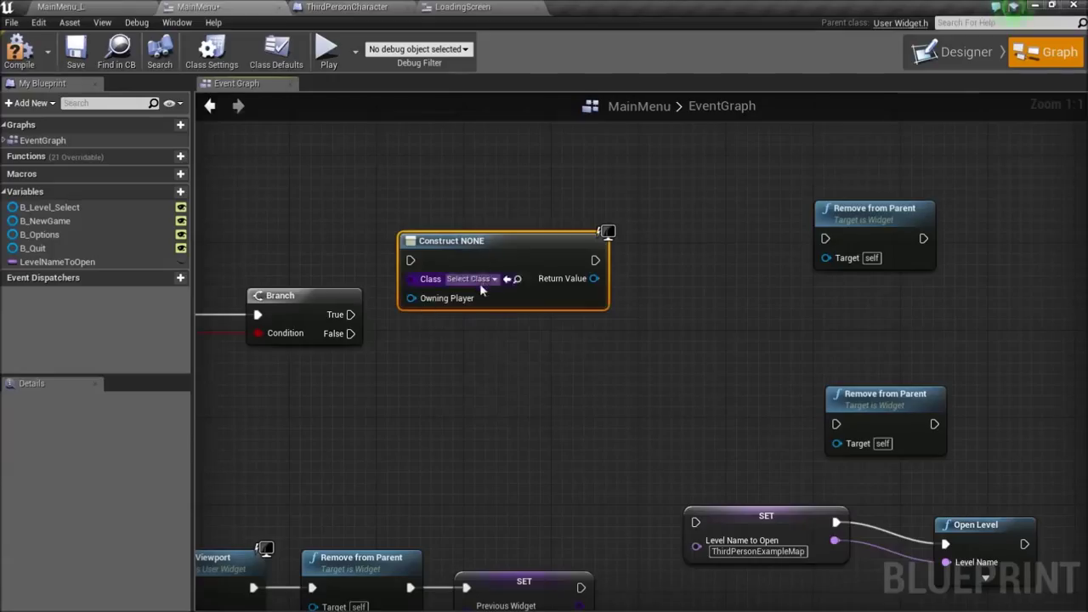
pyautogui.click(471, 279)
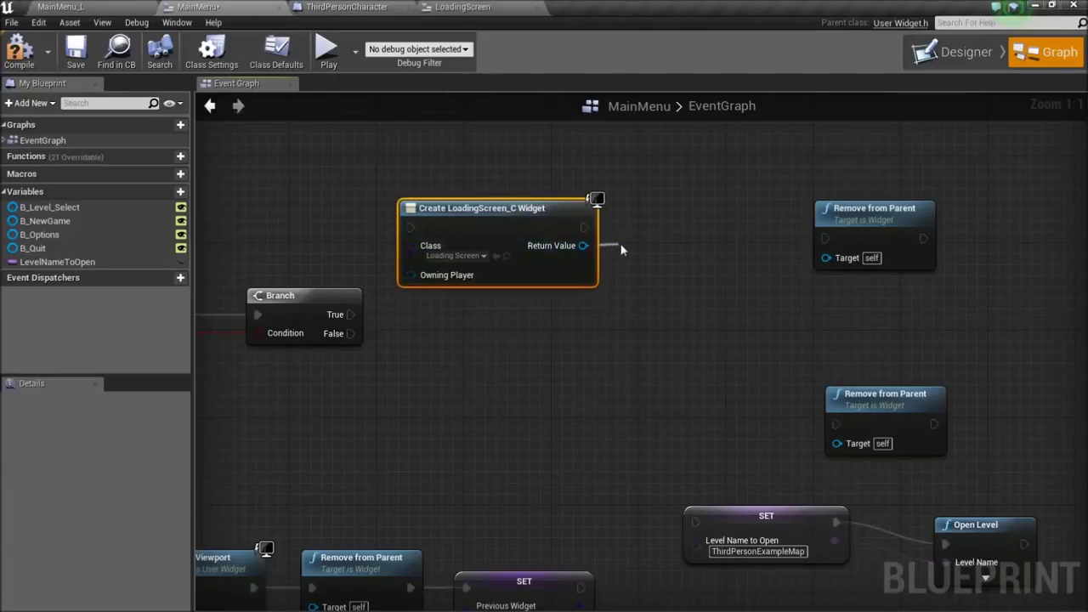
pyautogui.moveTo(585, 245); pyautogui.dragTo(626, 250)
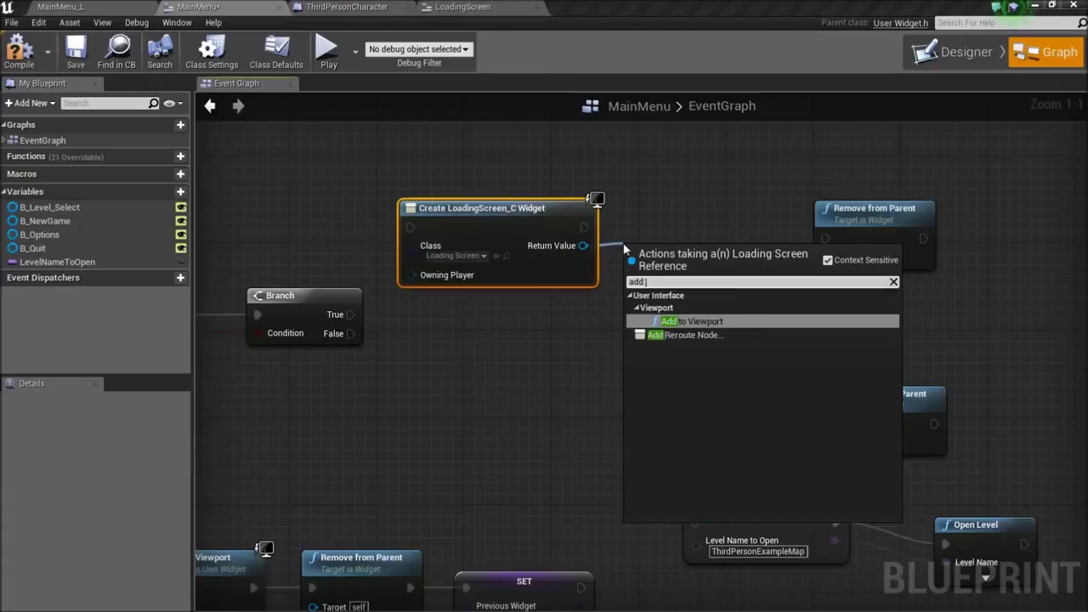
pyautogui.click(670, 320)
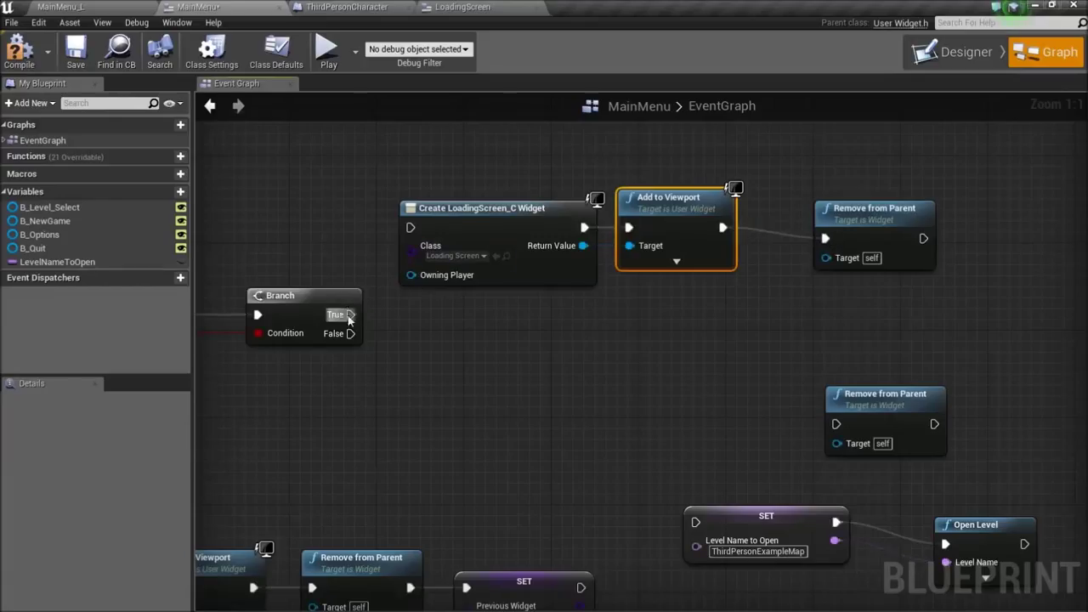
pyautogui.moveTo(350, 315); pyautogui.dragTo(410, 228)
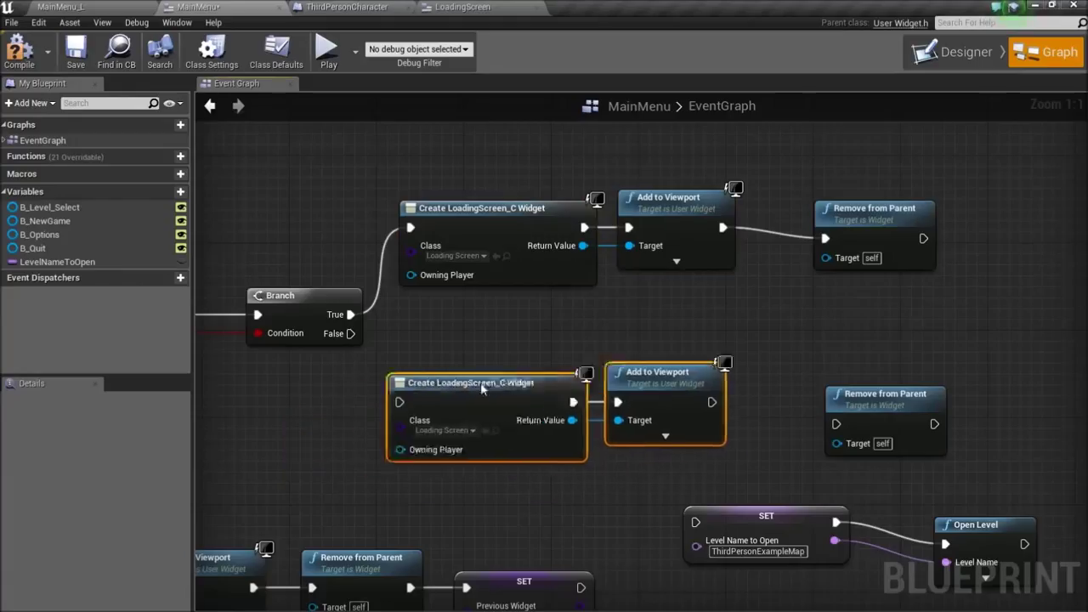
# Step: Duplicate the loading-screen nodes onto the False path and wire into Remove from Parent
pyautogui.moveTo(480, 388); pyautogui.dragTo(524, 398)
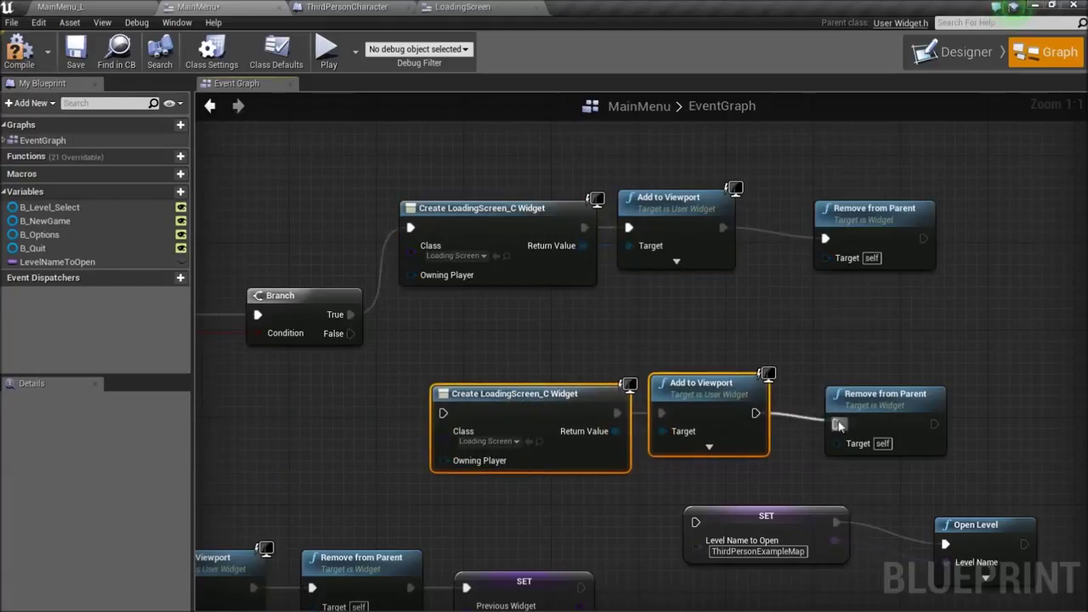
pyautogui.moveTo(348, 333); pyautogui.dragTo(442, 415)
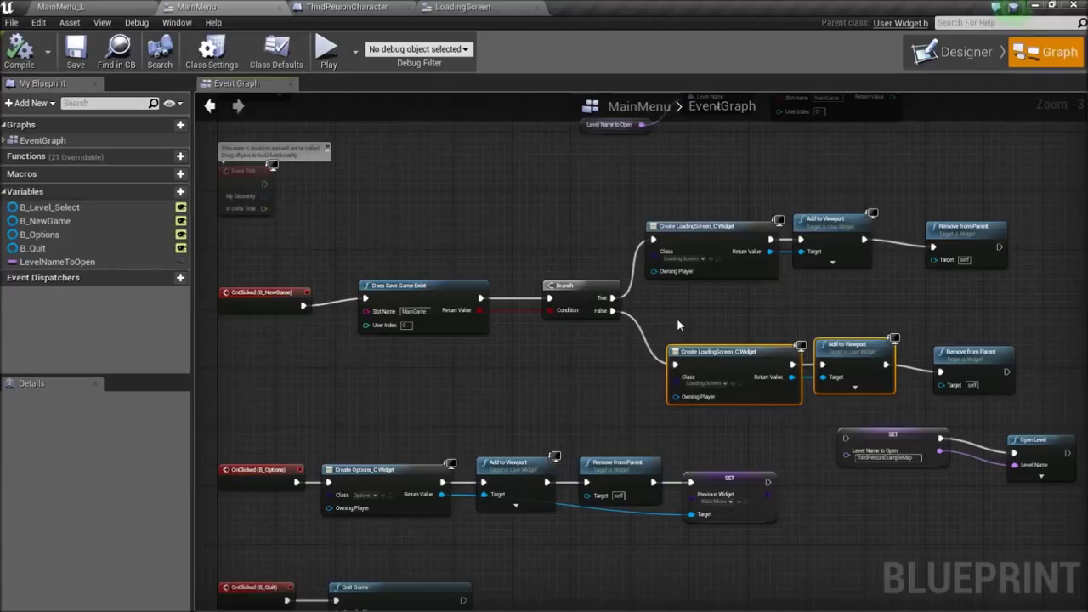
pyautogui.moveTo(670, 296)
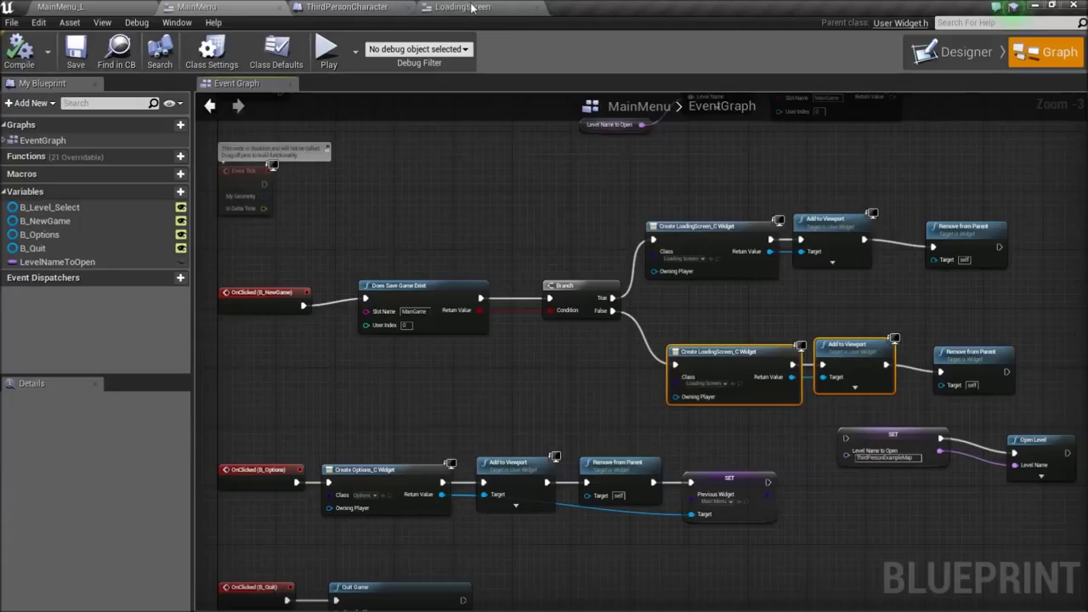
# Step: Switch between the MainMenu and LoadingScreen tabs, ending on the LoadingScreen designer
pyautogui.click(963, 51)
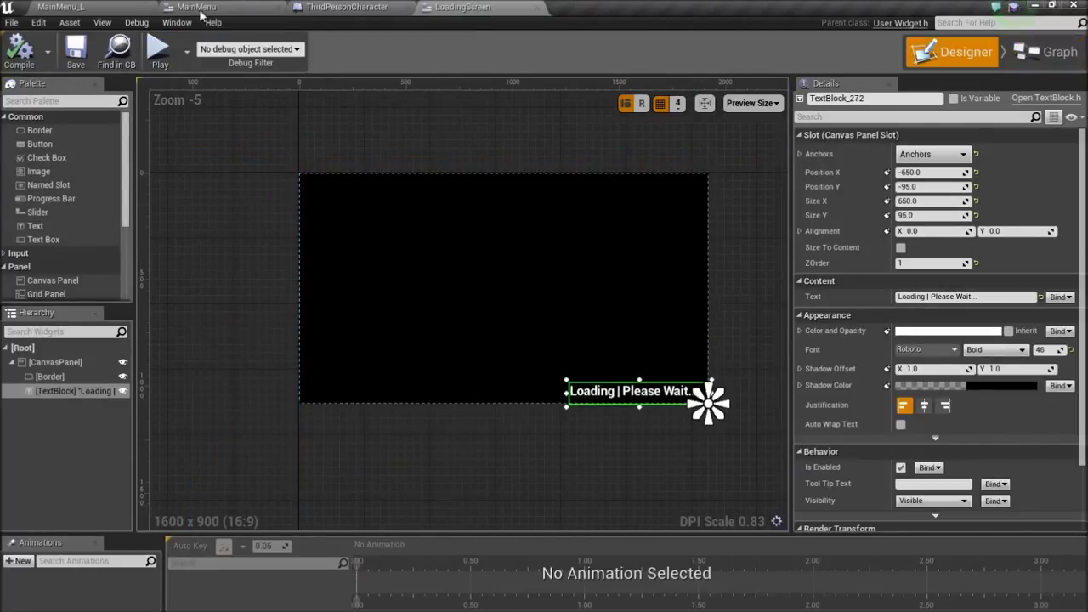
pyautogui.click(1046, 51)
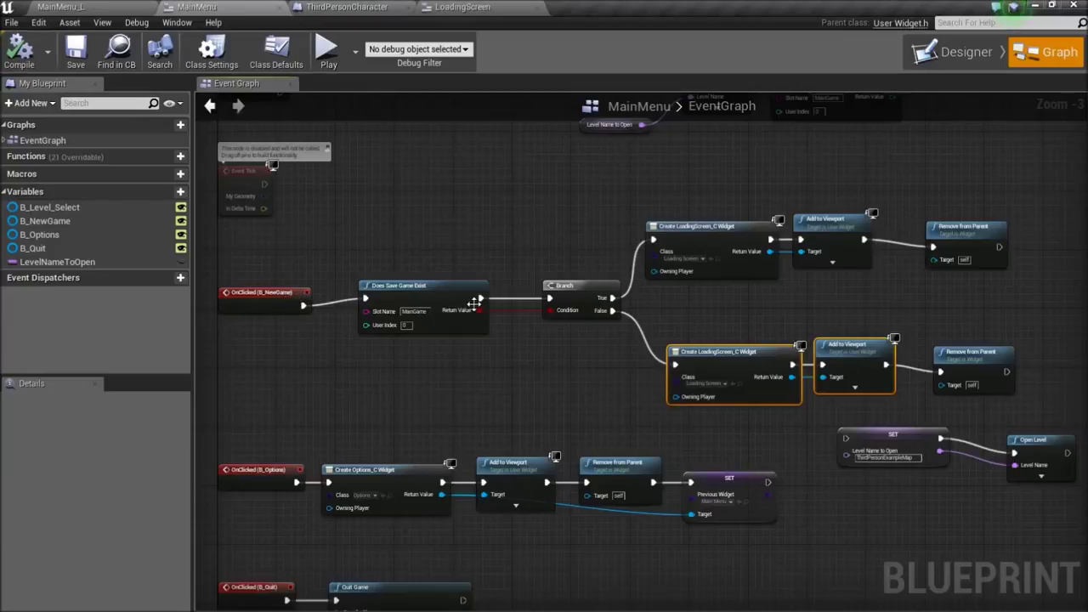
pyautogui.moveTo(755, 422)
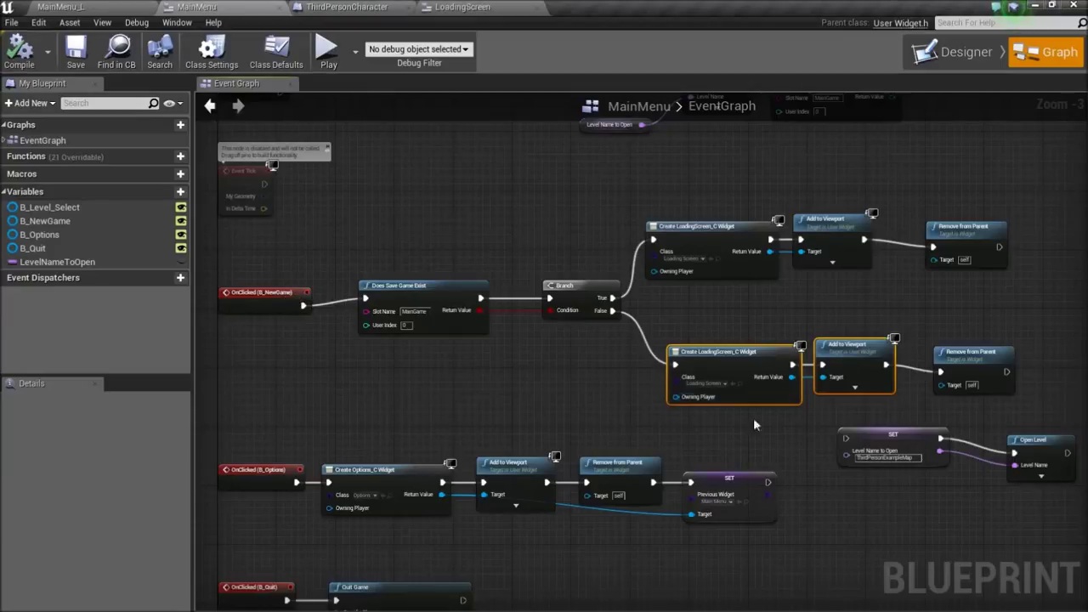
pyautogui.moveTo(560, 348)
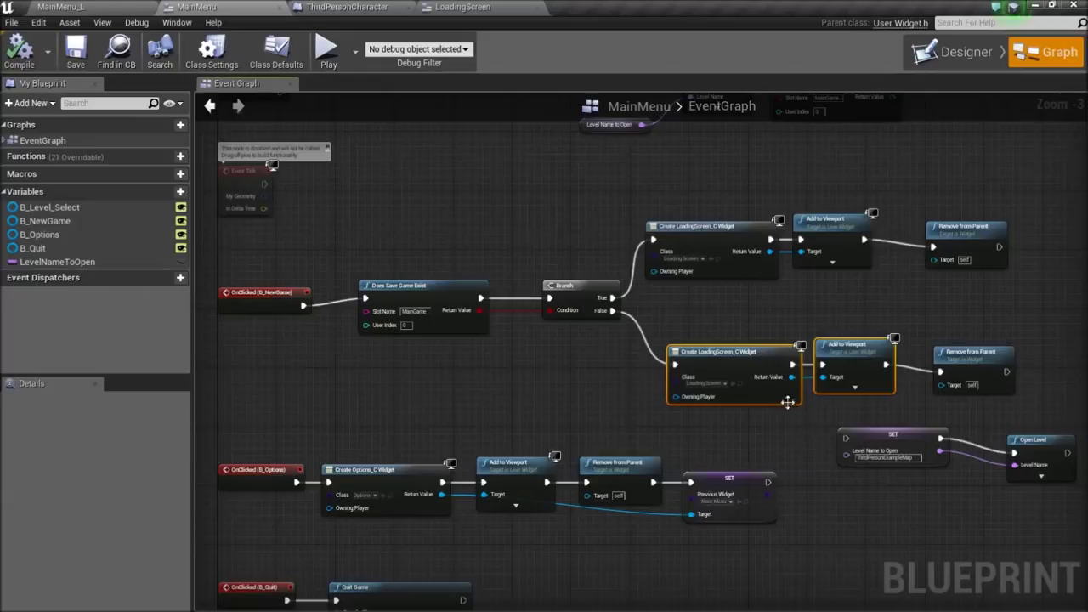
pyautogui.moveTo(415, 173)
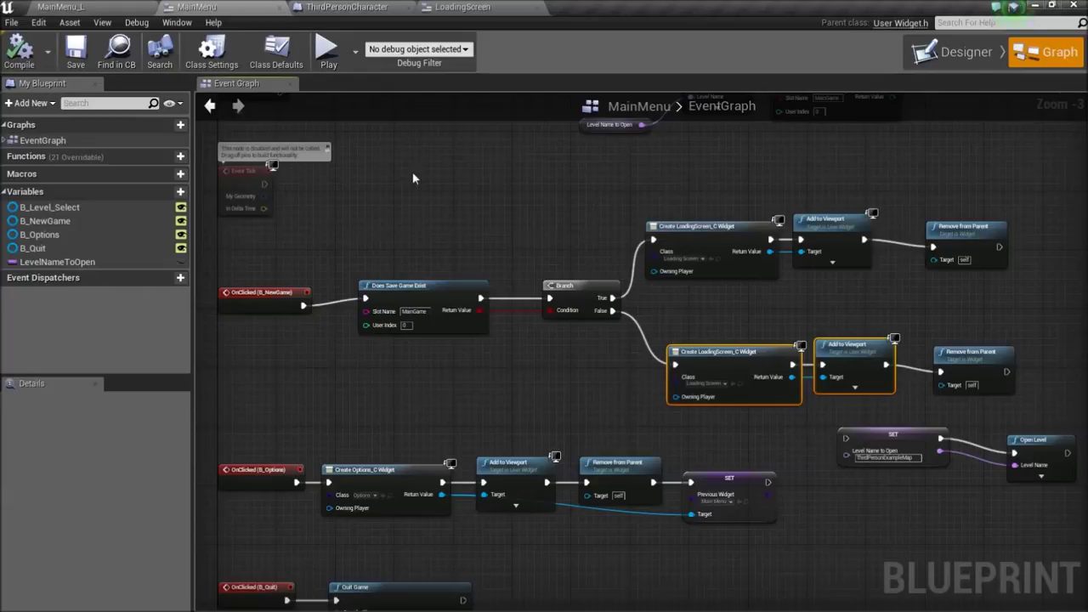
pyautogui.click(466, 7)
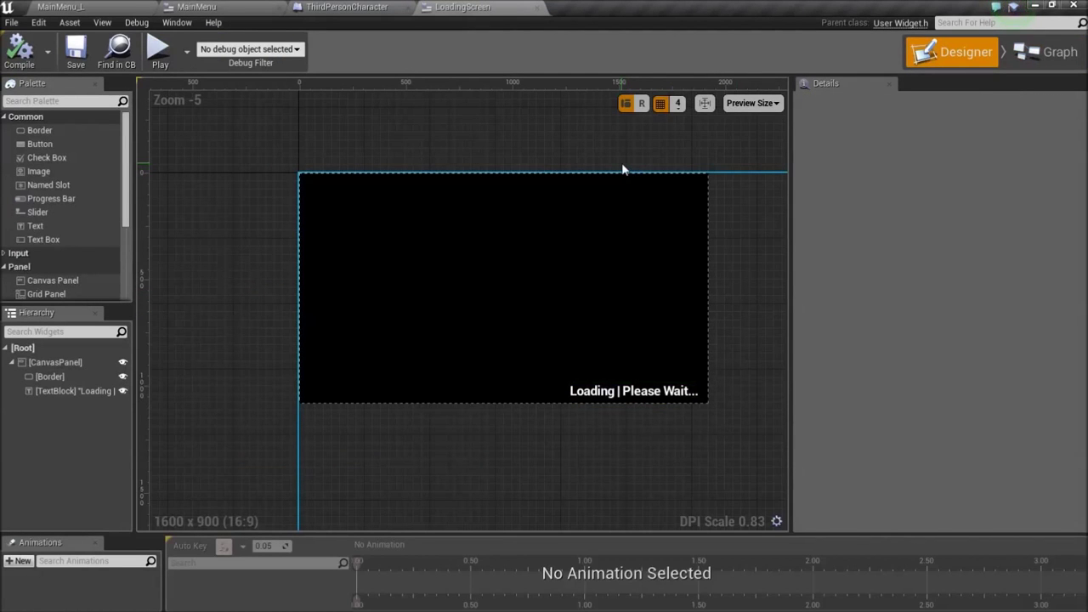
# Step: Add a Cast To ThirdPersonCharacter node off Event Tick, then switch to ThirdPersonCharacter
pyautogui.click(1062, 51)
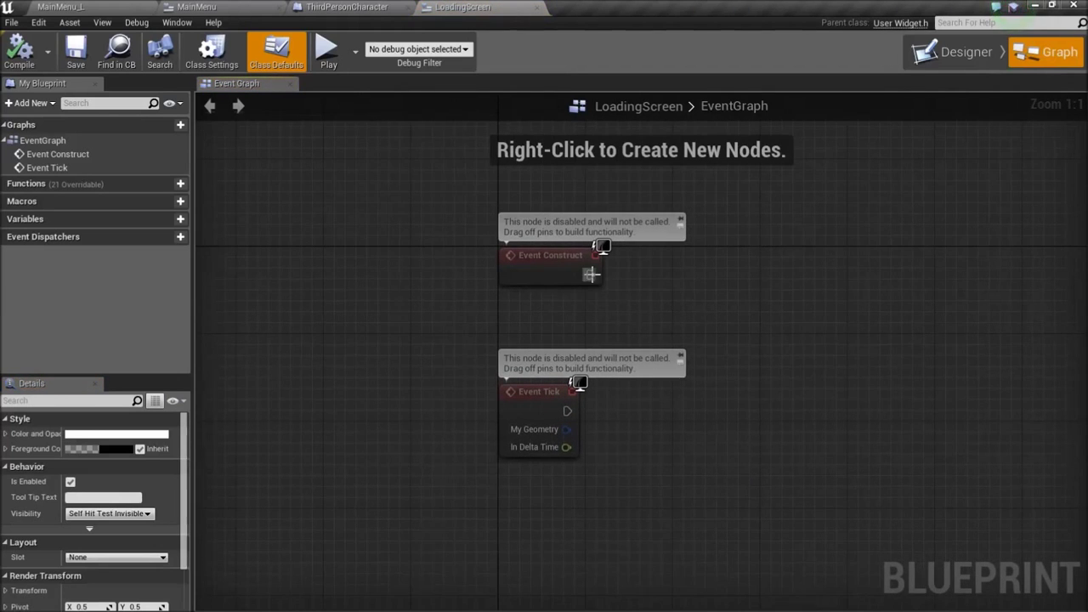
pyautogui.moveTo(592, 274); pyautogui.dragTo(876, 415)
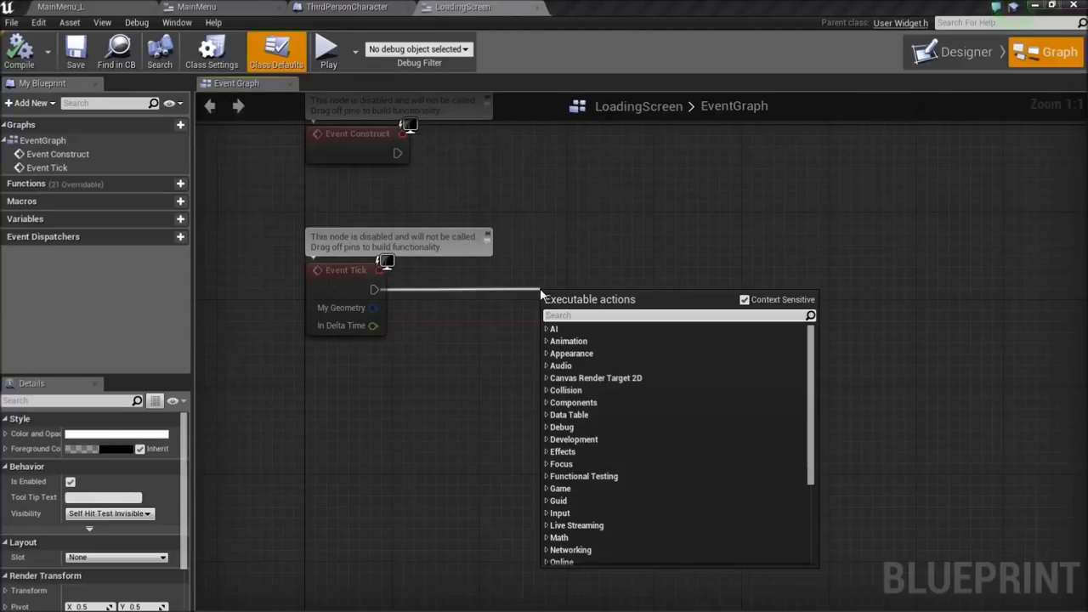
pyautogui.write('cast to pla')
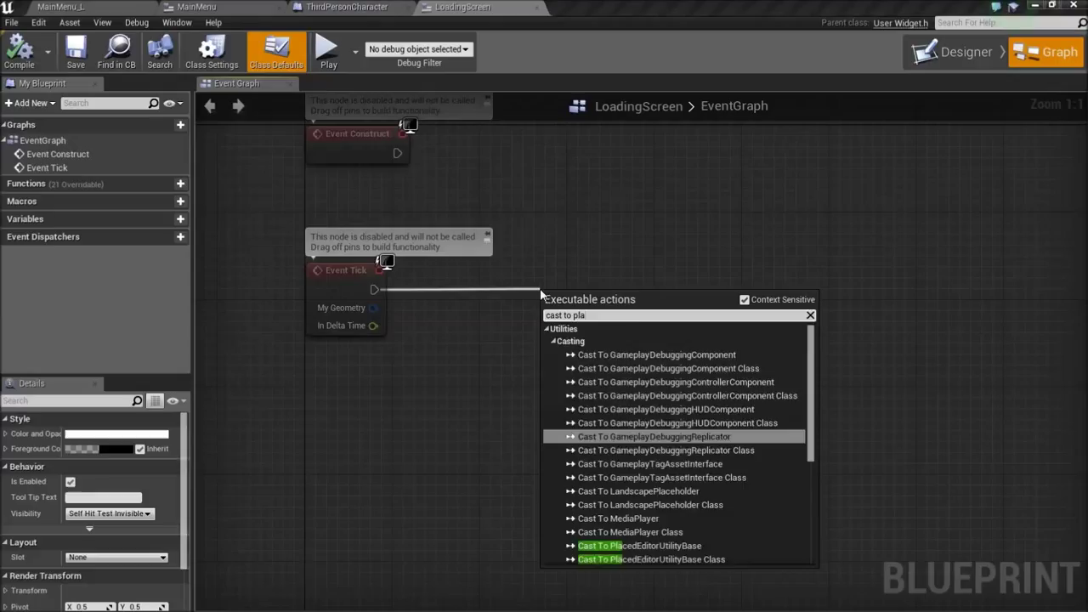
pyautogui.press('BackSpace')
pyautogui.write('third')
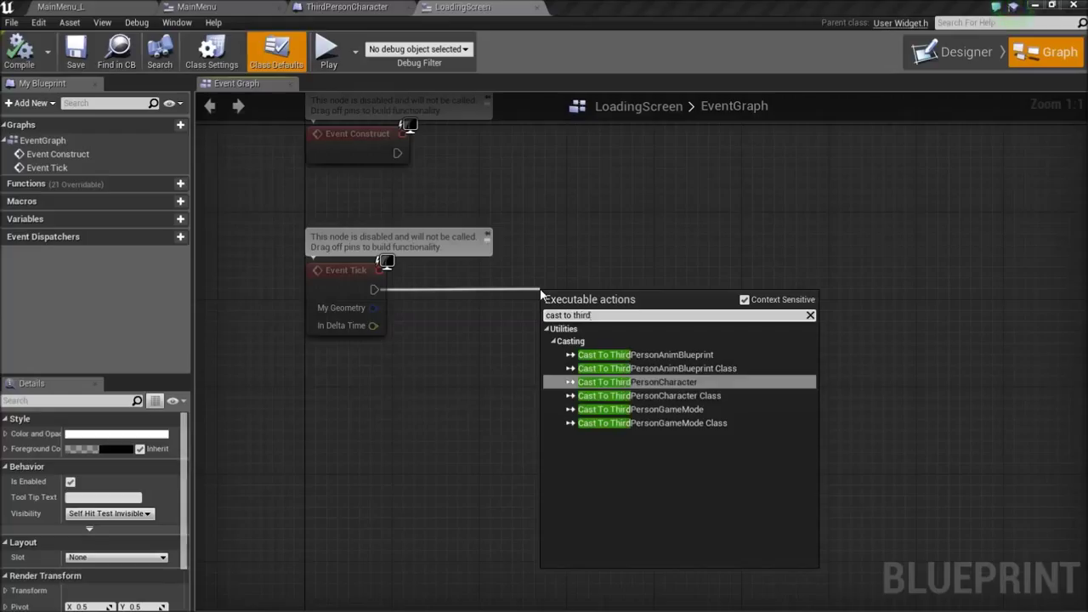
pyautogui.click(629, 381)
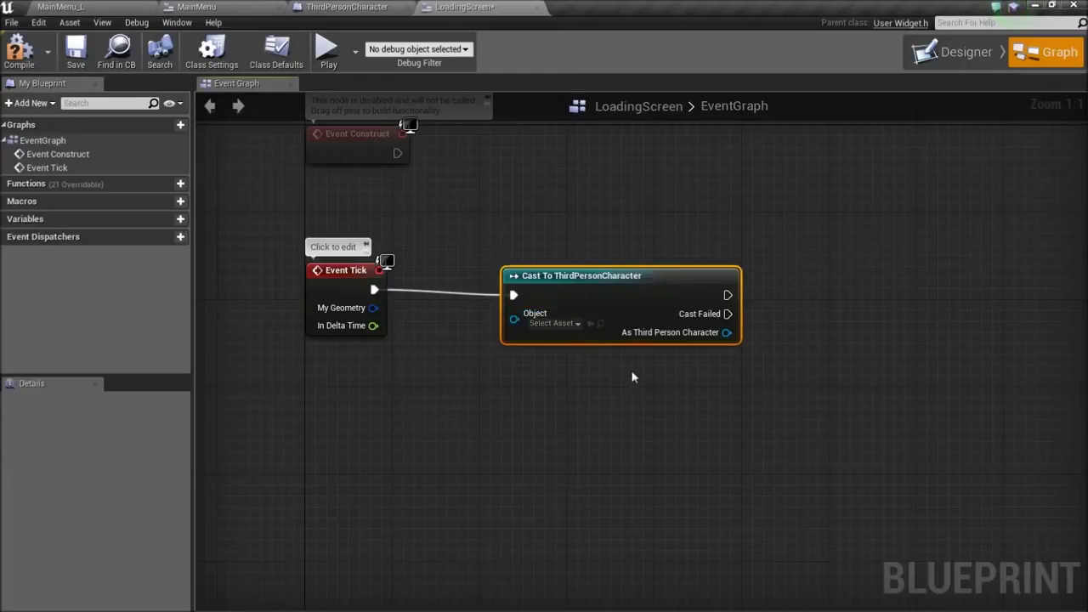
pyautogui.moveTo(632, 361)
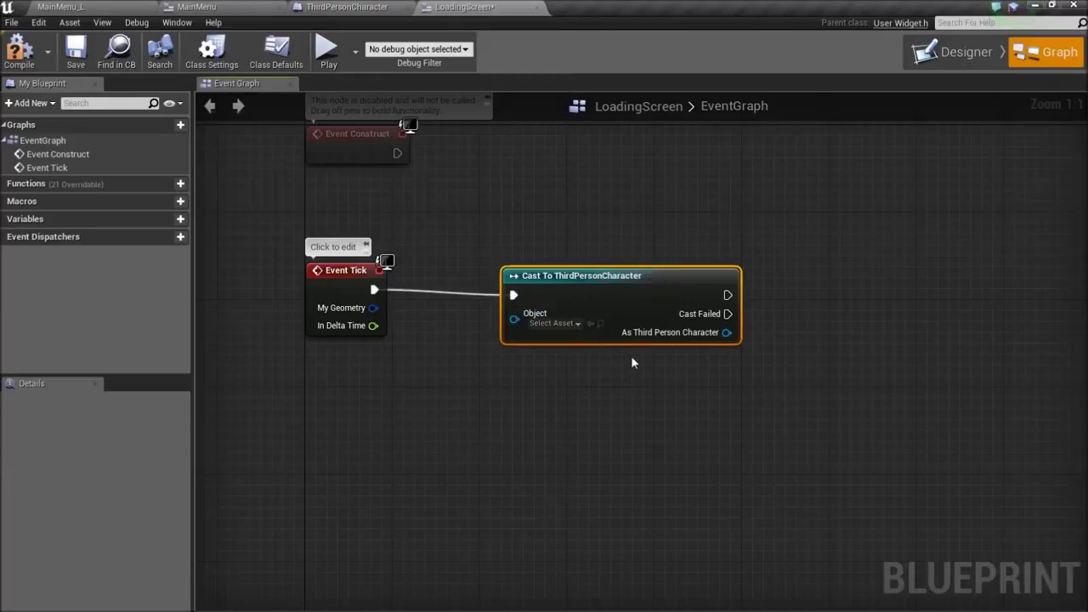
pyautogui.moveTo(590, 429)
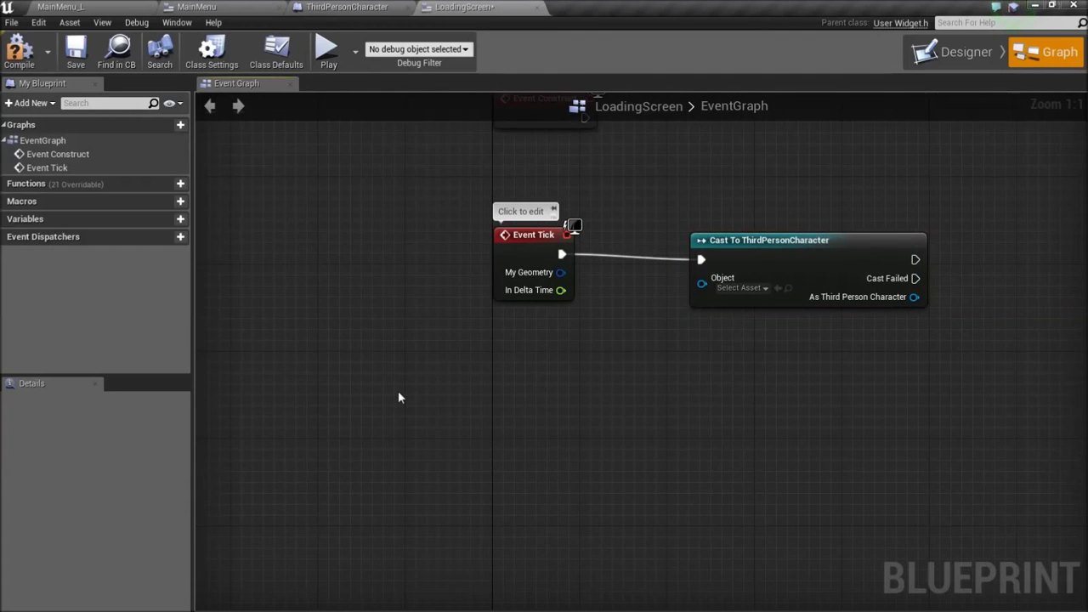
pyautogui.click(359, 7)
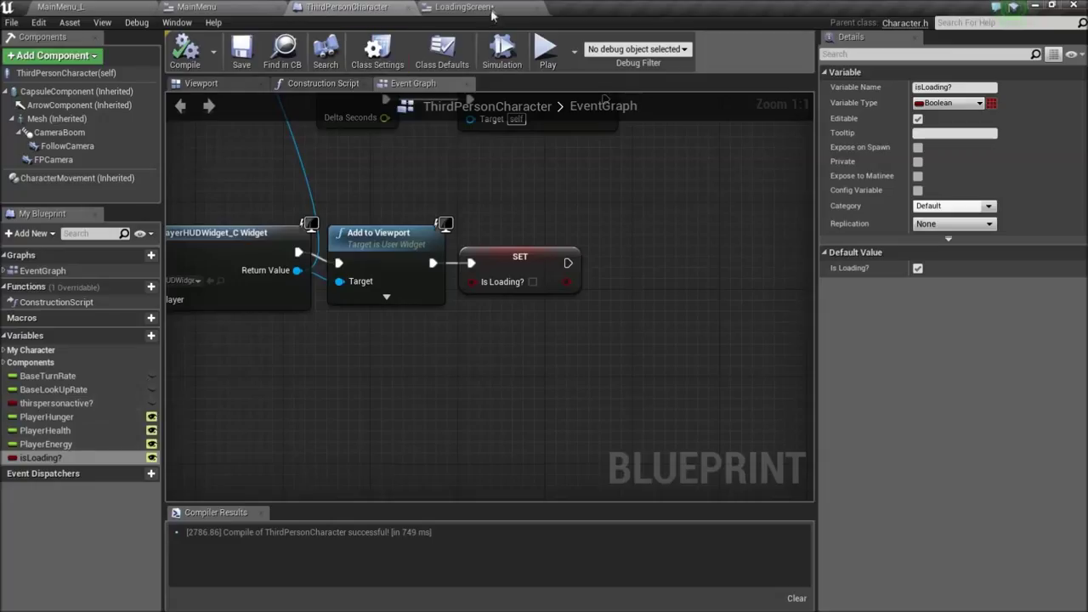
pyautogui.click(445, 49)
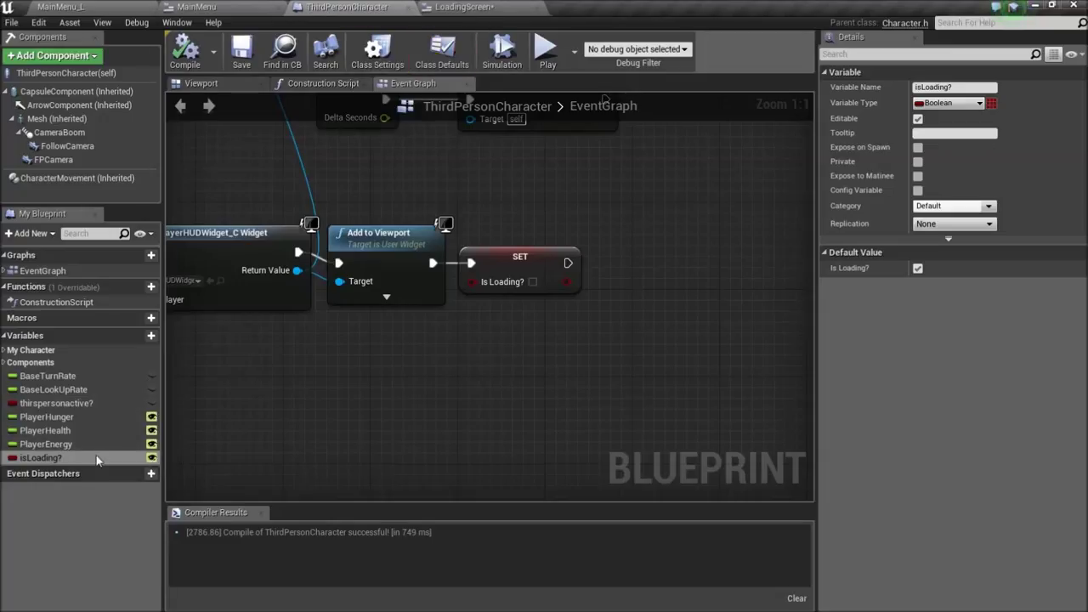
pyautogui.moveTo(151, 459)
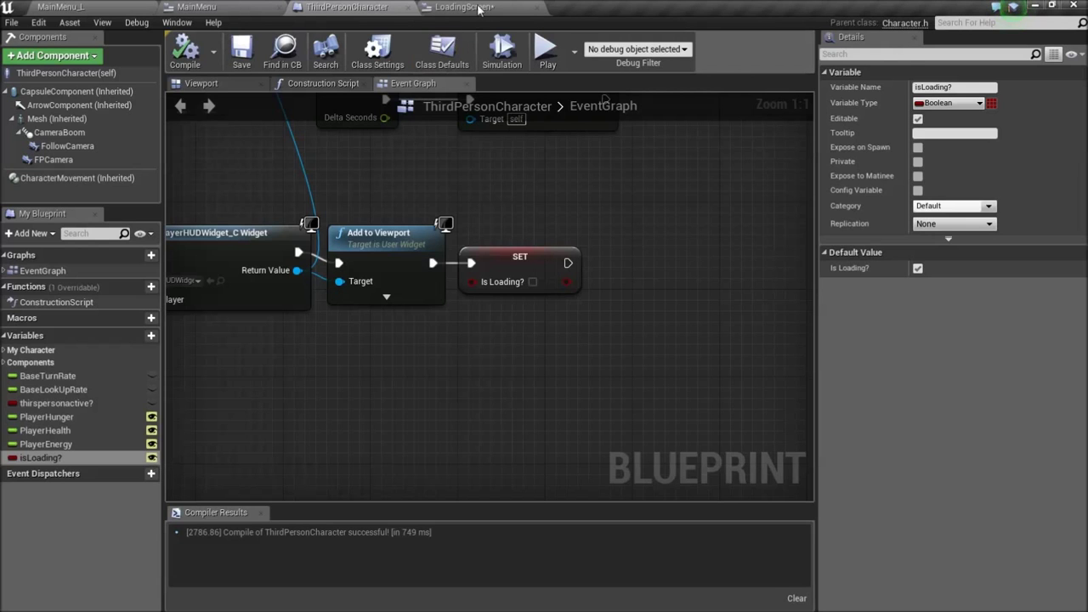
pyautogui.click(463, 7)
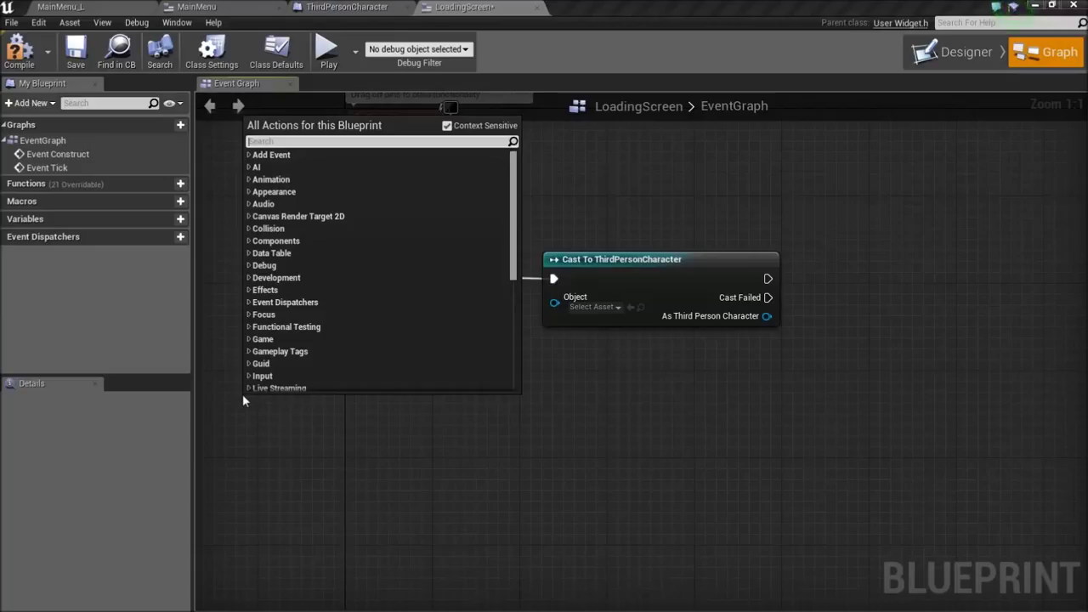
# Step: Add Get Player Character and wire it into the cast's Object input
pyautogui.write('player chara')
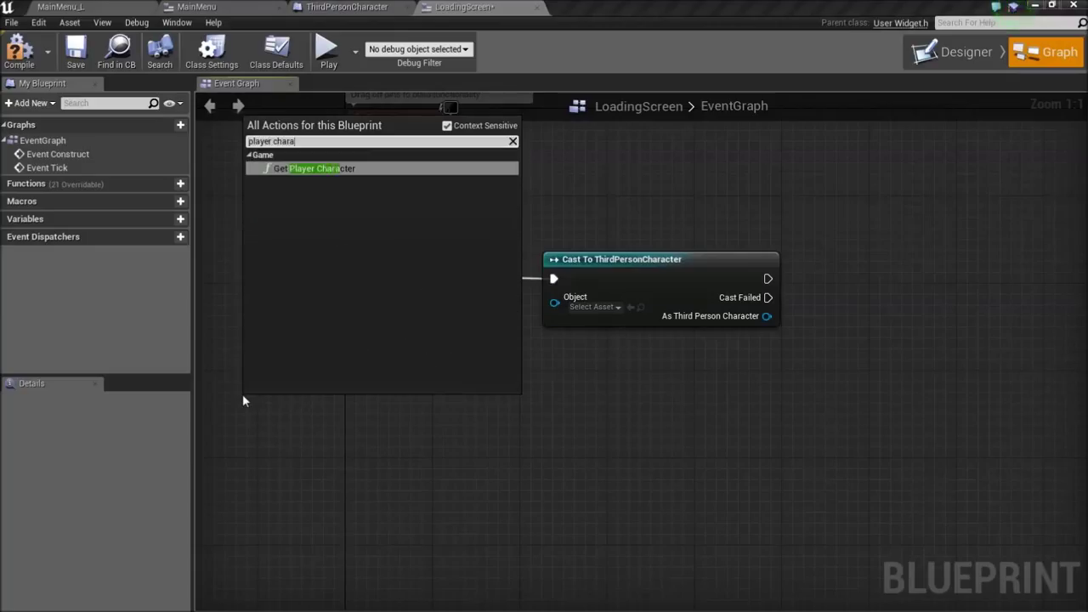
pyautogui.click(316, 169)
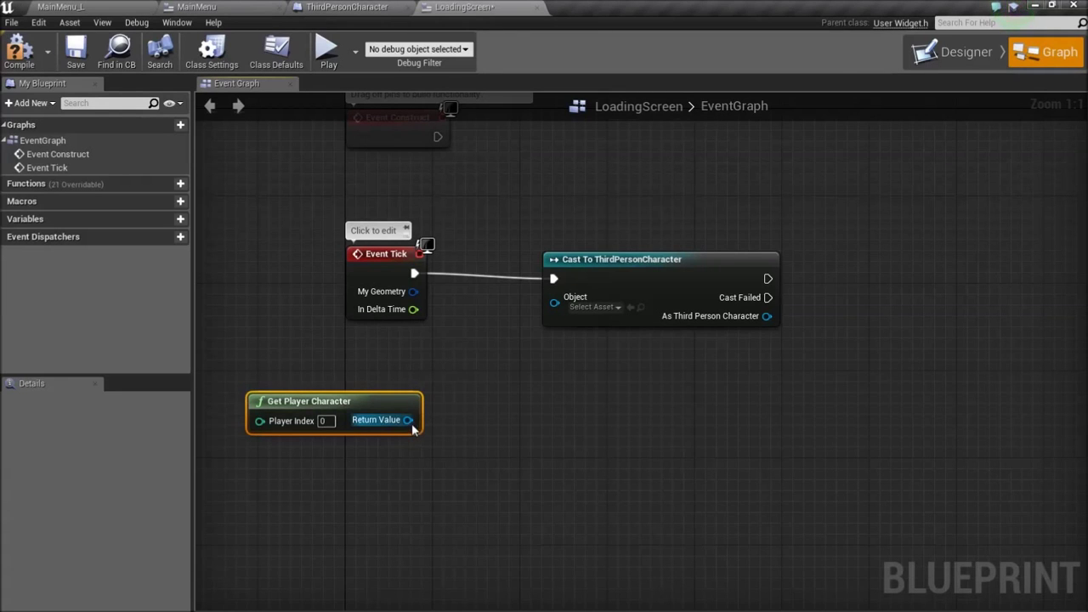
pyautogui.moveTo(408, 420); pyautogui.dragTo(554, 296)
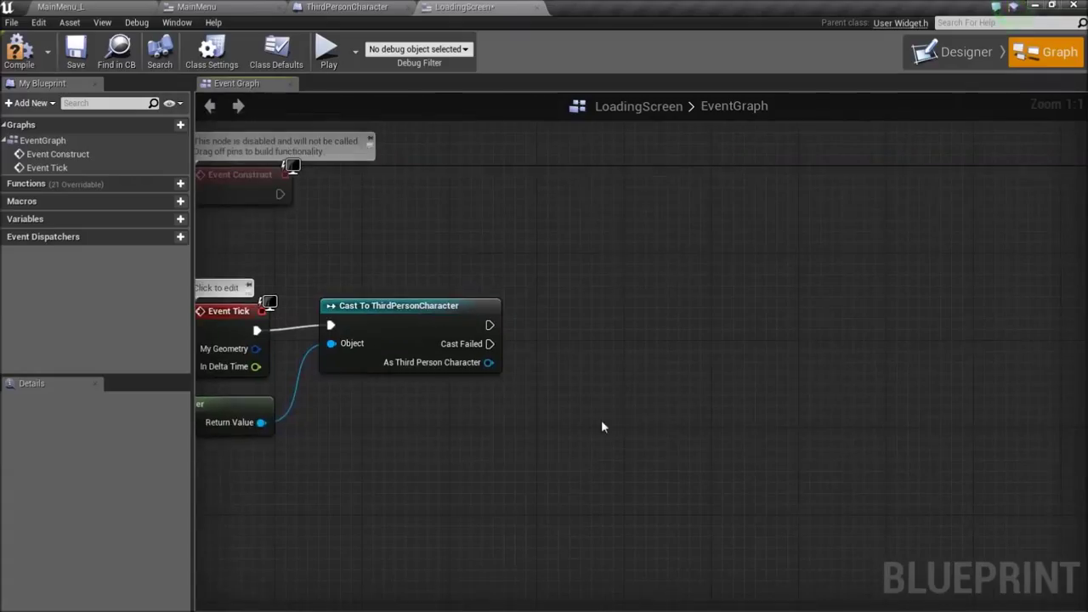
# Step: Read isLoading? through a getter from the As Third Person Character output
pyautogui.moveTo(490, 362); pyautogui.dragTo(603, 476)
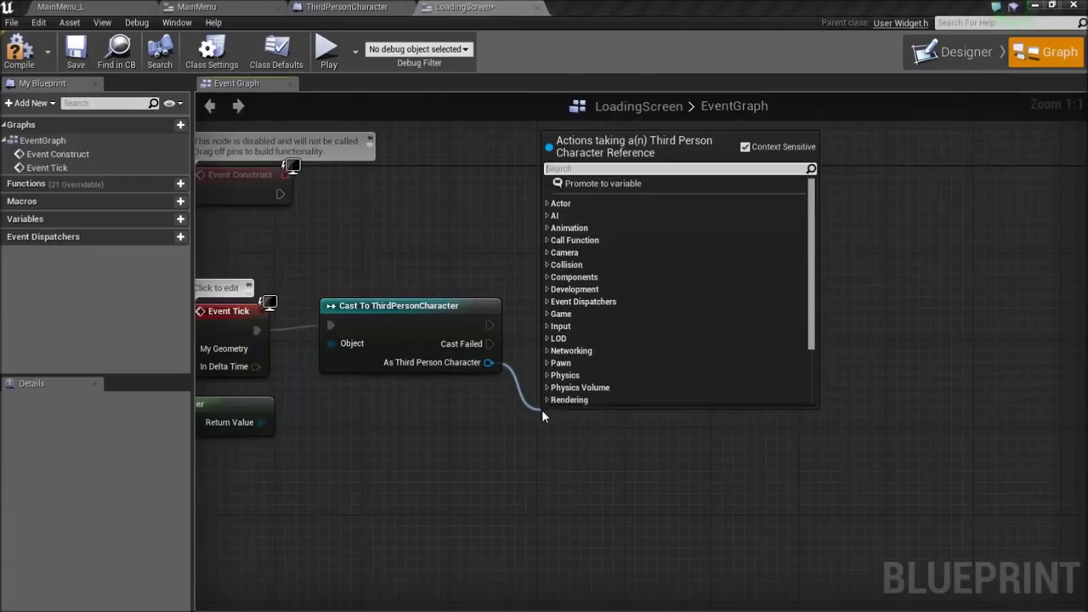
pyautogui.write('get isloa')
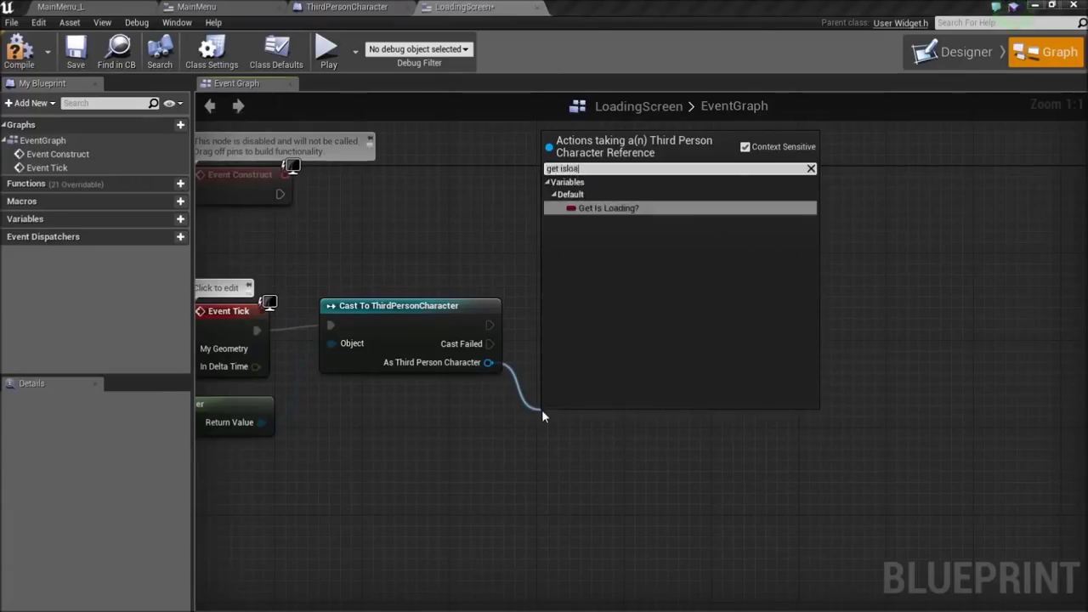
pyautogui.click(607, 208)
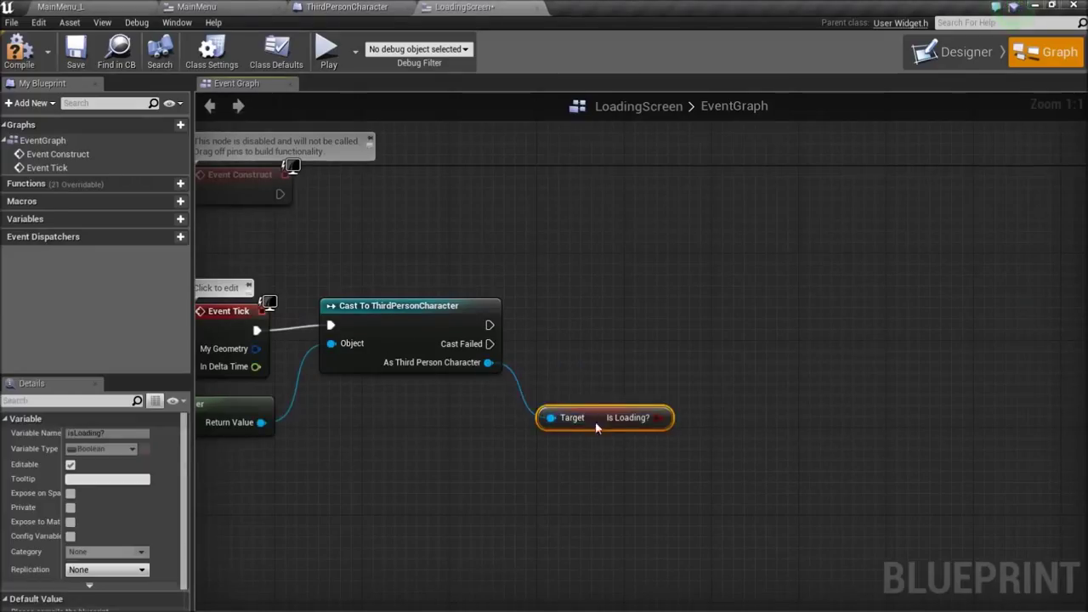
# Step: Add a Branch after the successful cast, fed by the cast exec and Is Loading? value
pyautogui.moveTo(604, 418); pyautogui.dragTo(571, 395)
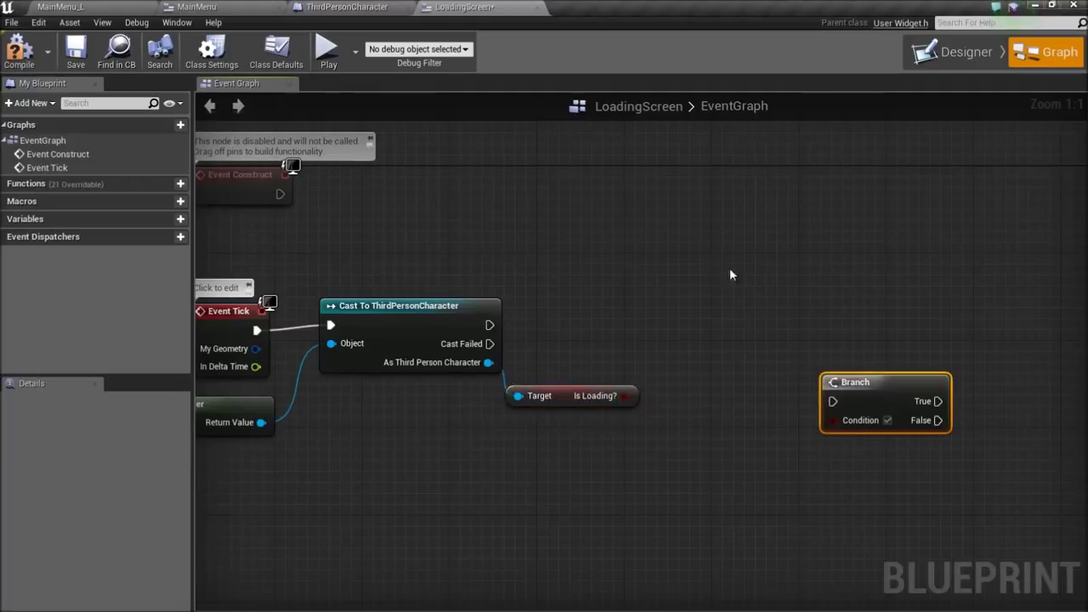
pyautogui.moveTo(738, 274)
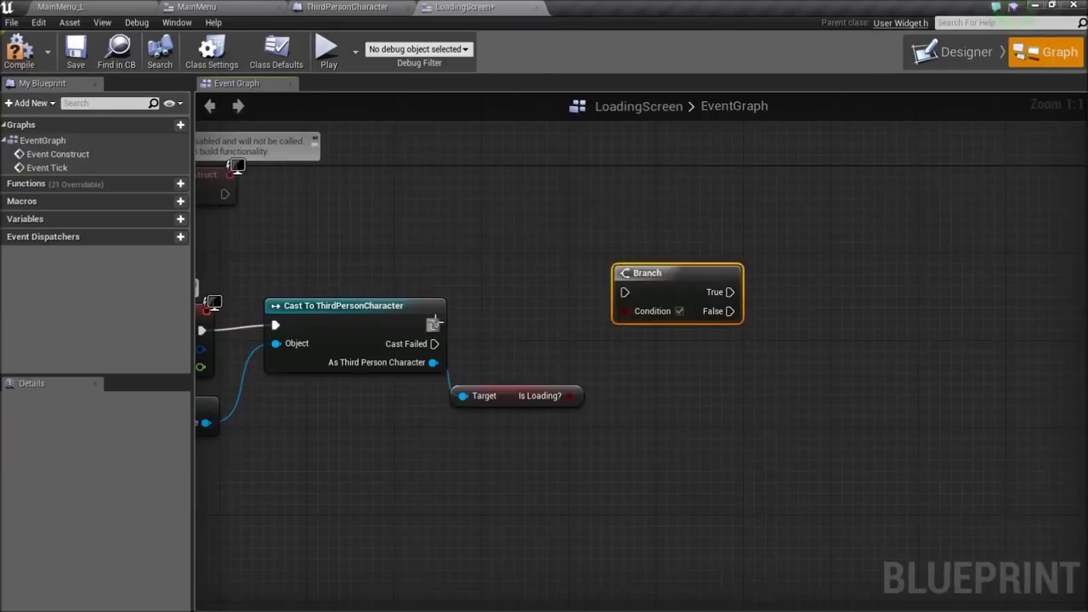
pyautogui.moveTo(647, 272); pyautogui.dragTo(646, 306)
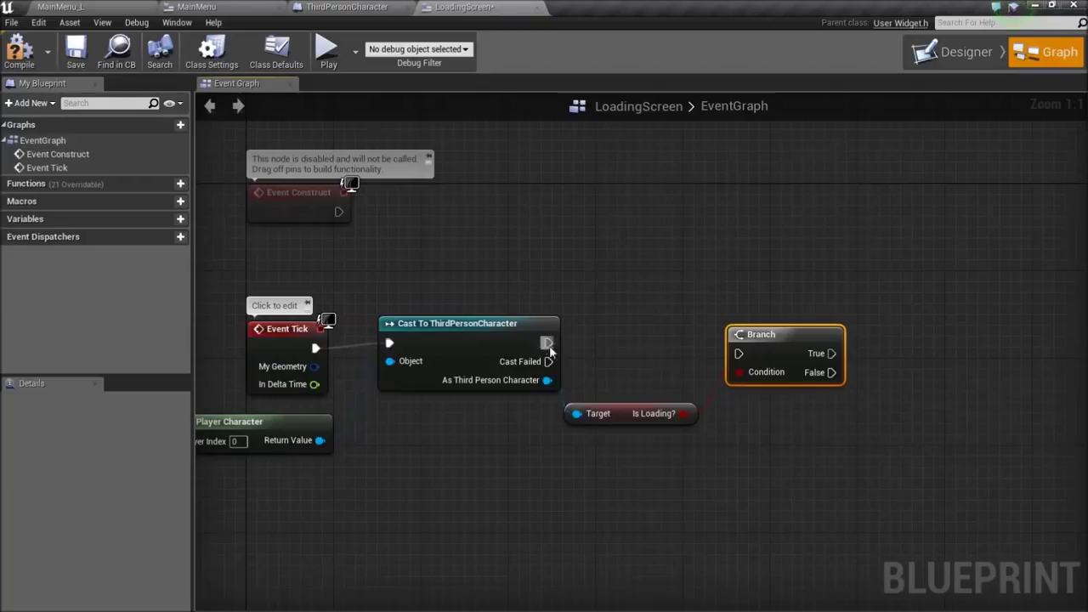
pyautogui.moveTo(548, 341); pyautogui.dragTo(738, 341)
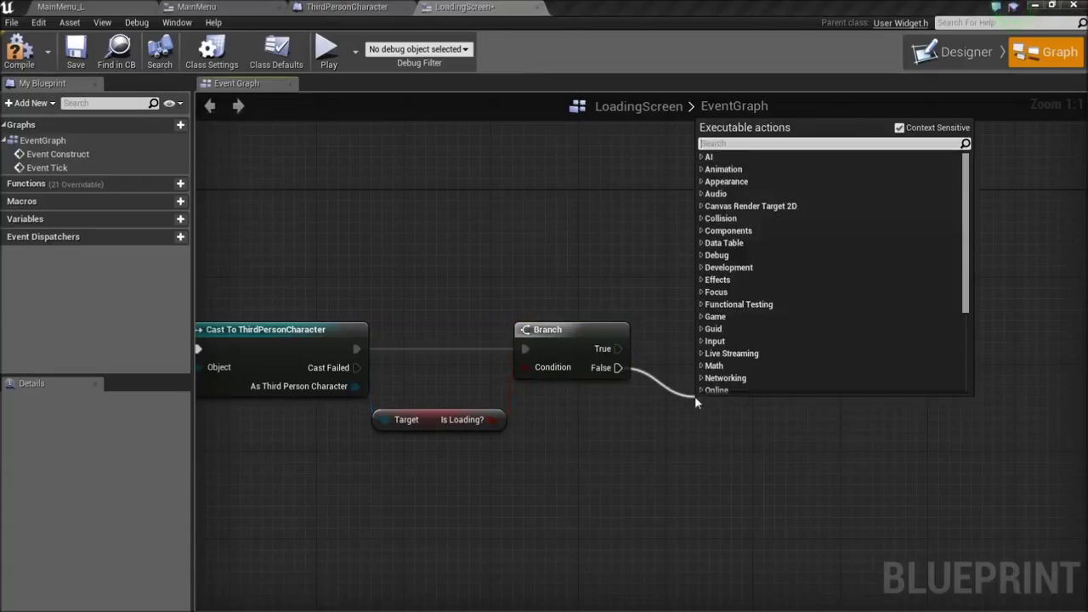
# Step: Add Remove from Parent on the Branch's False output
pyautogui.write('remove')
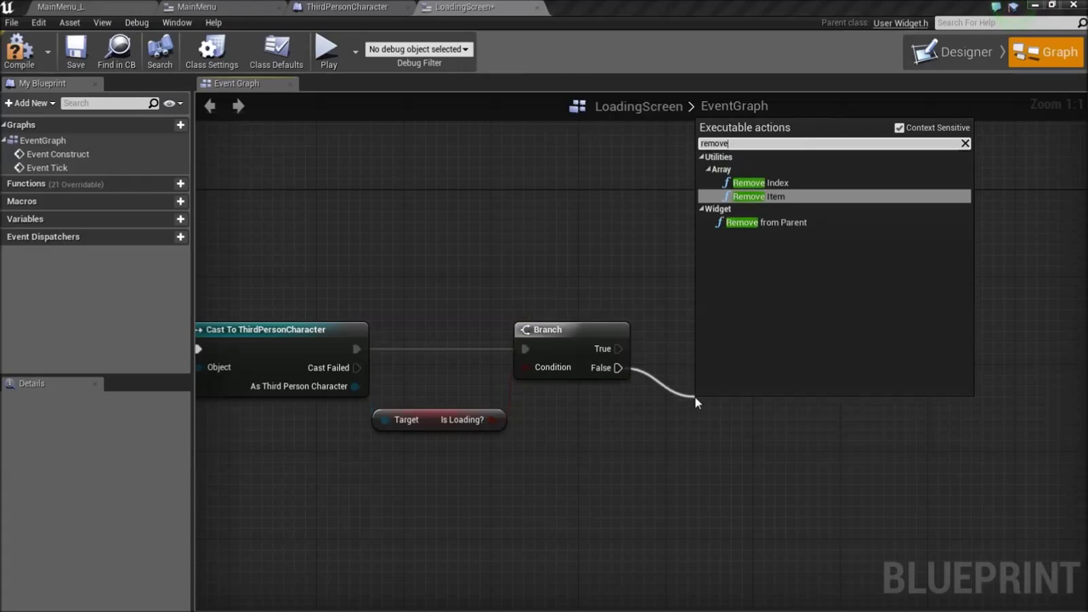
pyautogui.click(743, 221)
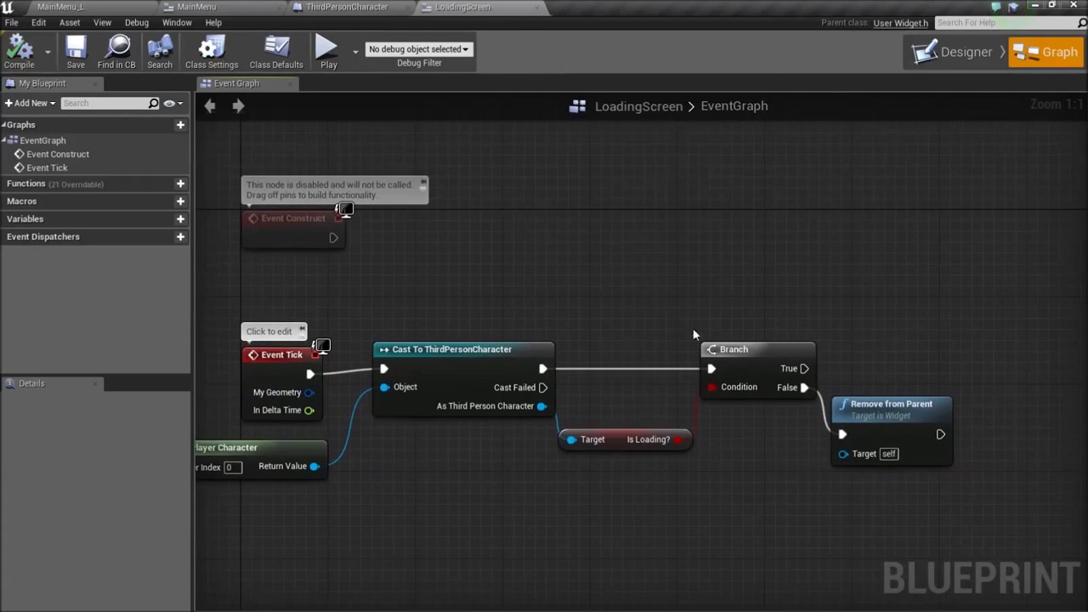
pyautogui.moveTo(622, 393)
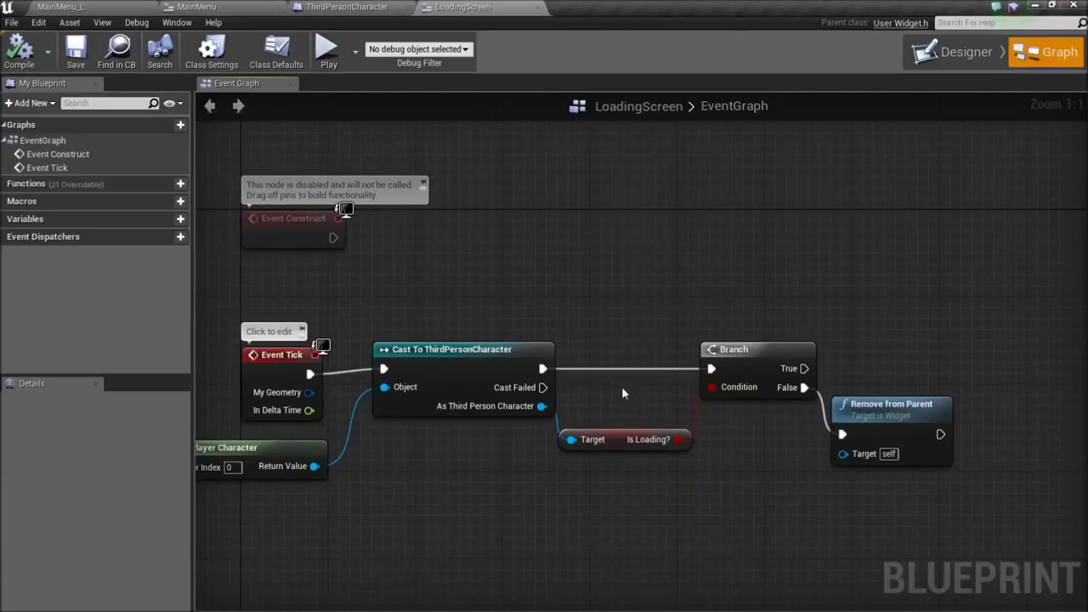
pyautogui.moveTo(622, 437)
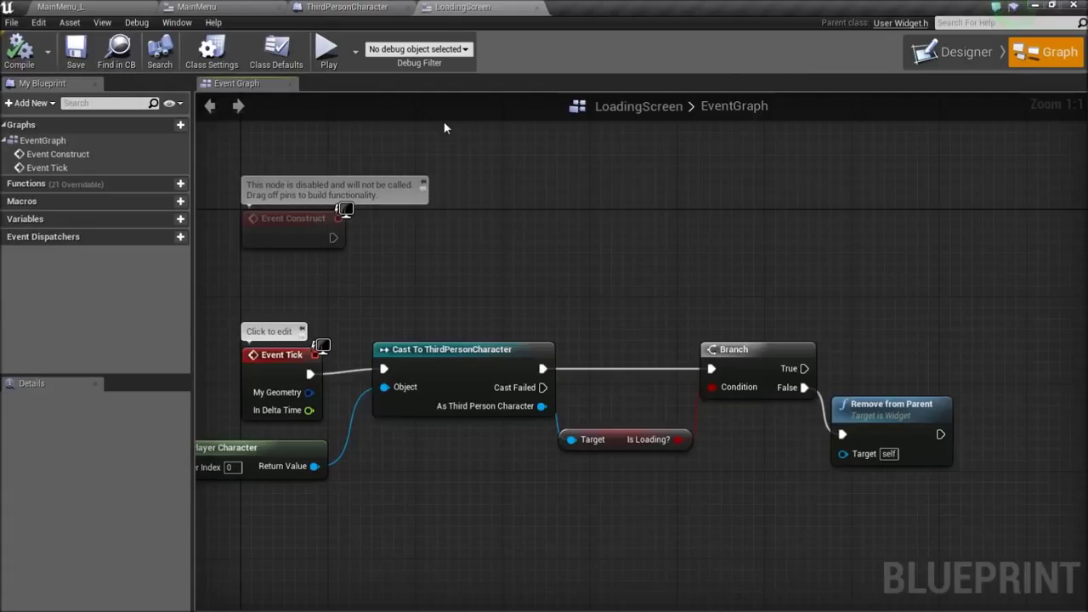
pyautogui.moveTo(276, 370)
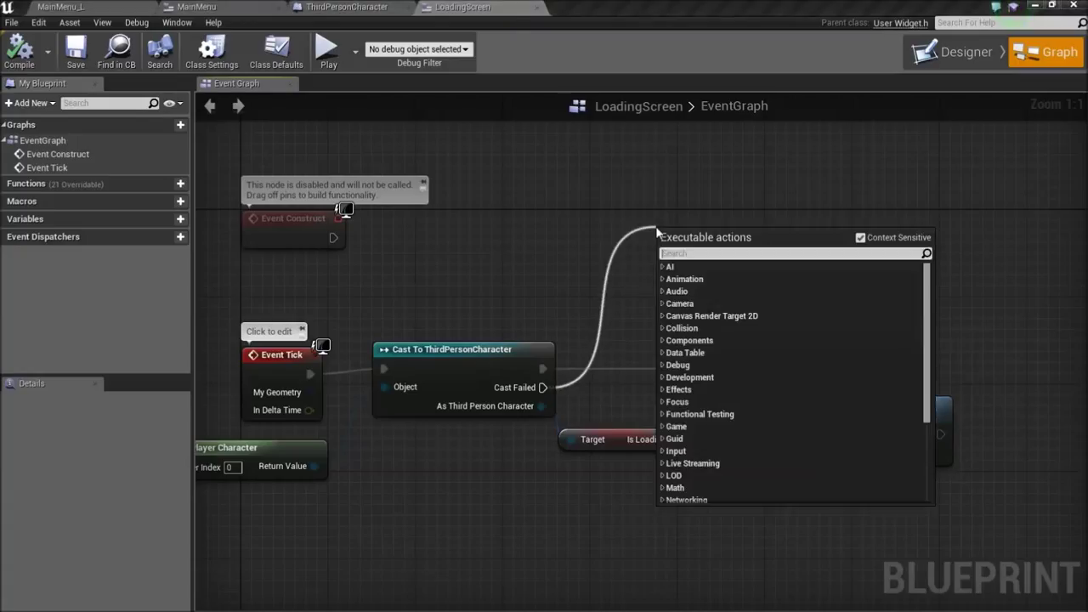
# Step: Add a Print String 'Cast Failed' on the Cast Failed output
pyautogui.write('print')
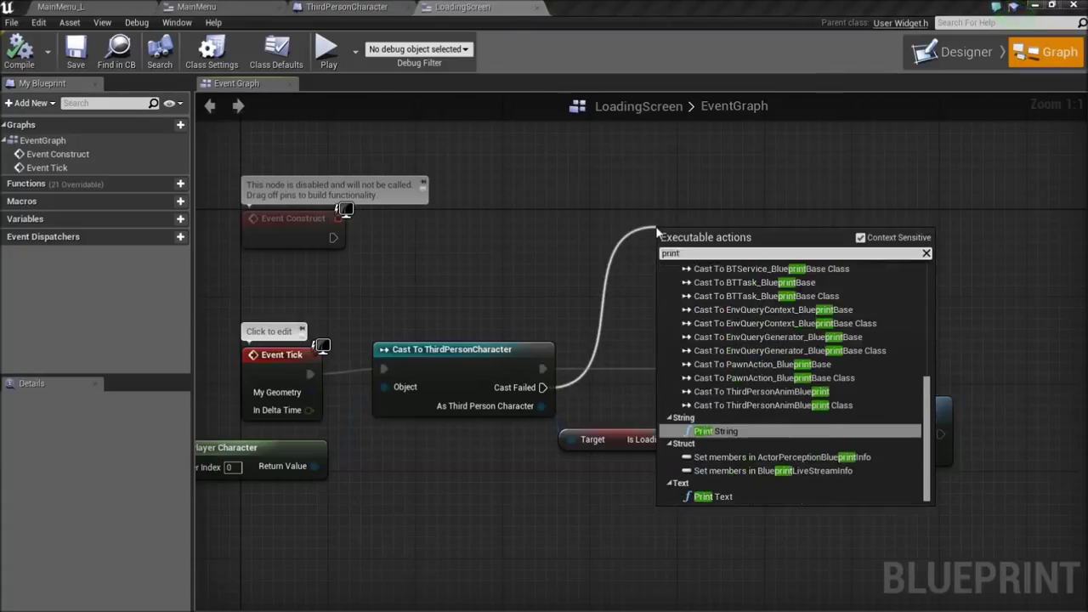
pyautogui.click(711, 431)
pyautogui.write('Cast Failed')
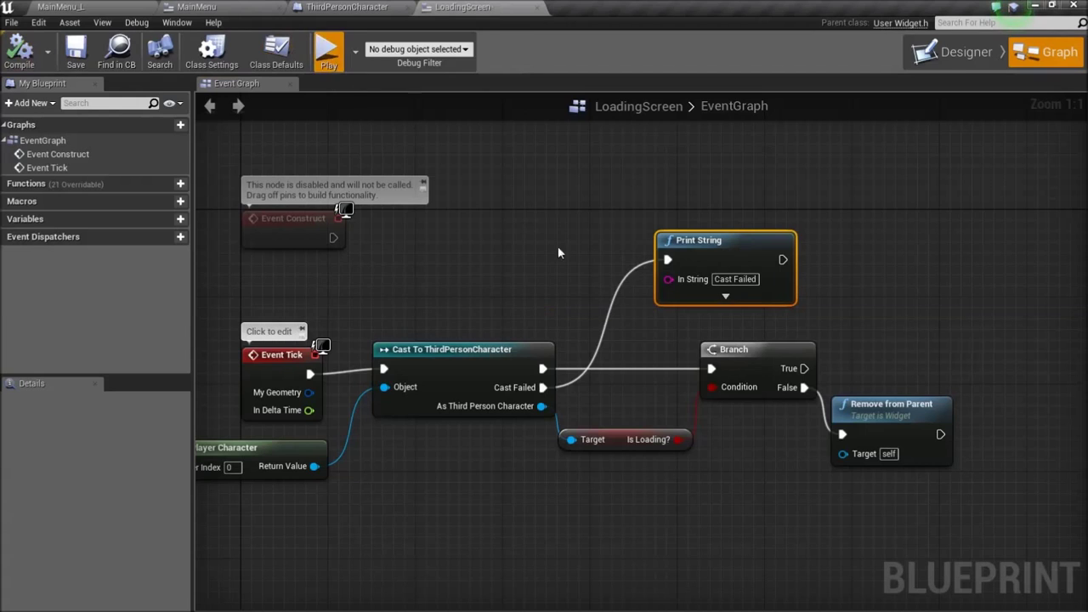
# Step: Play-test a New Game to see the Cast Failed message, then close the preview
pyautogui.click(330, 49)
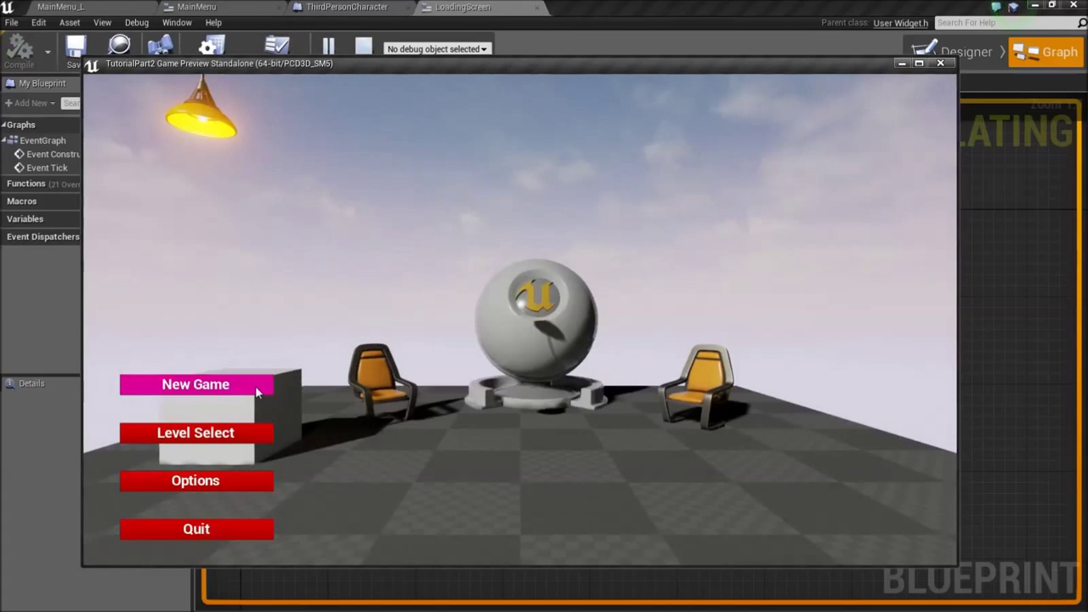
pyautogui.moveTo(92, 71)
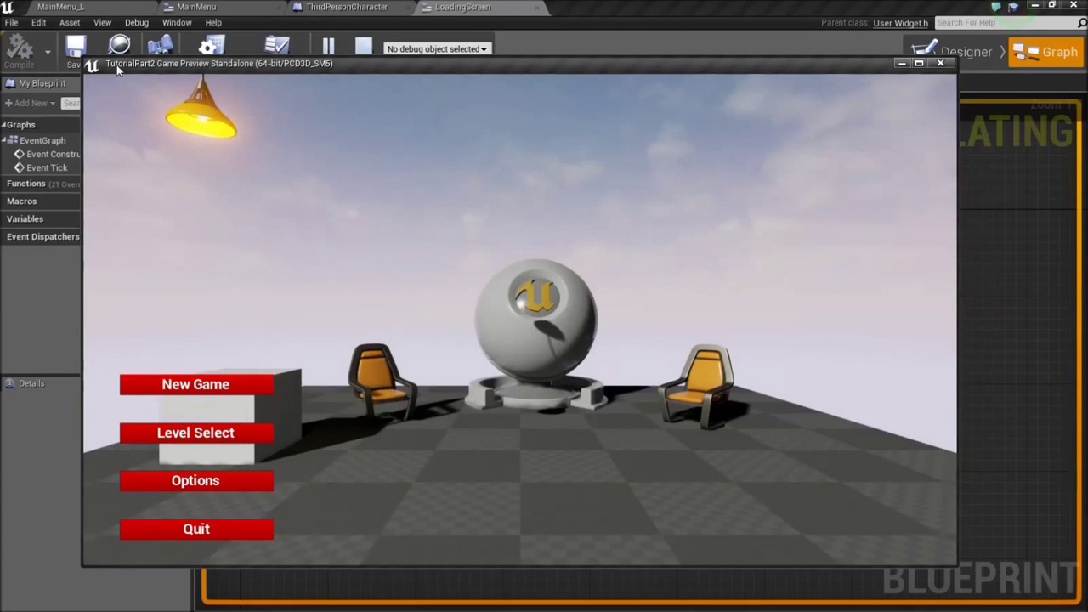
pyautogui.click(195, 384)
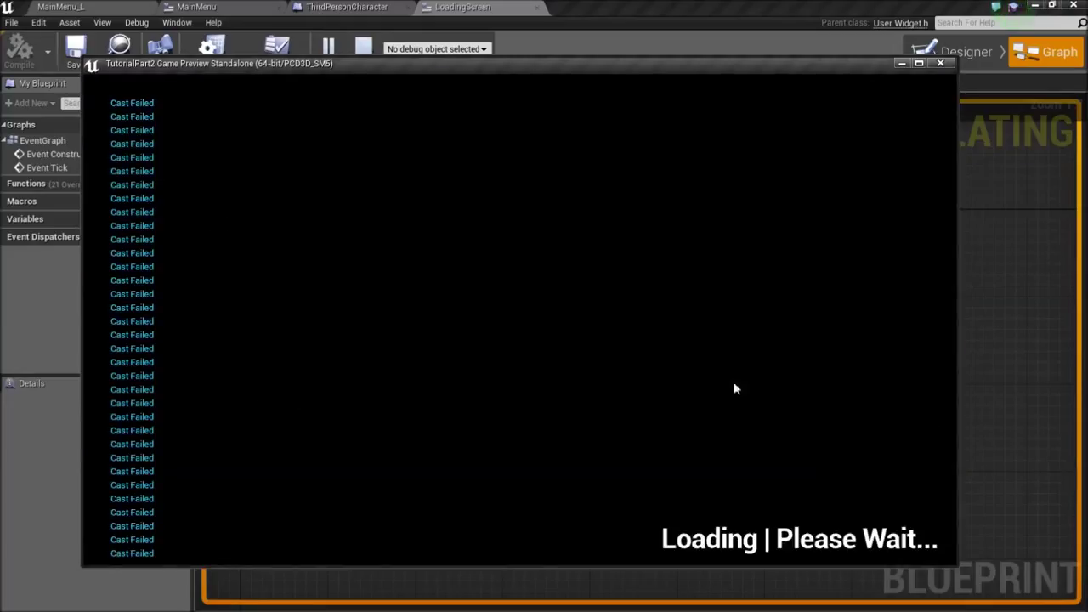
pyautogui.moveTo(955, 82)
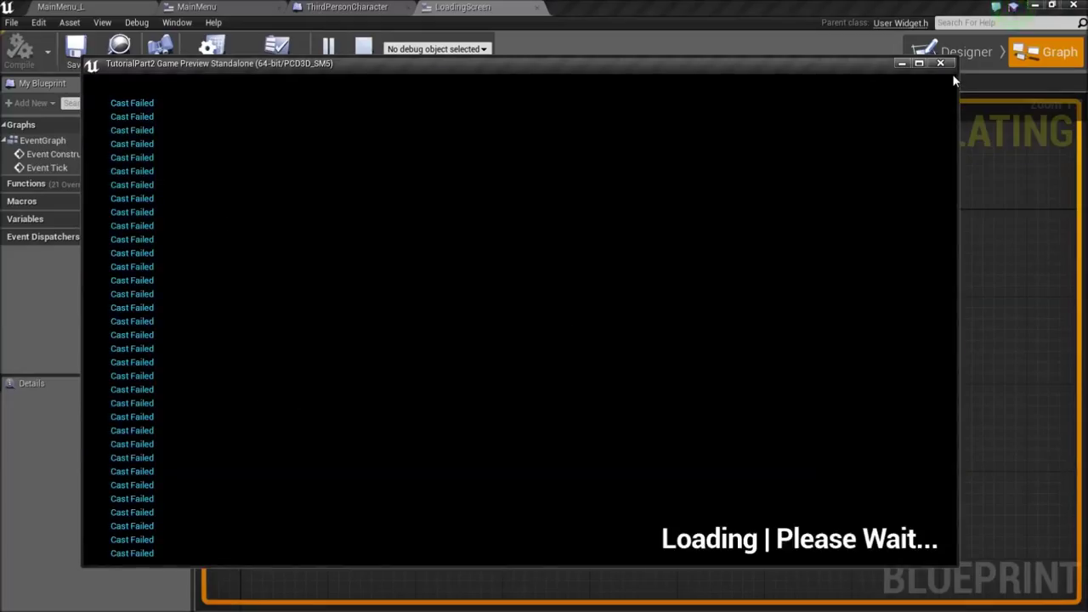
pyautogui.click(939, 63)
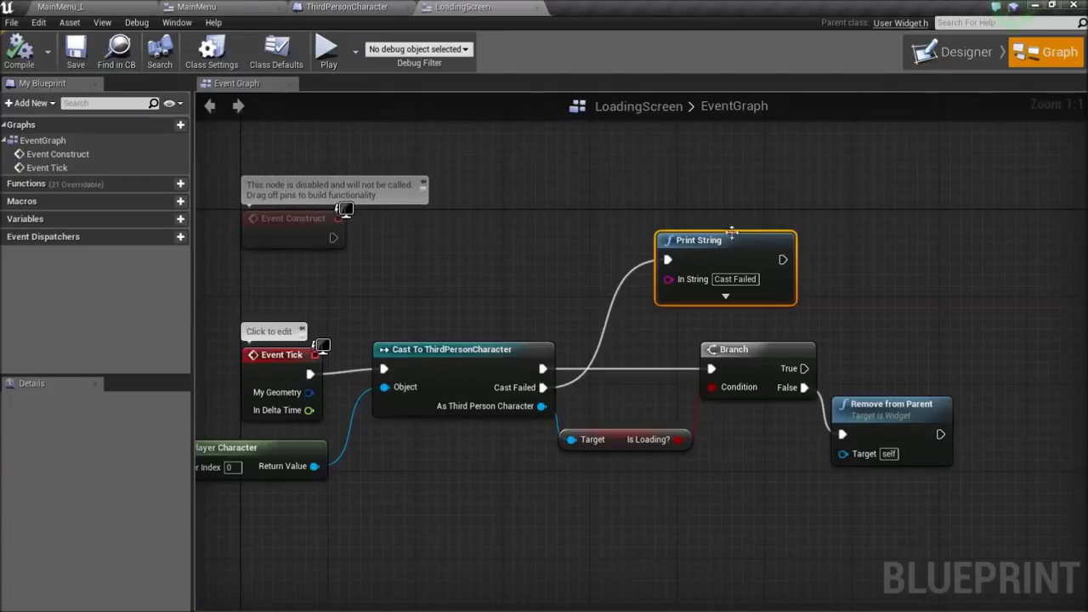
# Step: Replace the print with Open Level 'Level1' on the Cast Failed output
pyautogui.click(725, 240)
pyautogui.write('open')
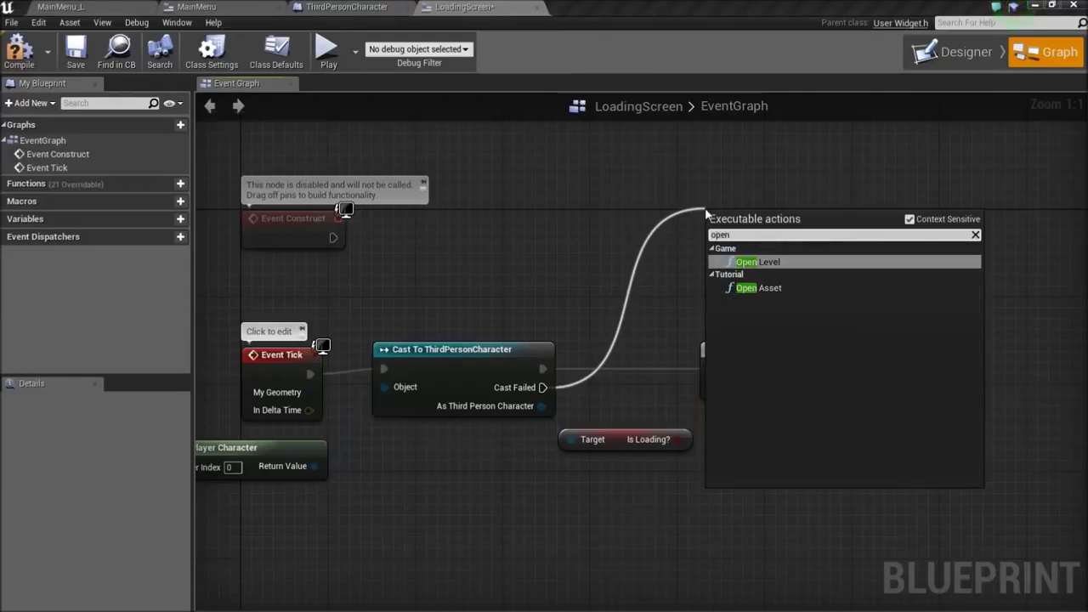
pyautogui.click(751, 262)
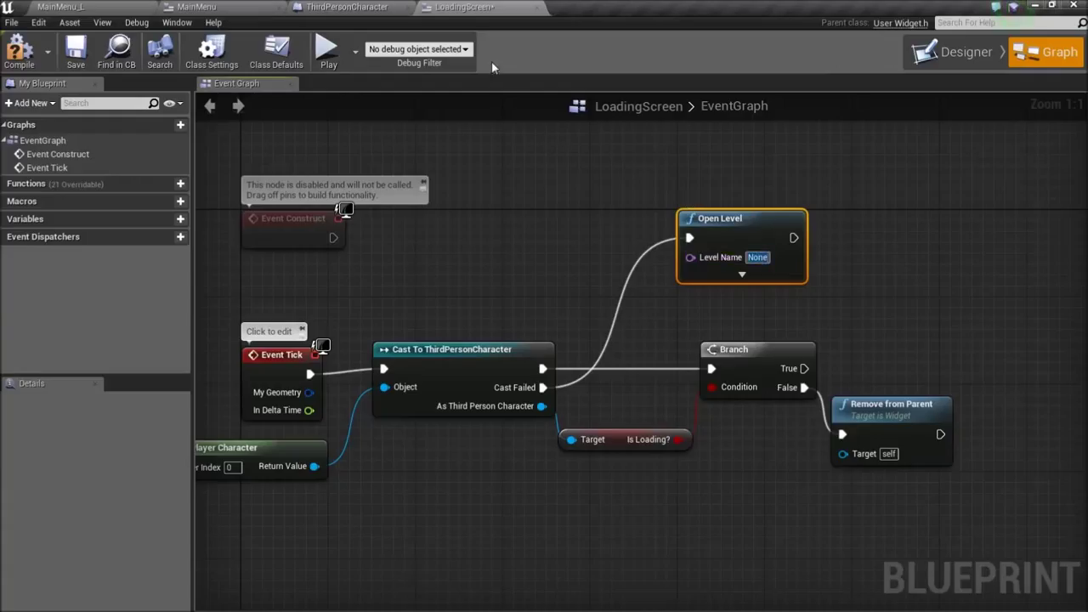
pyautogui.moveTo(211, 13)
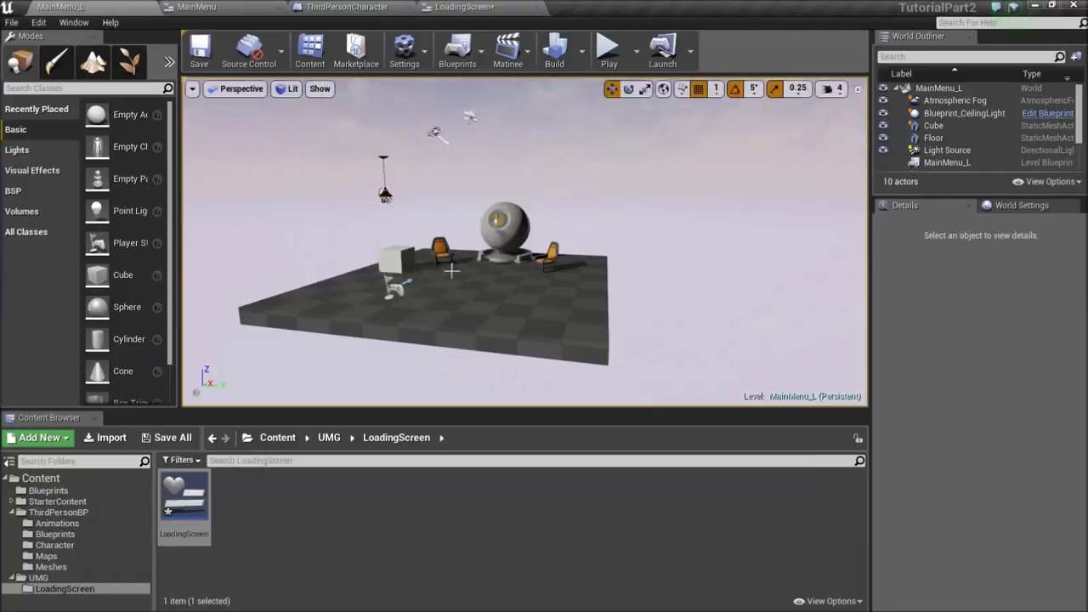
pyautogui.click(277, 437)
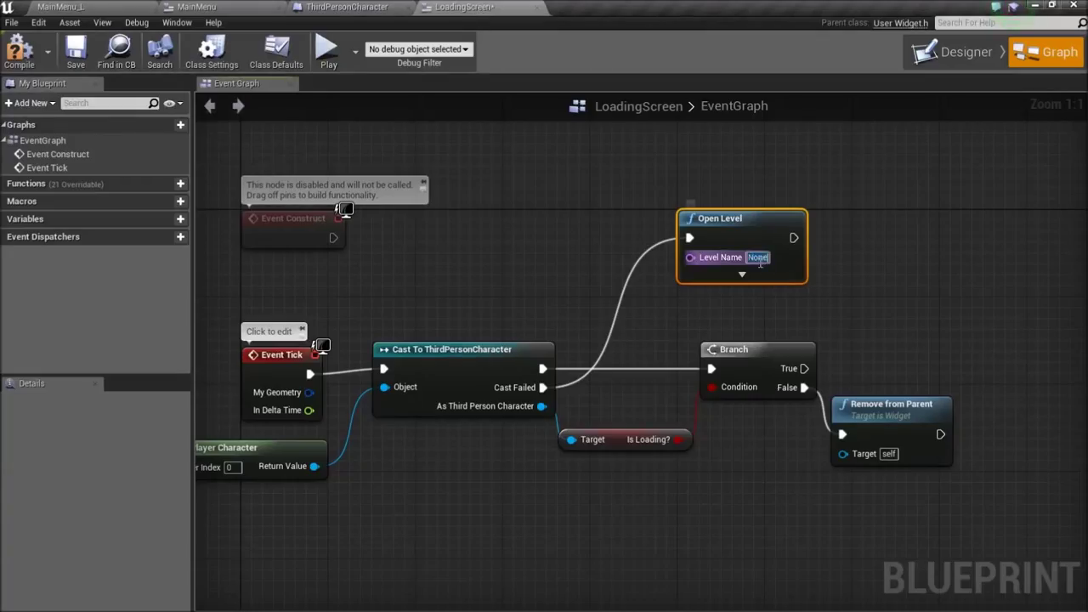
pyautogui.write('Level1')
pyautogui.write('delay')
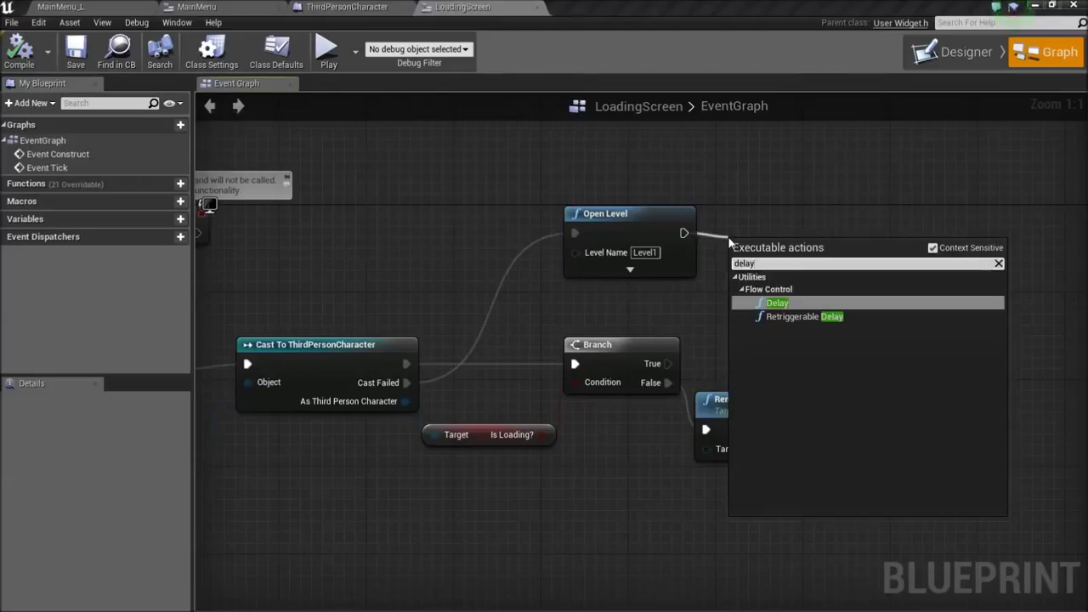
# Step: Add a 0.5-second Delay after Open Level
pyautogui.click(776, 303)
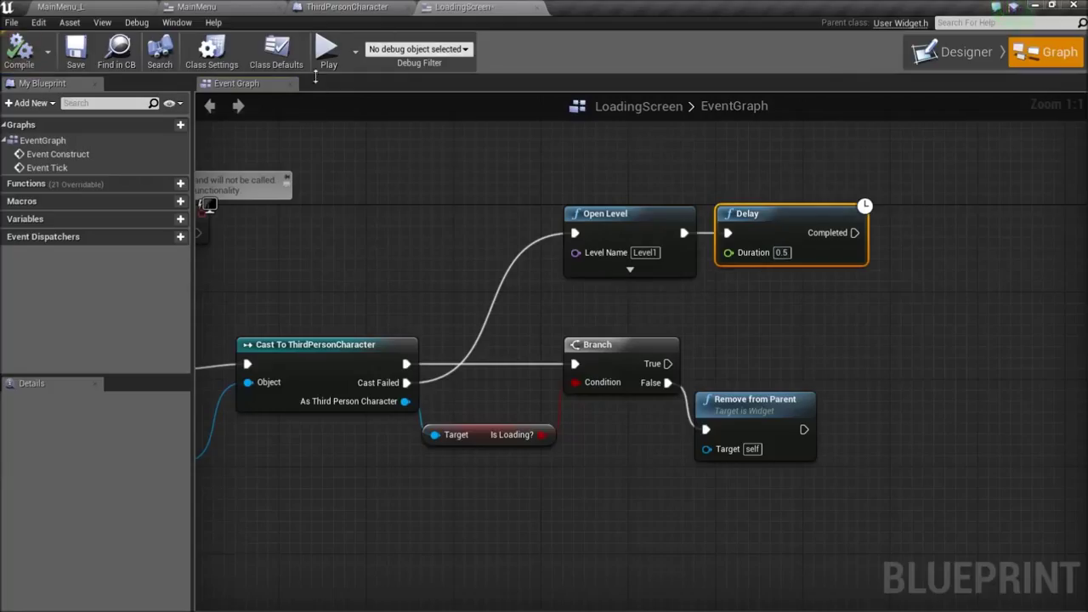
# Step: Play-test a New Game to confirm Level 1 loads, then stop the session
pyautogui.click(328, 48)
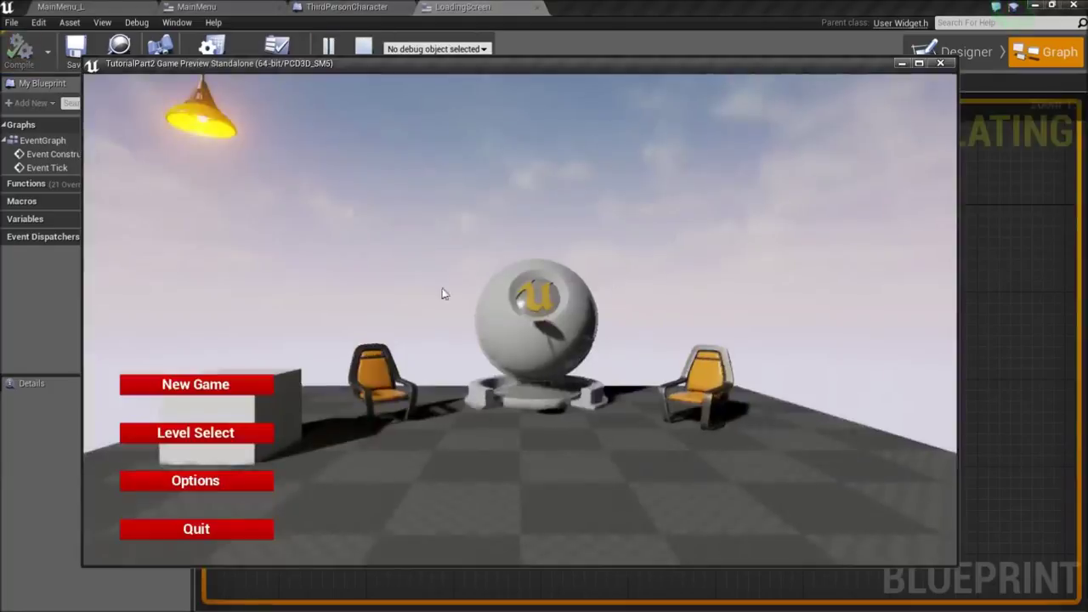
pyautogui.click(197, 384)
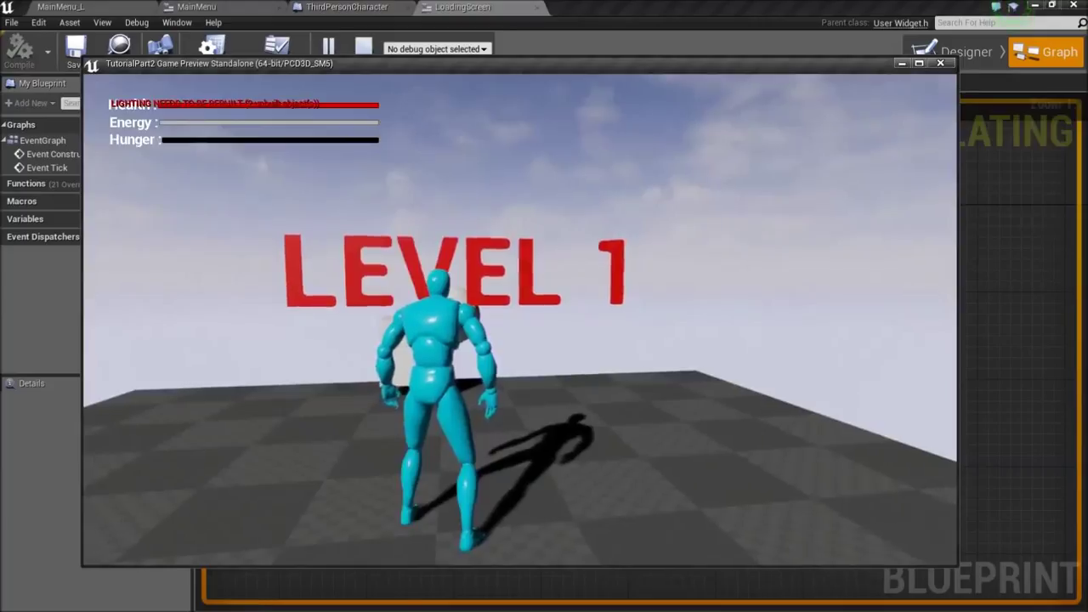
pyautogui.click(941, 65)
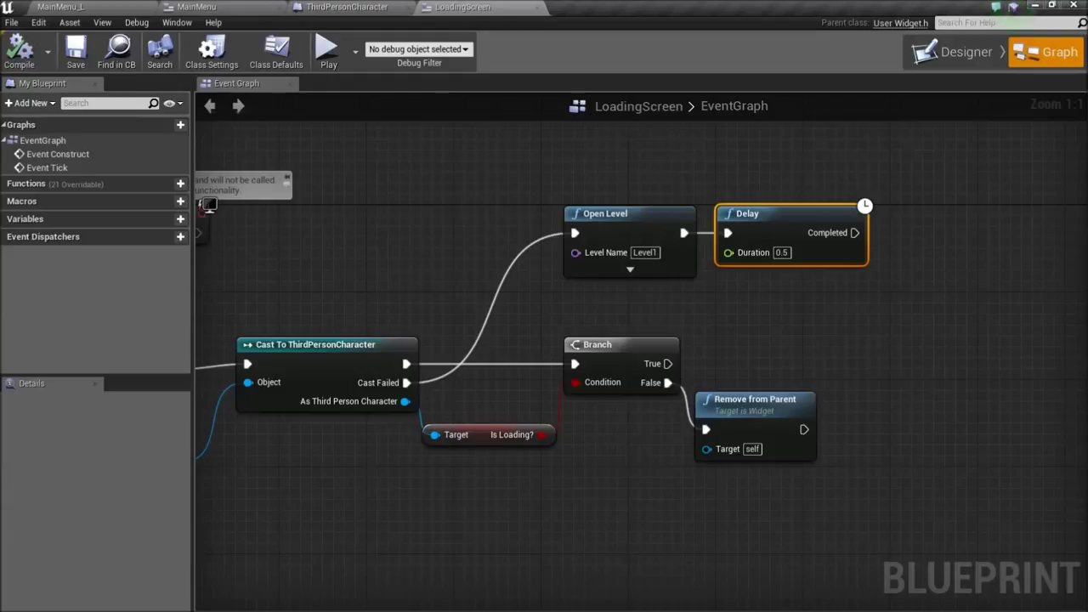
pyautogui.moveTo(775, 378)
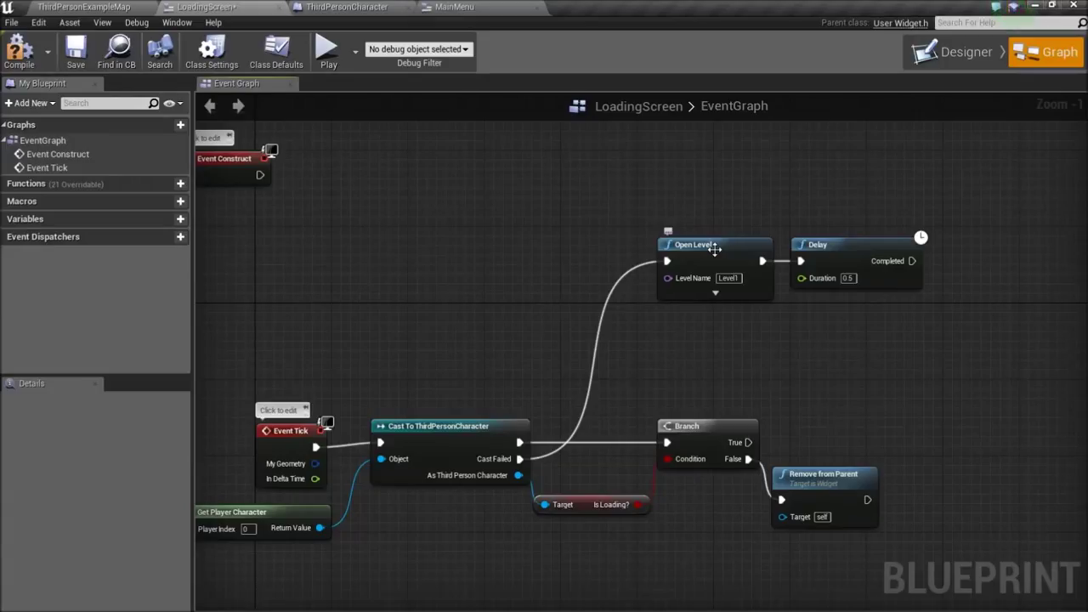
pyautogui.moveTo(722, 259)
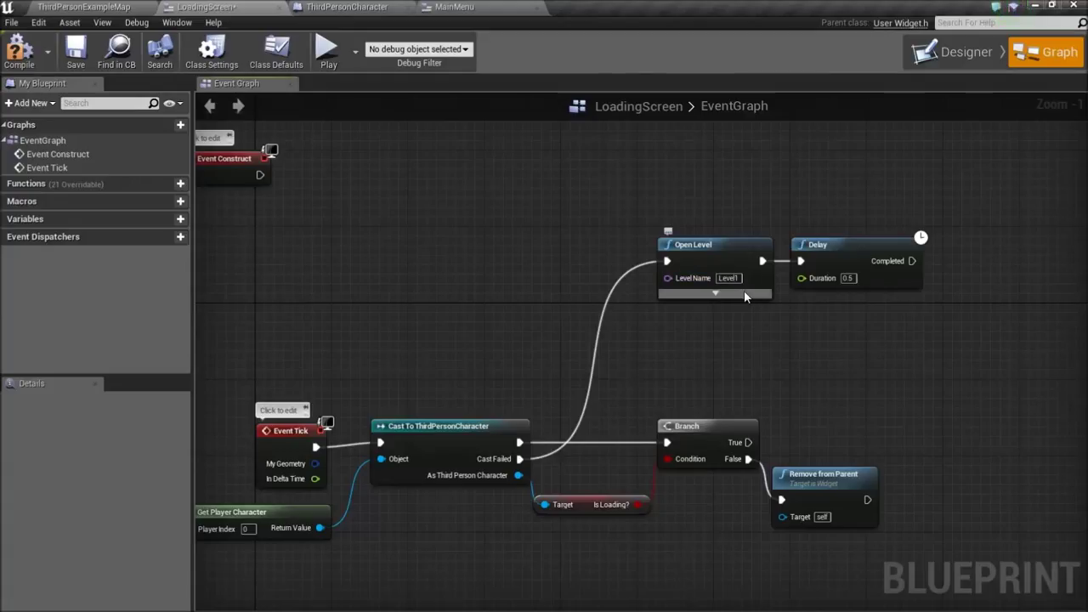
pyautogui.moveTo(727, 299)
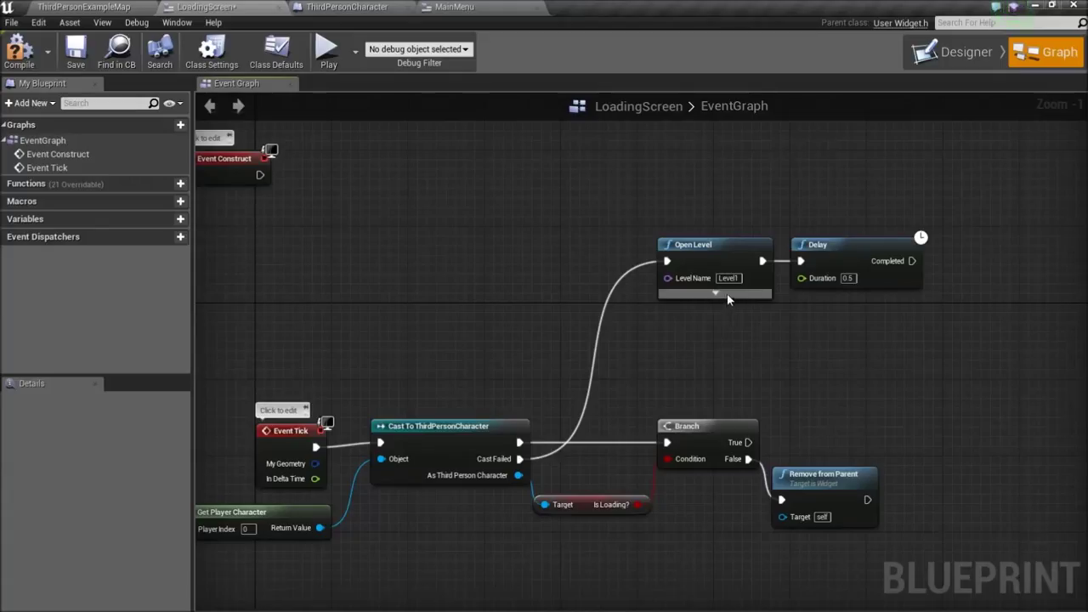
pyautogui.moveTo(739, 261)
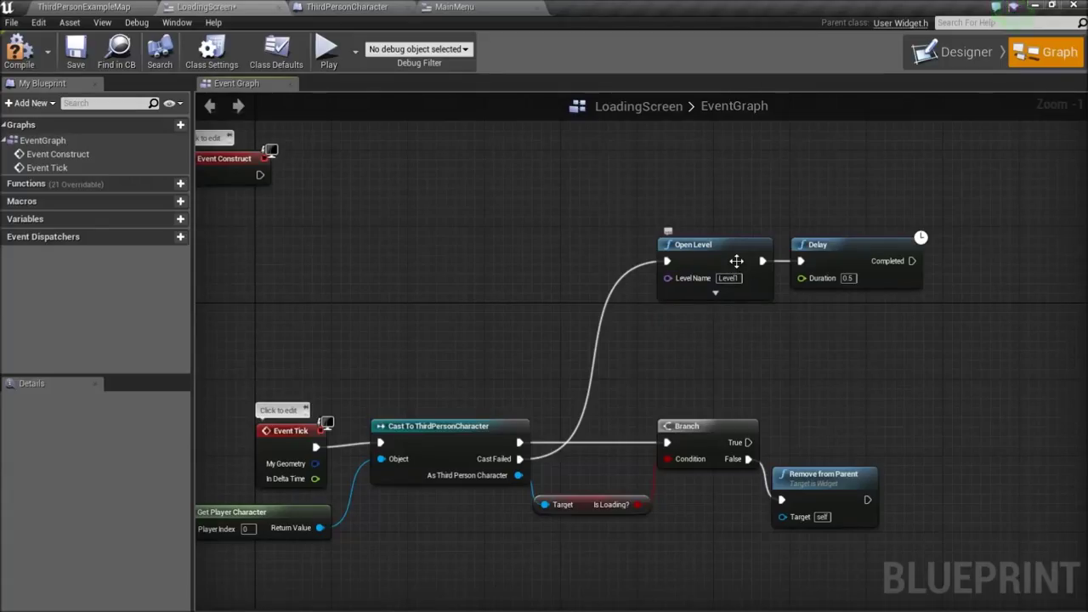
pyautogui.moveTo(694, 342)
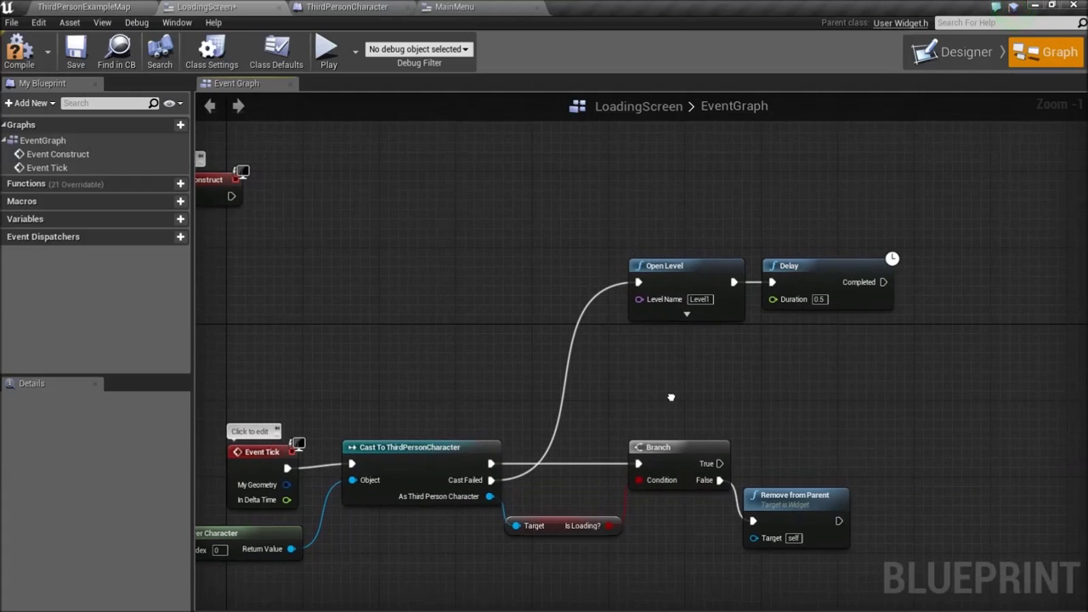
pyautogui.moveTo(582, 374)
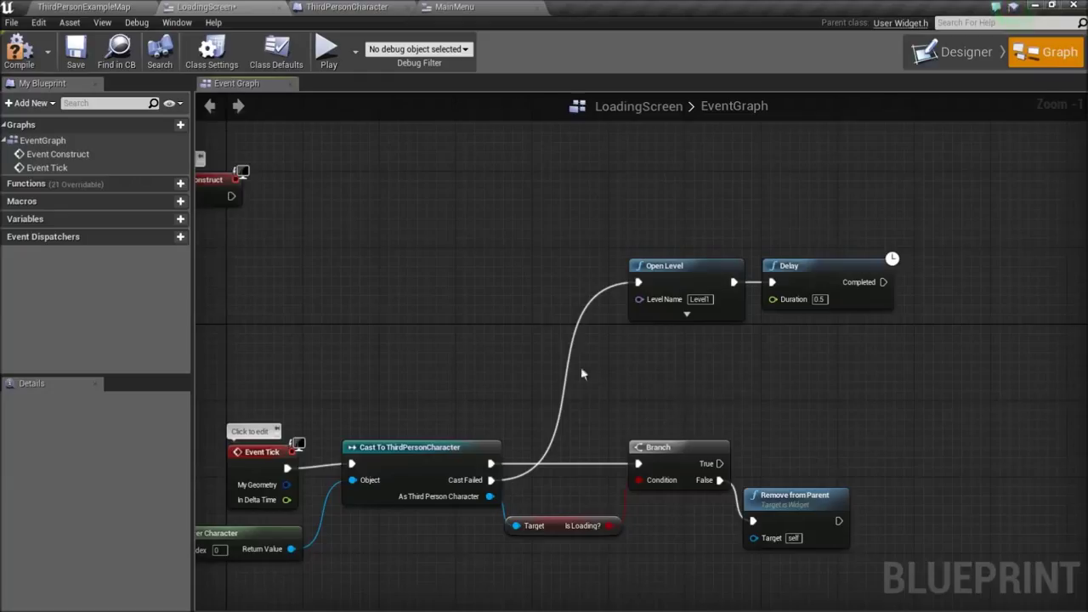
pyautogui.moveTo(496, 485)
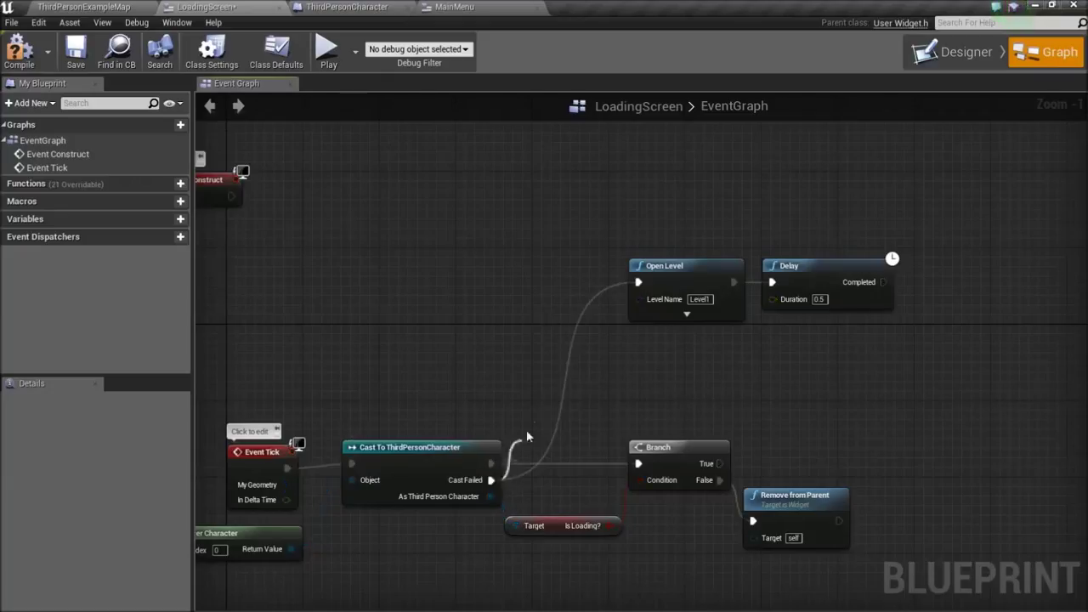
pyautogui.moveTo(514, 371)
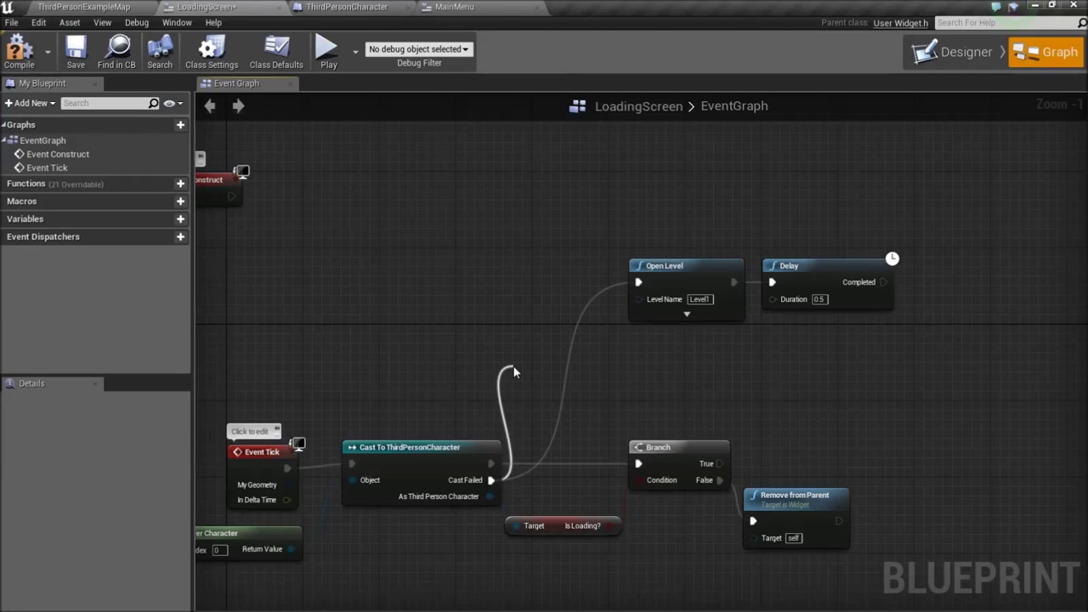
pyautogui.moveTo(521, 370)
pyautogui.write('d')
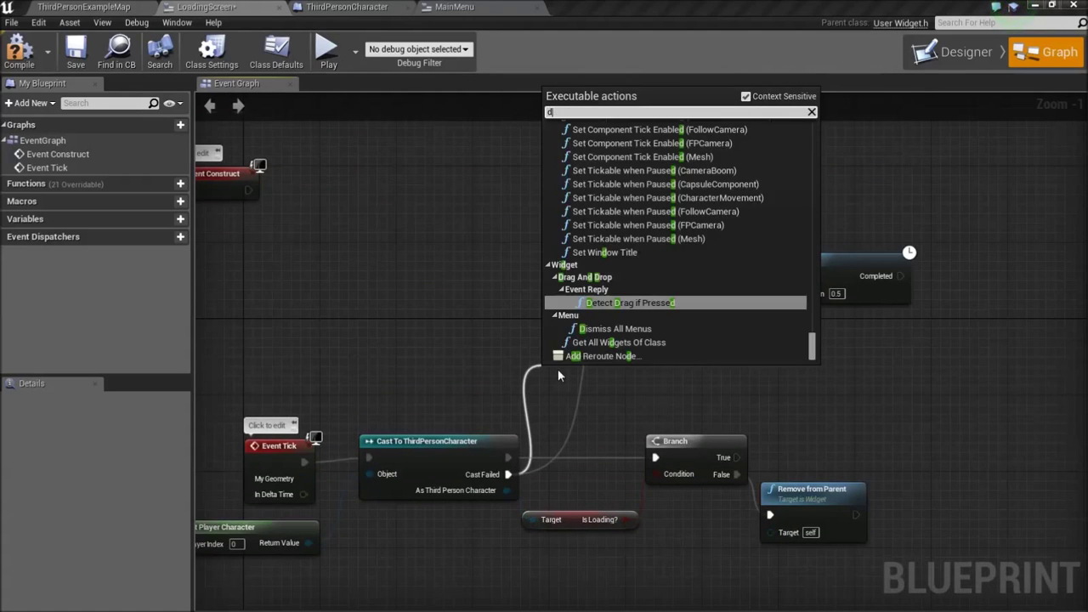
# Step: Gate Open Level behind a DoOnce reset by Event Construct, then return to the level editor
pyautogui.write('o onc')
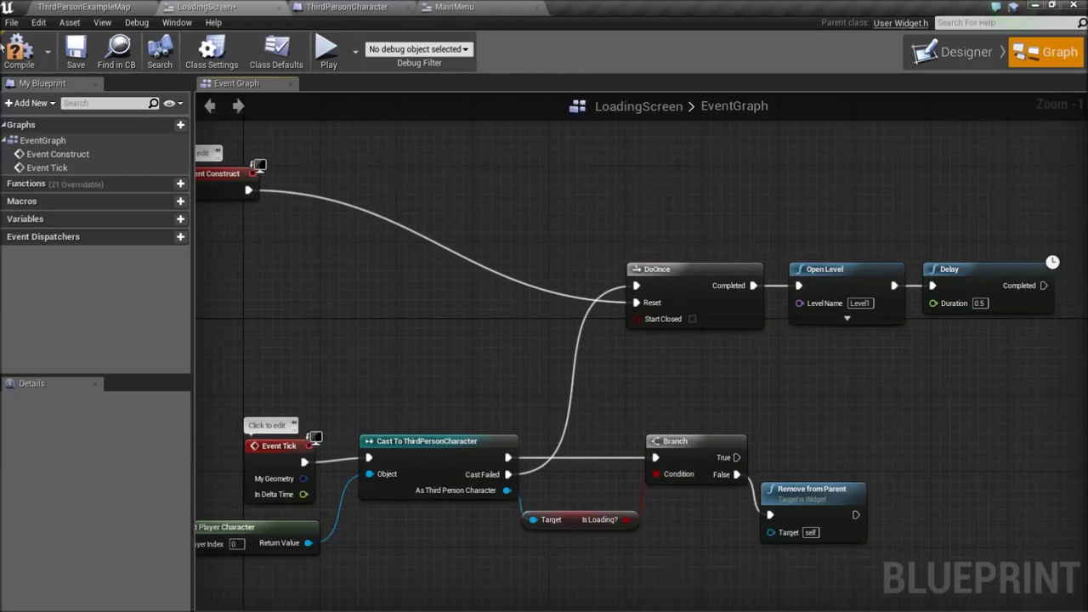
pyautogui.click(334, 50)
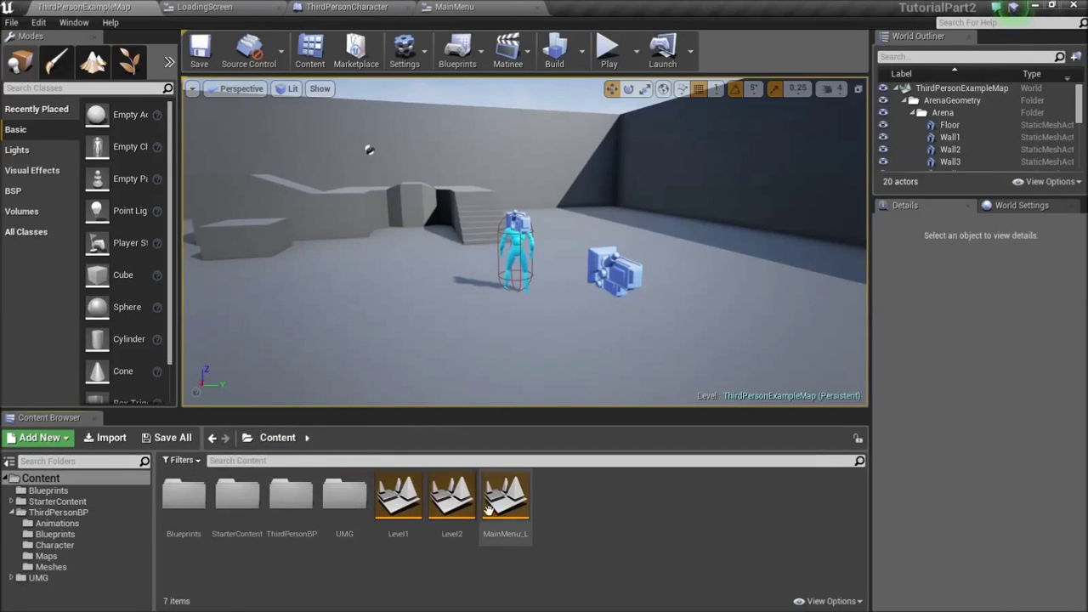
# Step: Open MainMenu_L, play a New Game through to Level 1, then quit from the pause menu
pyautogui.doubleClick(507, 504)
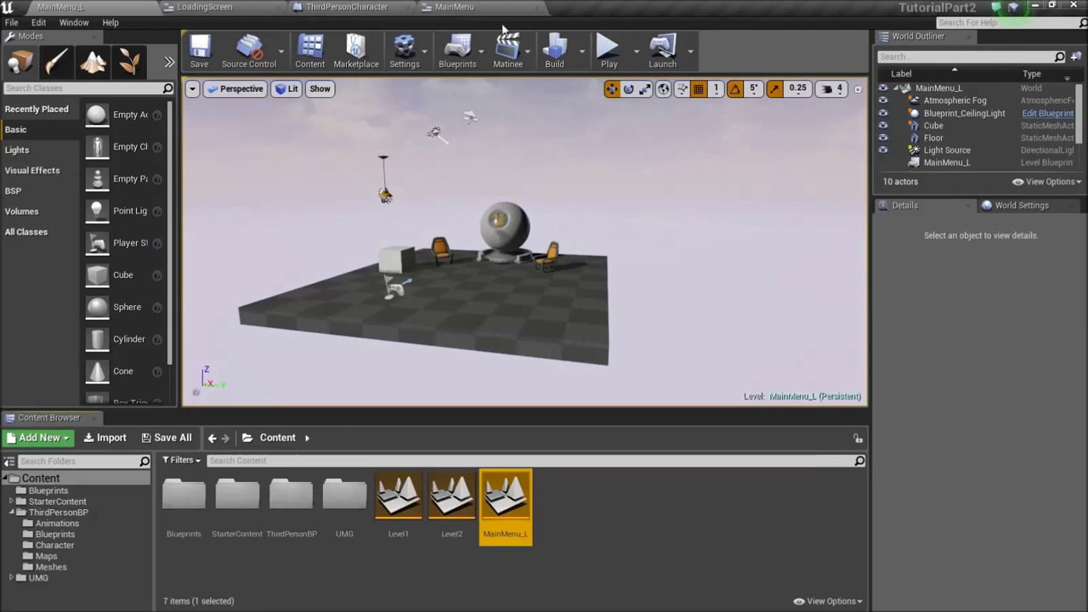
pyautogui.click(609, 49)
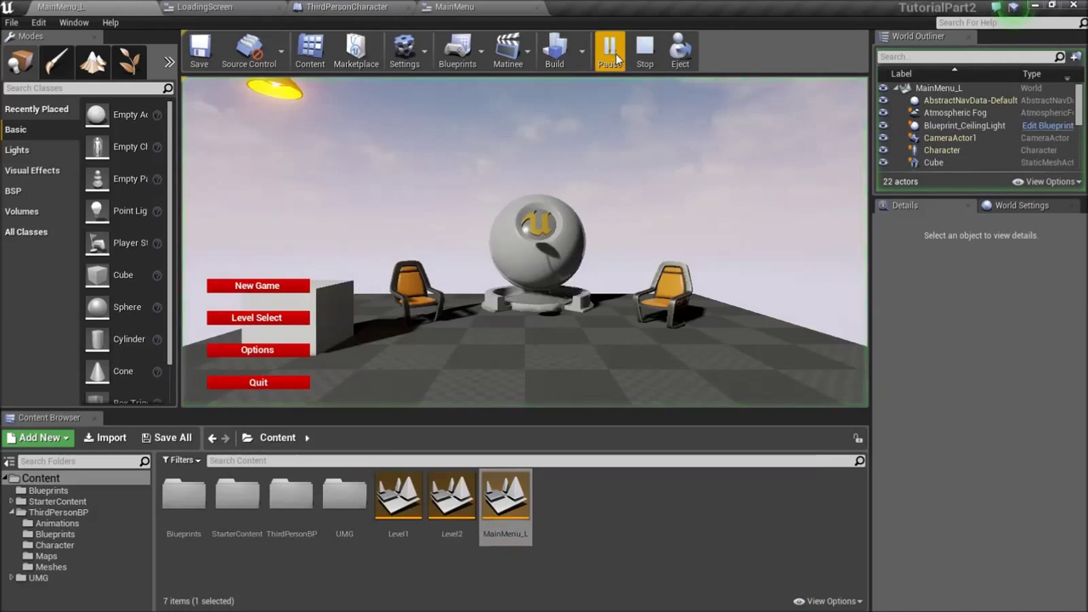
pyautogui.click(259, 286)
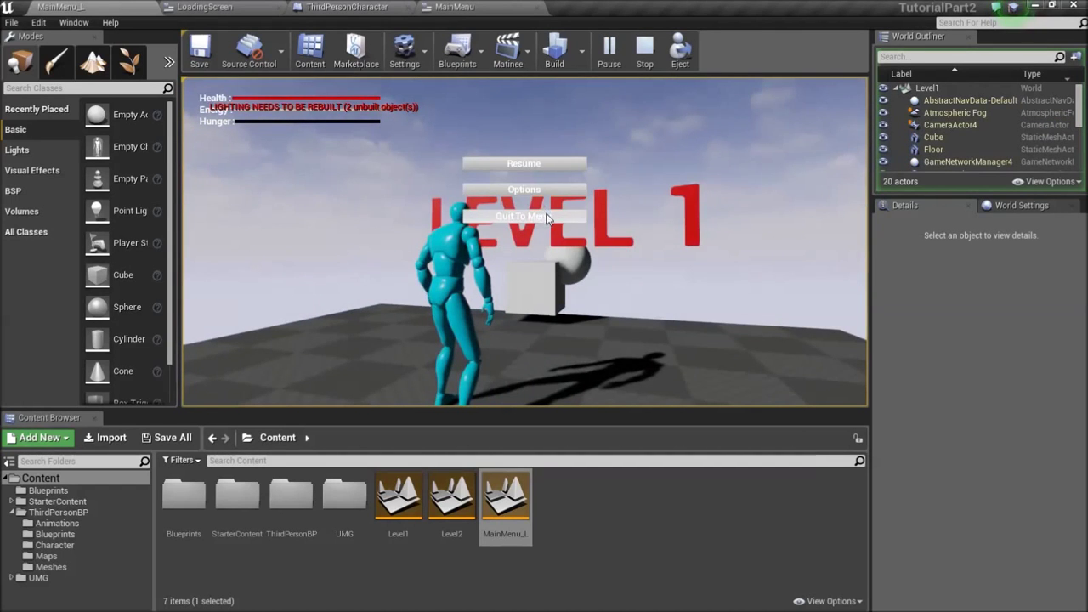
pyautogui.click(524, 216)
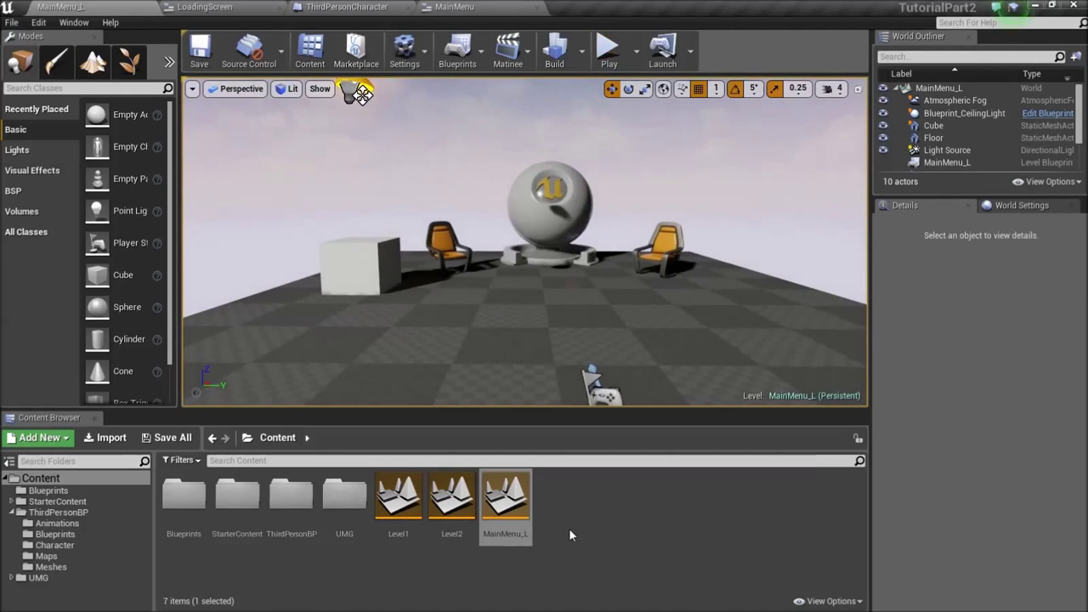
# Step: Return to the LoadingScreen event graph and zoom out to show it in full
pyautogui.click(343, 7)
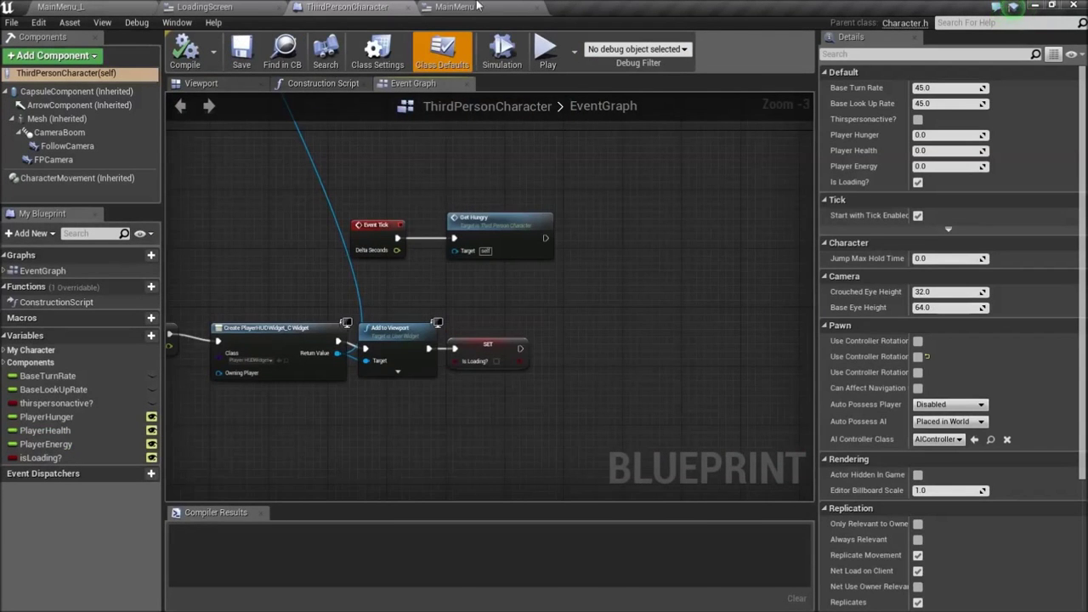
pyautogui.click(204, 7)
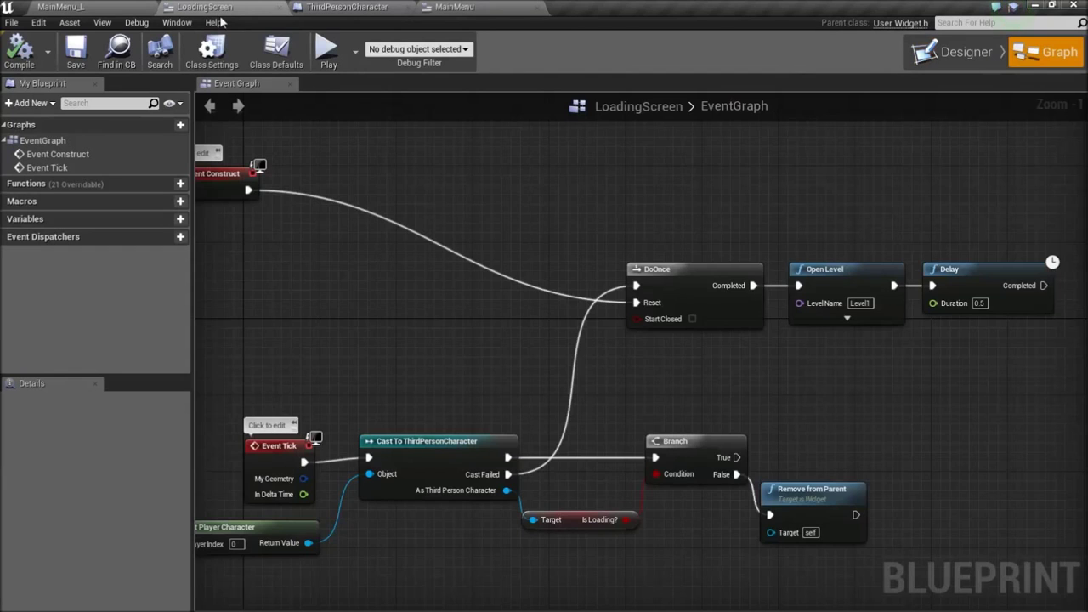
pyautogui.scroll(-3)
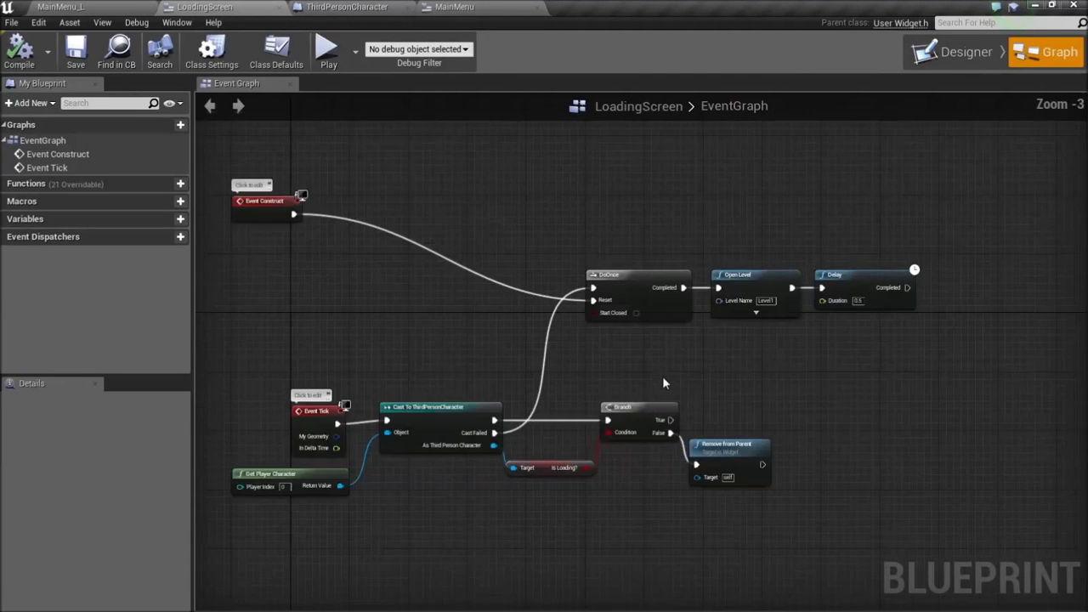